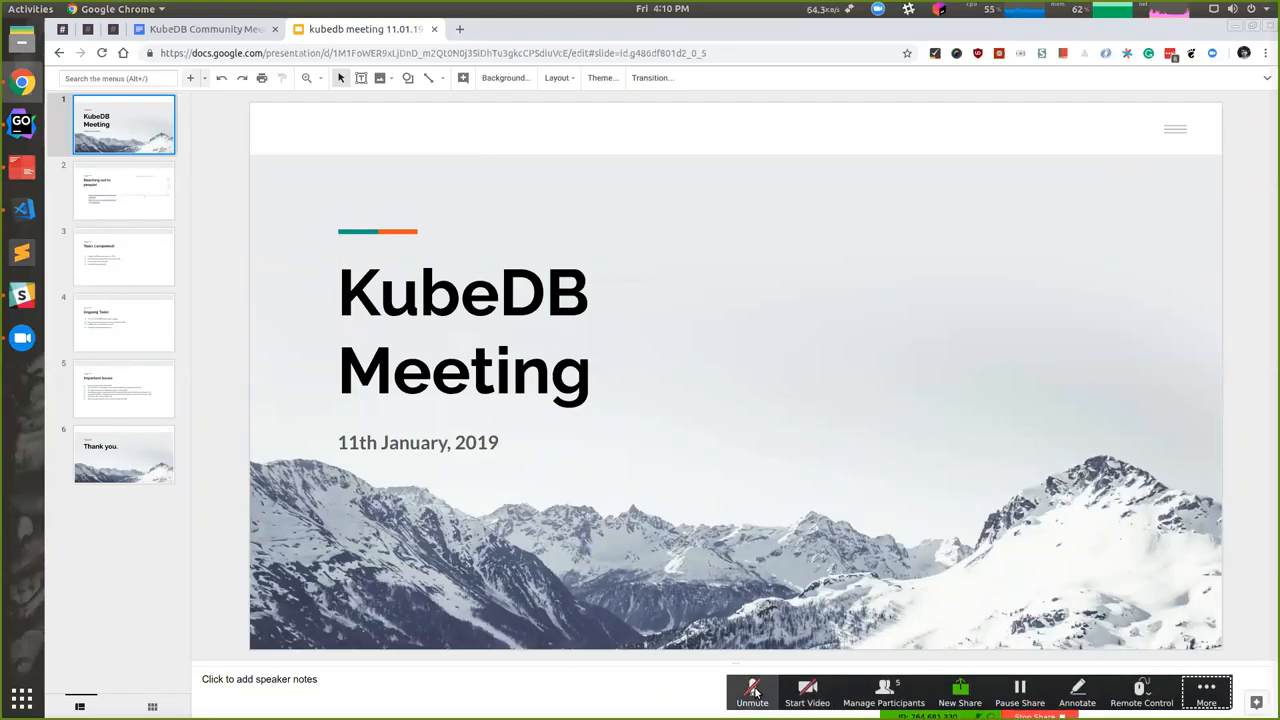
mouse_move(752, 692)
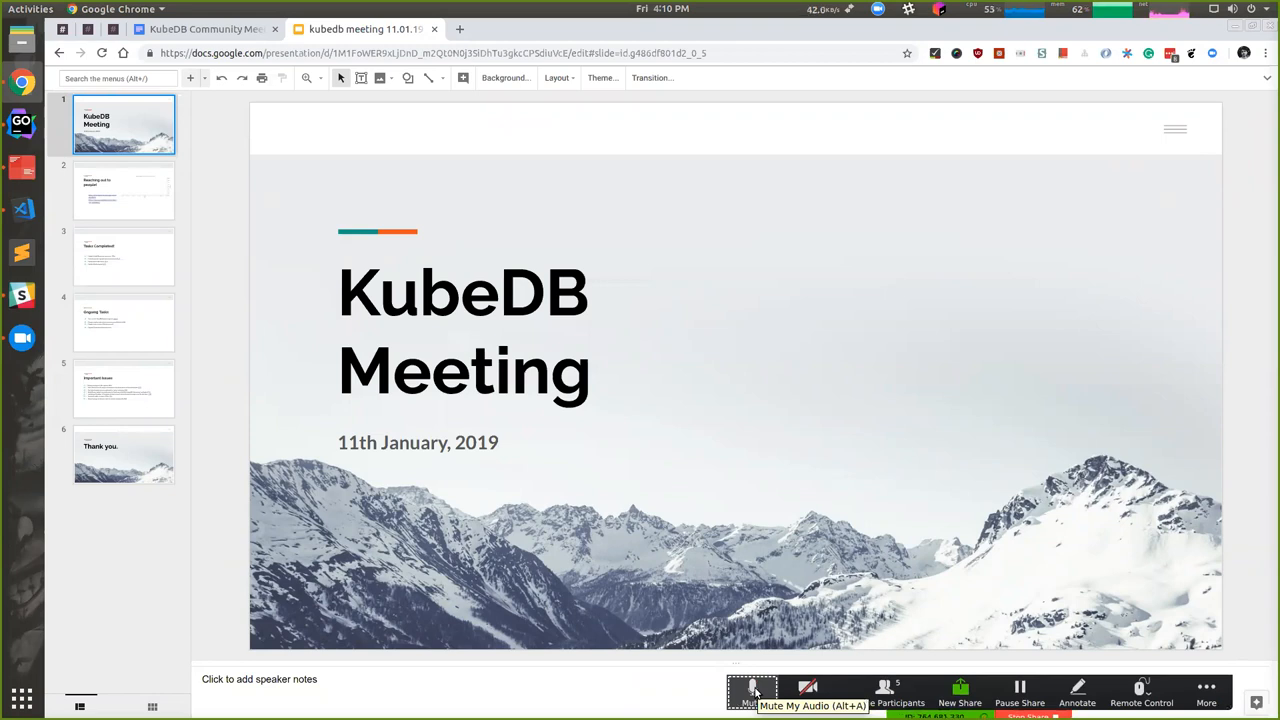
Show slide 2, 'Reaching out to people!', with its growth chart and two links
left_click(748, 692)
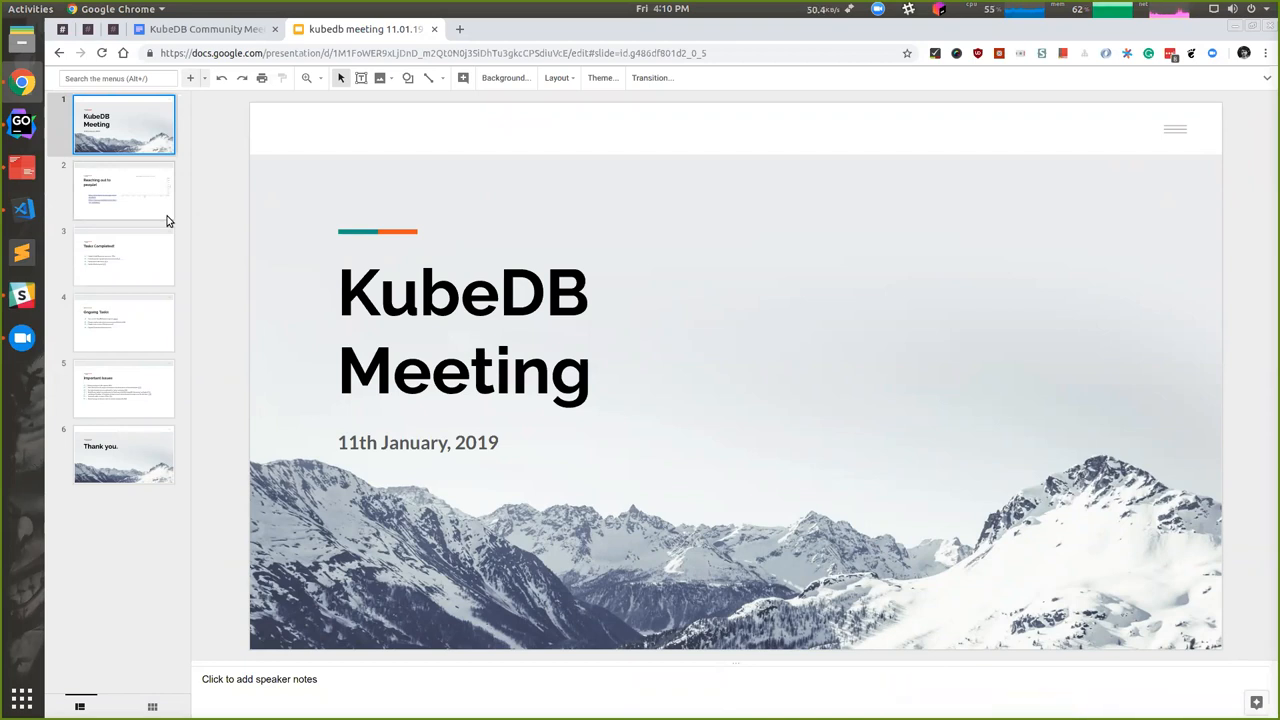
left_click(124, 190)
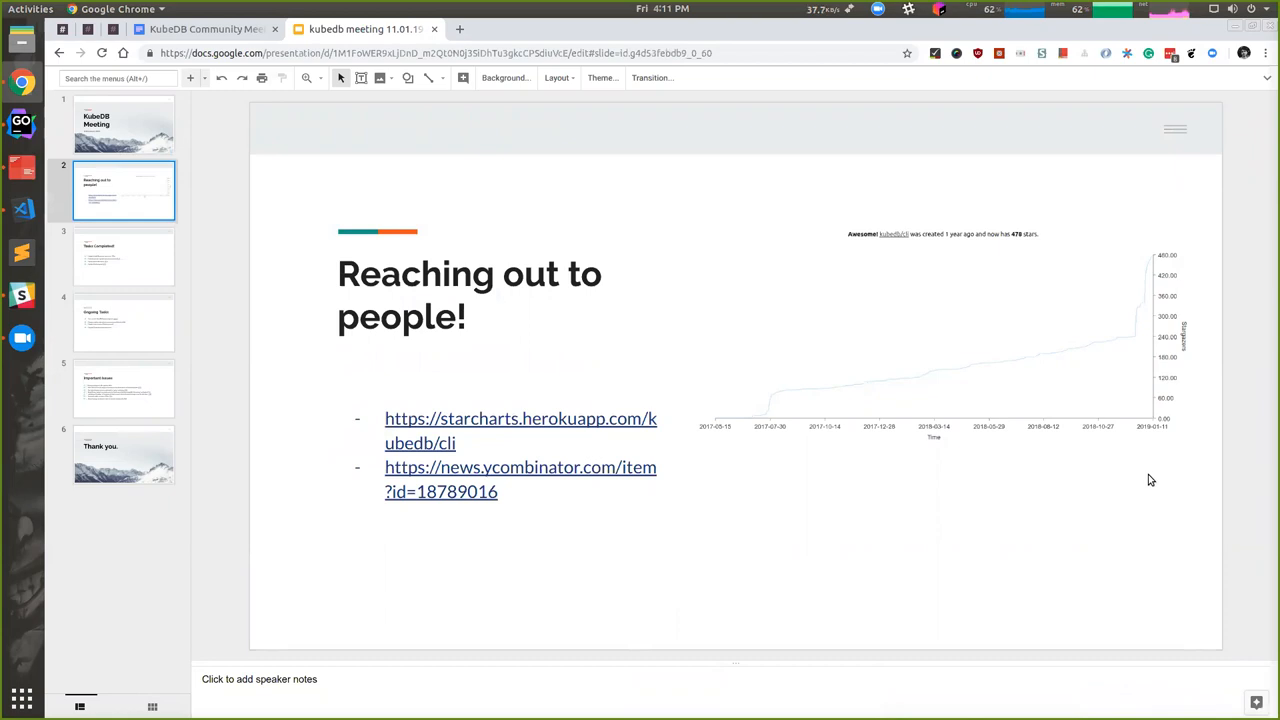
mouse_move(1160, 344)
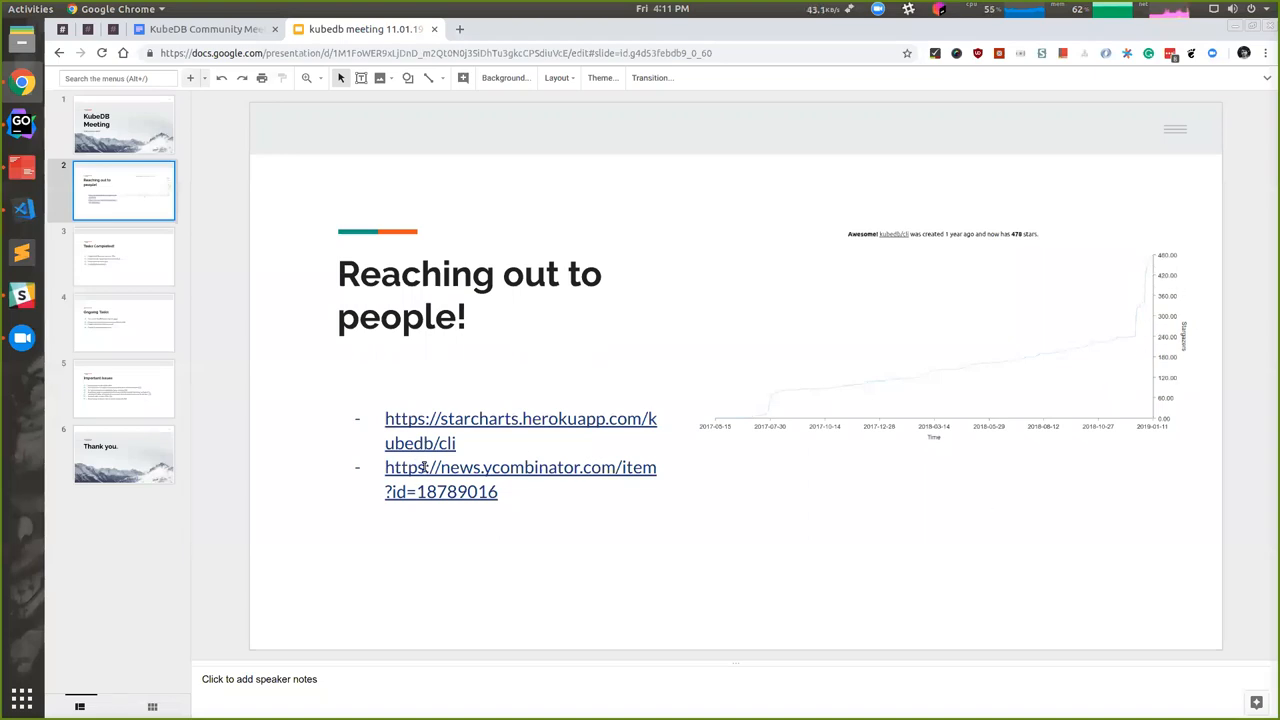
mouse_move(790, 512)
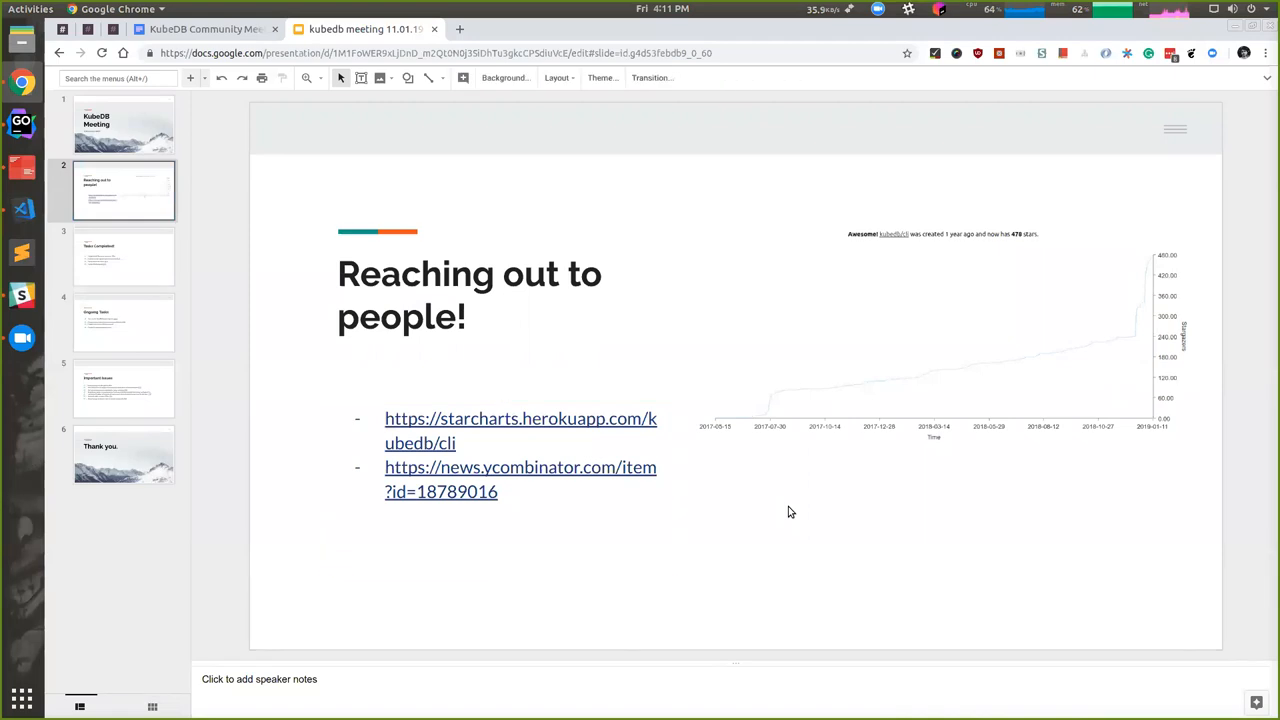
mouse_move(824, 524)
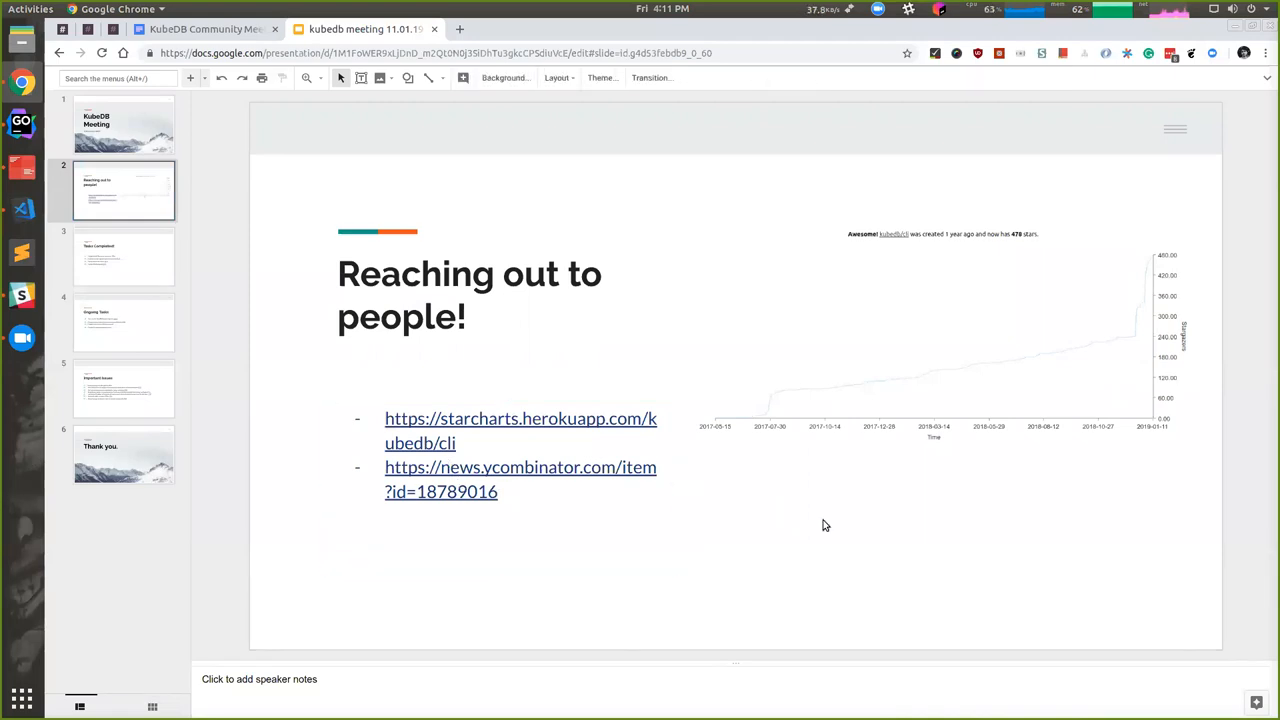
left_click(520, 498)
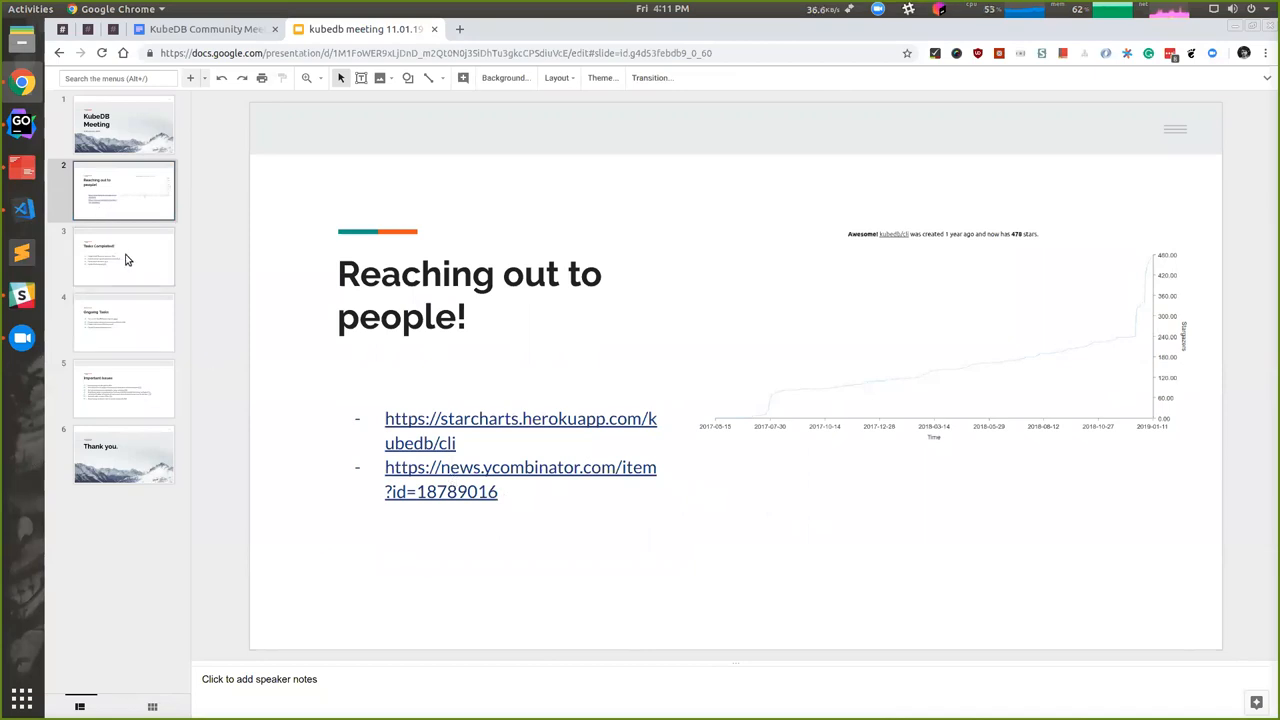
Show slide 3, 'Tasks Completed!', and reveal the GitHub link behind #374
left_click(124, 256)
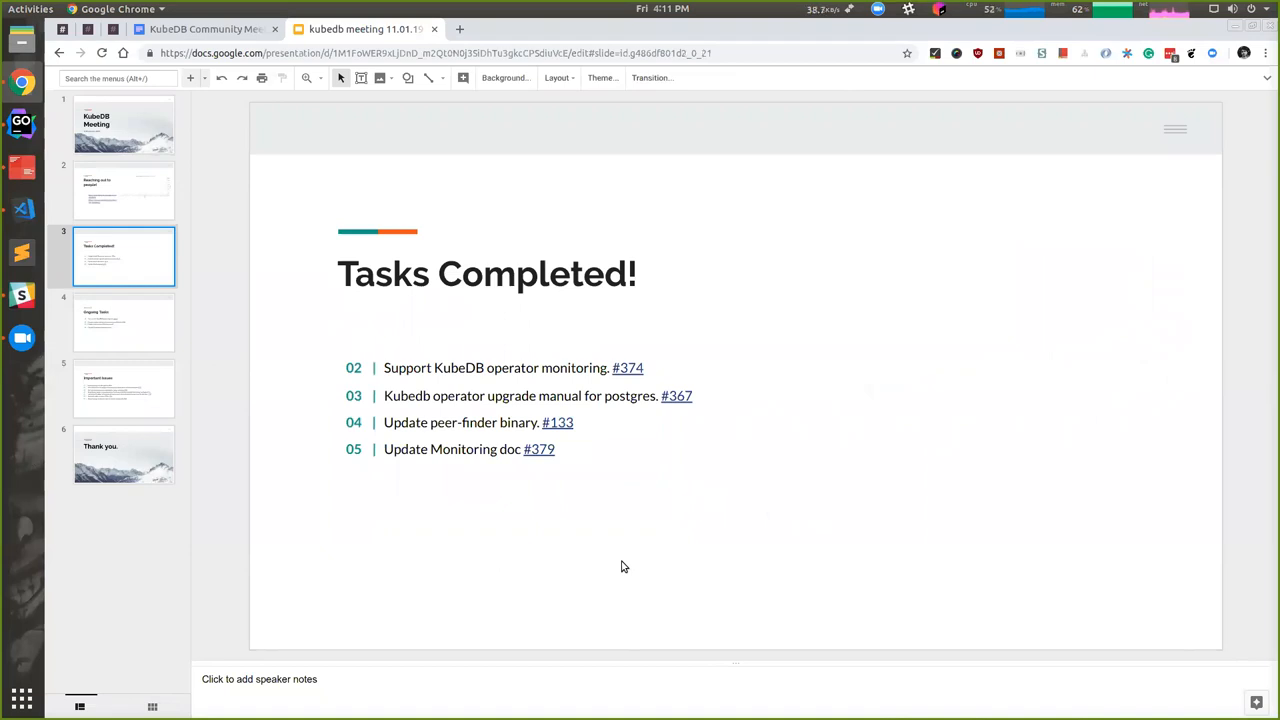
mouse_move(608, 374)
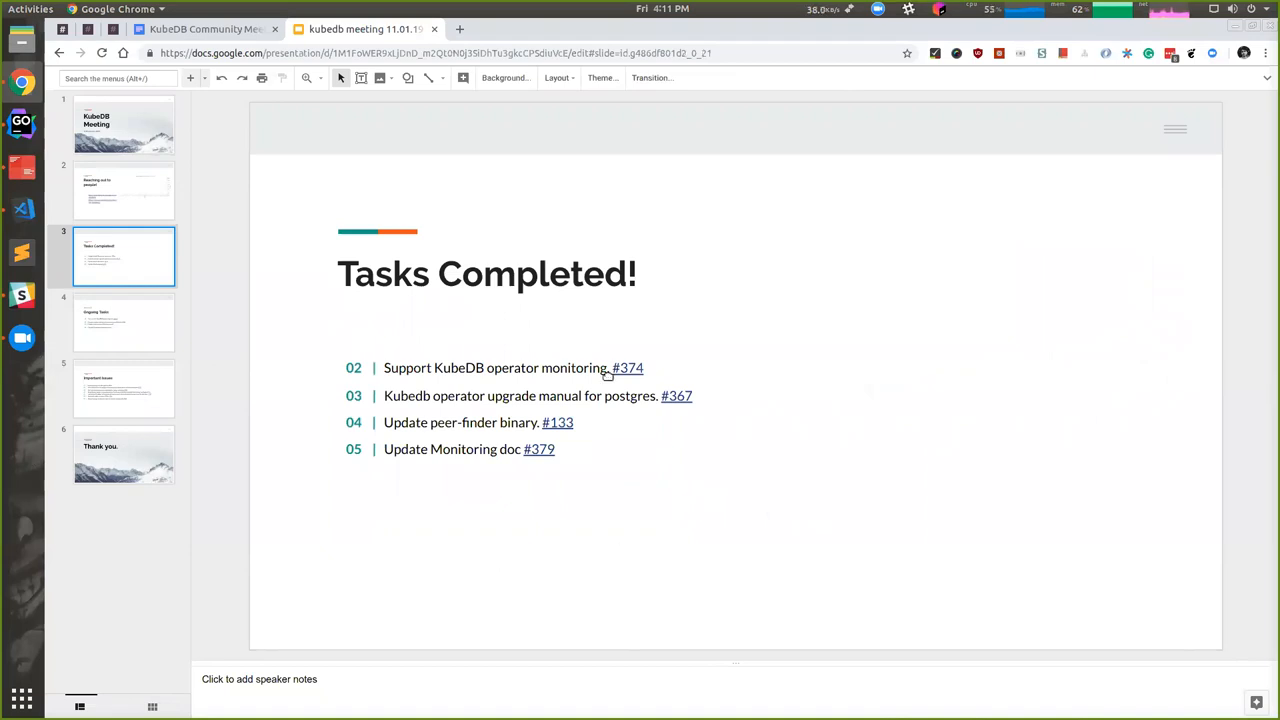
mouse_move(622, 368)
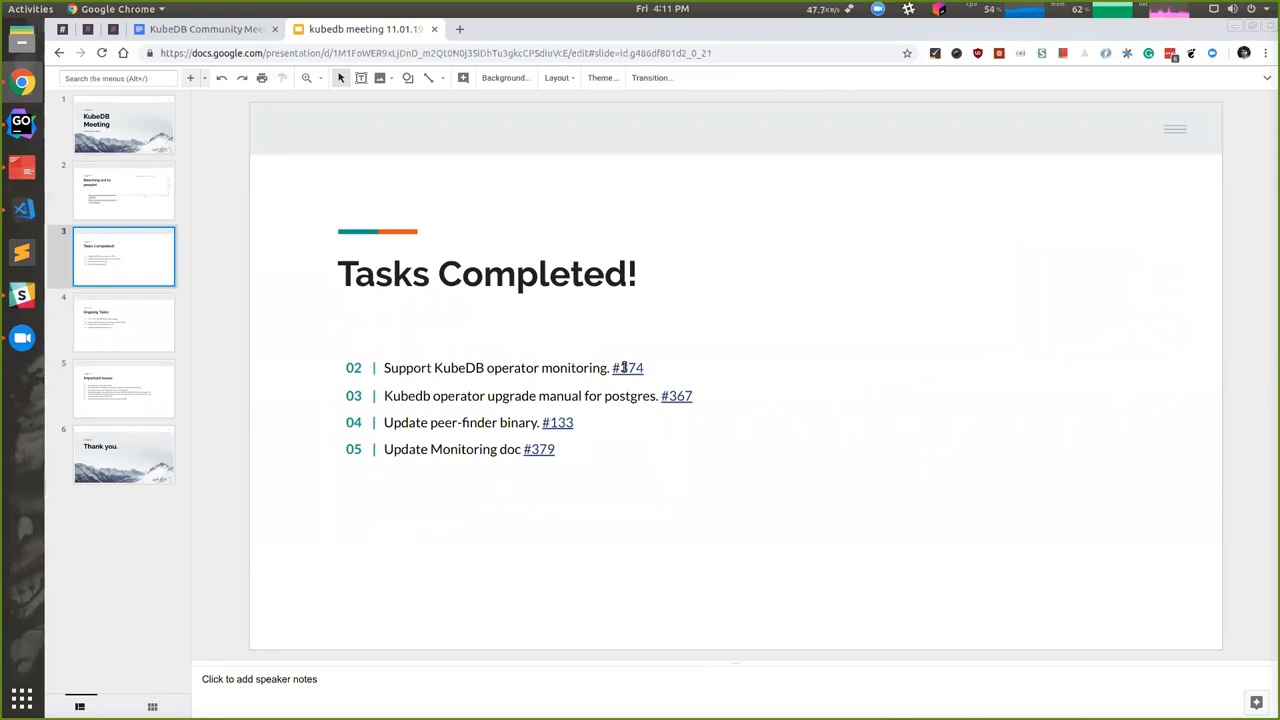
left_click(628, 368)
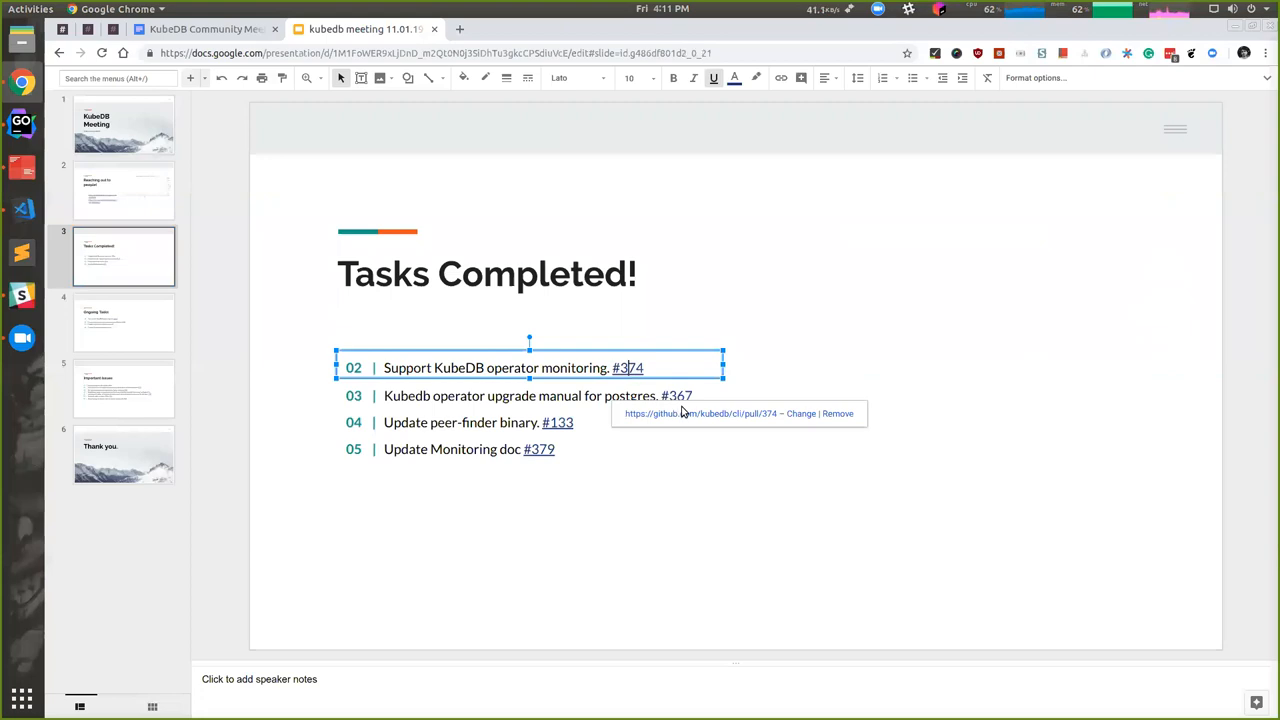
Follow the #374 link to the merged PR and view its Files changed diff
left_click(628, 368)
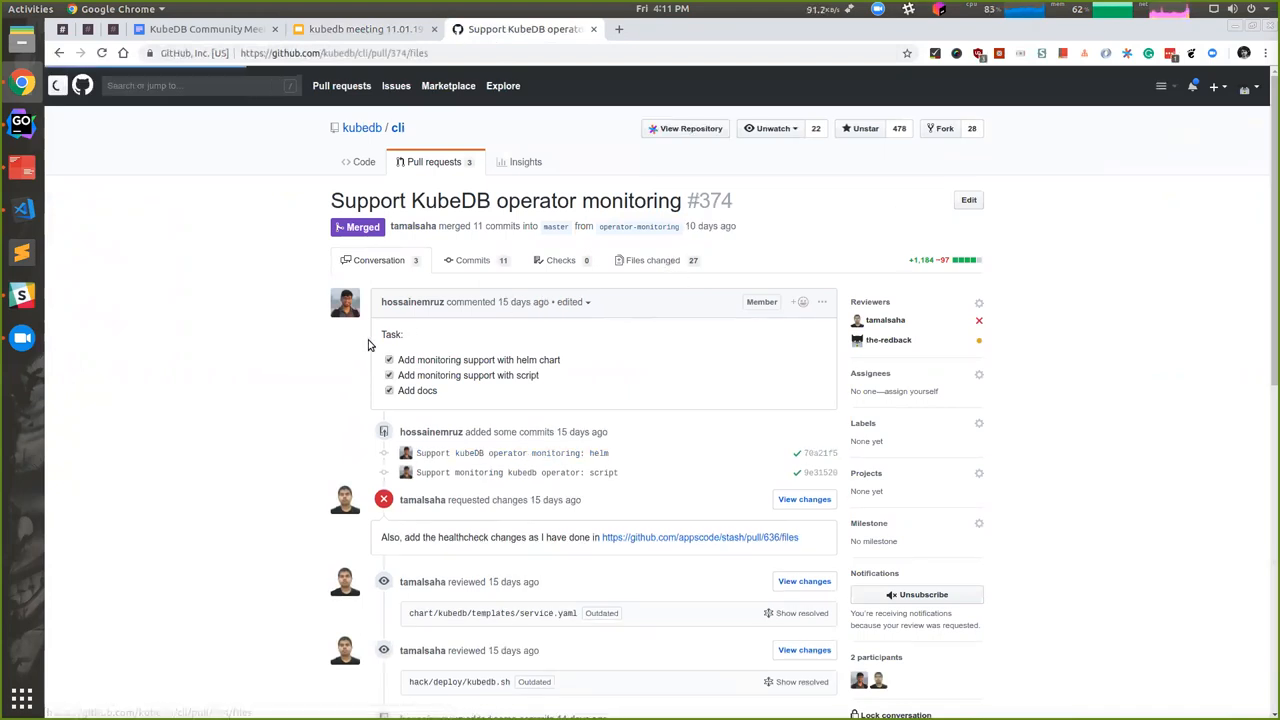
mouse_move(284, 368)
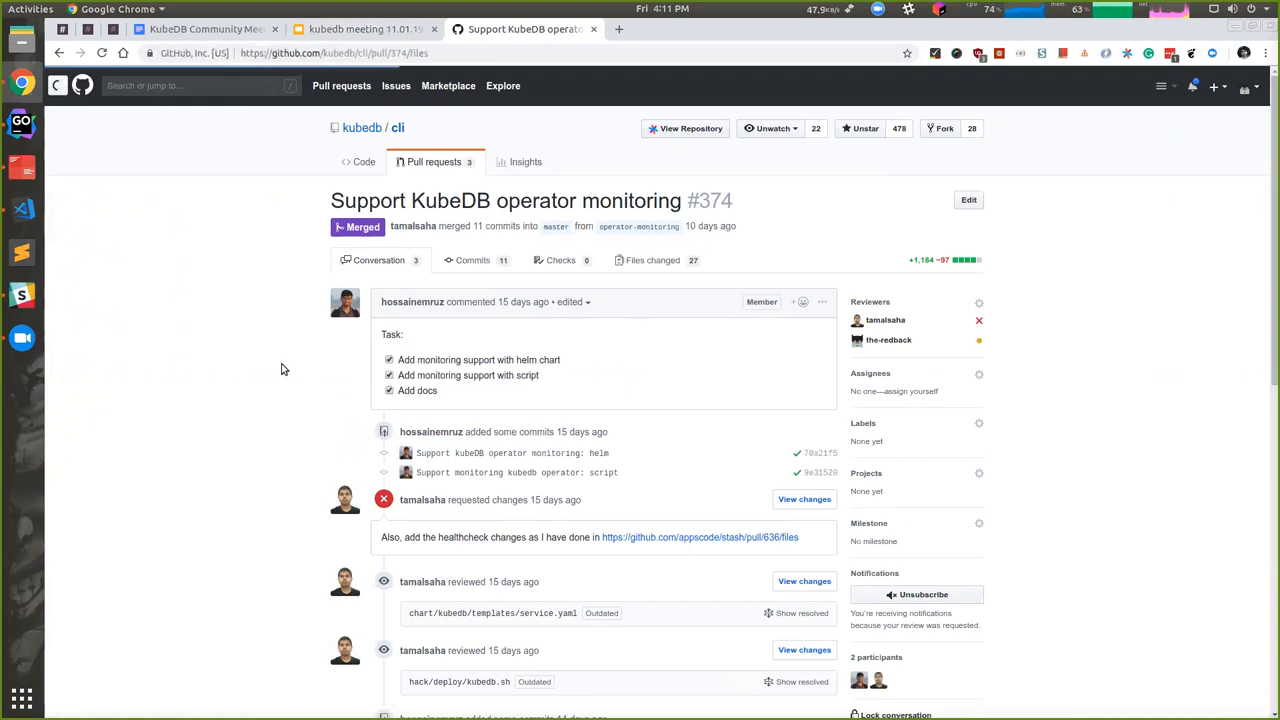
left_click(648, 260)
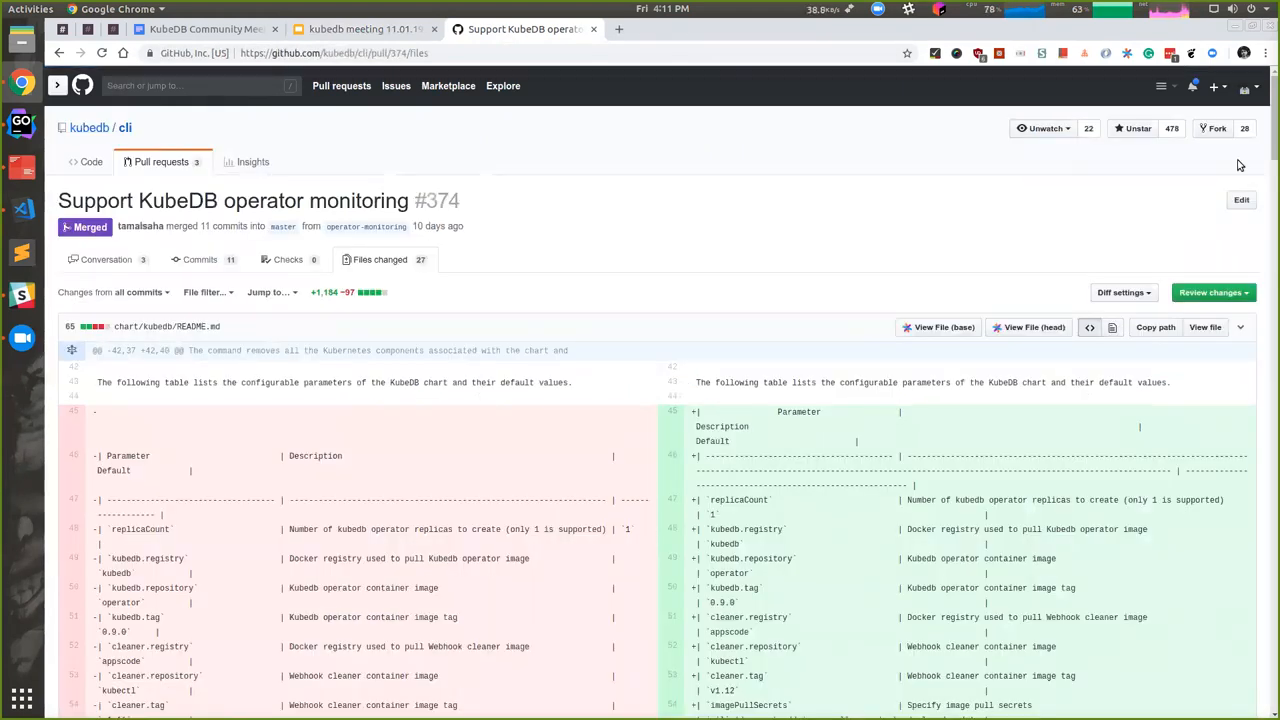
scroll("down", 3)
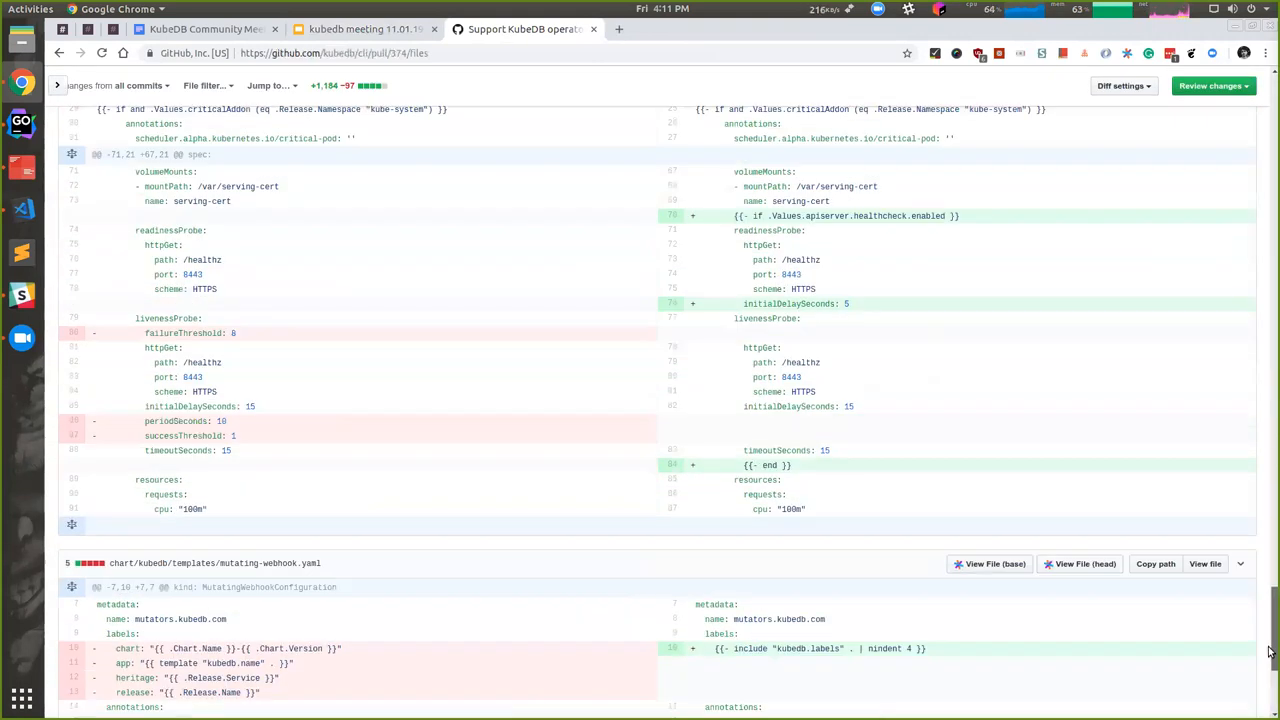
scroll("up", 3)
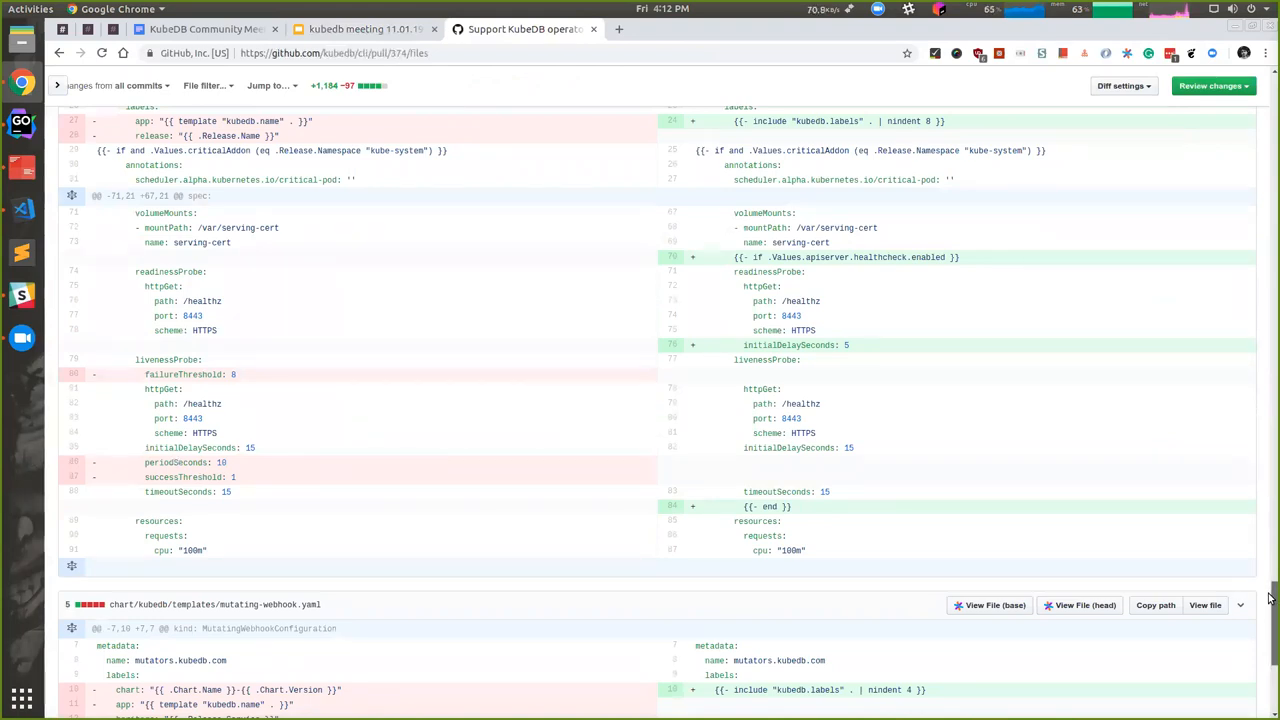
scroll("down", 3)
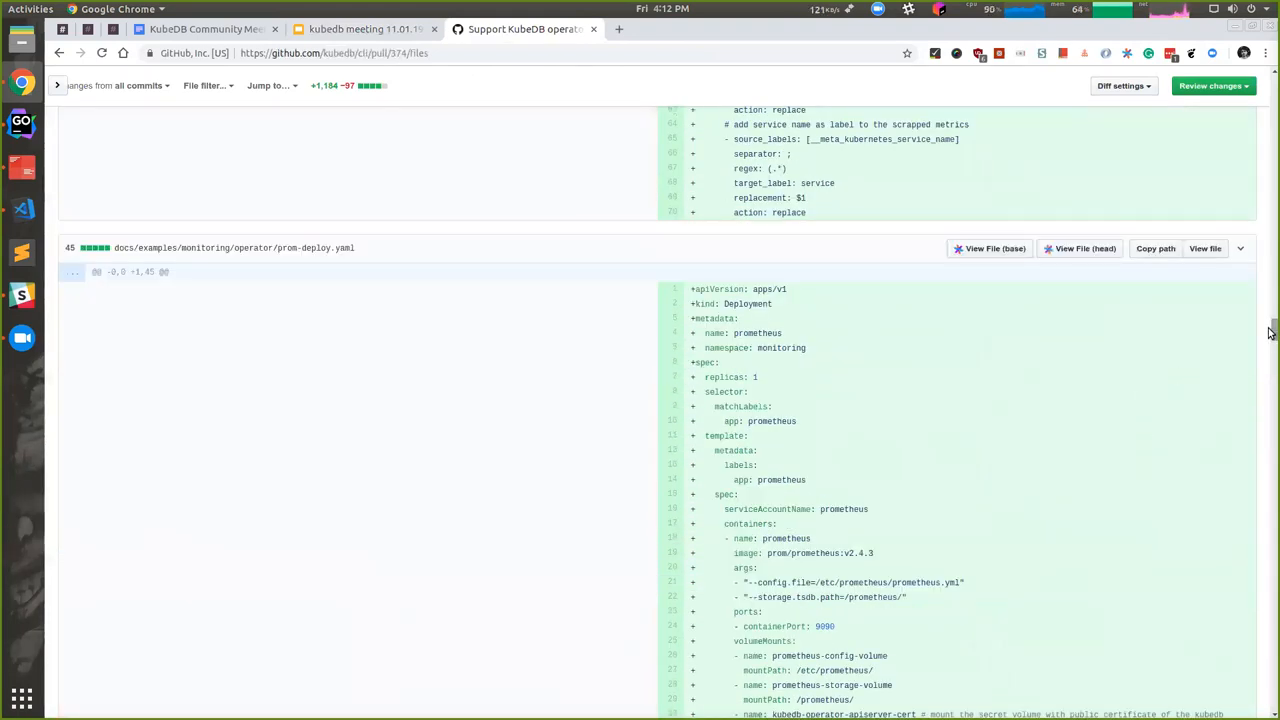
scroll("down", 3)
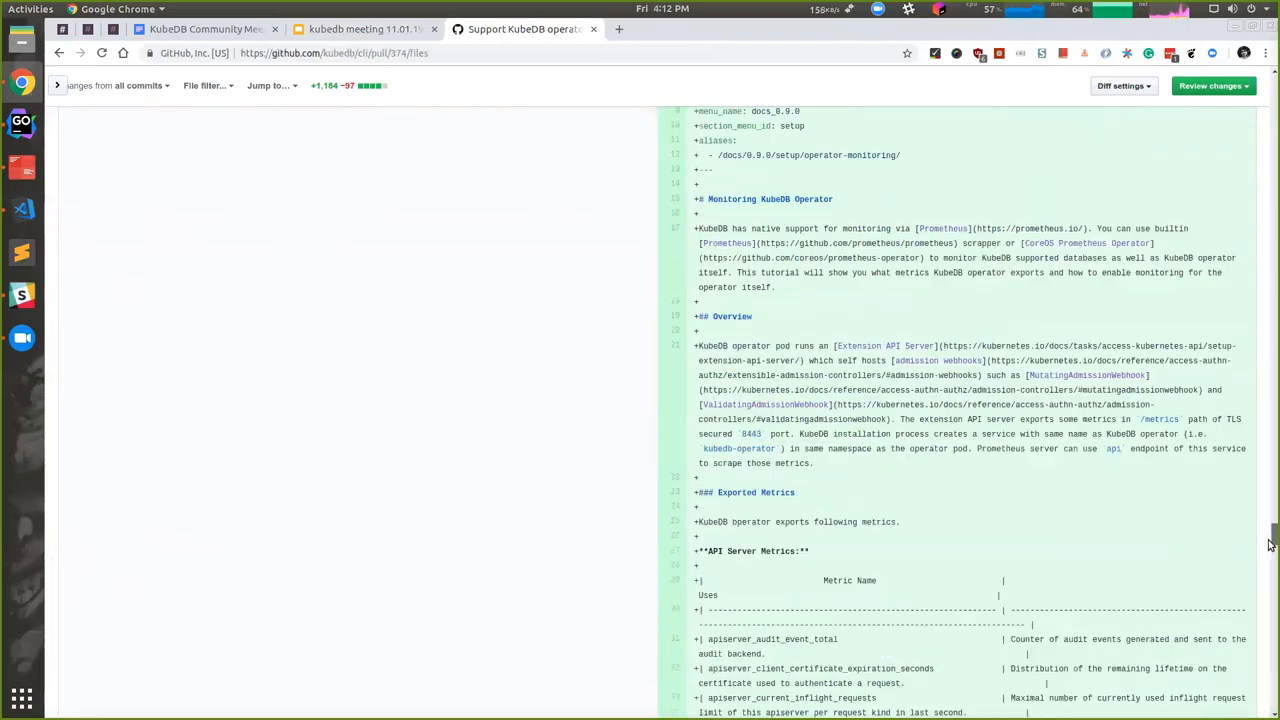
scroll("down", 3)
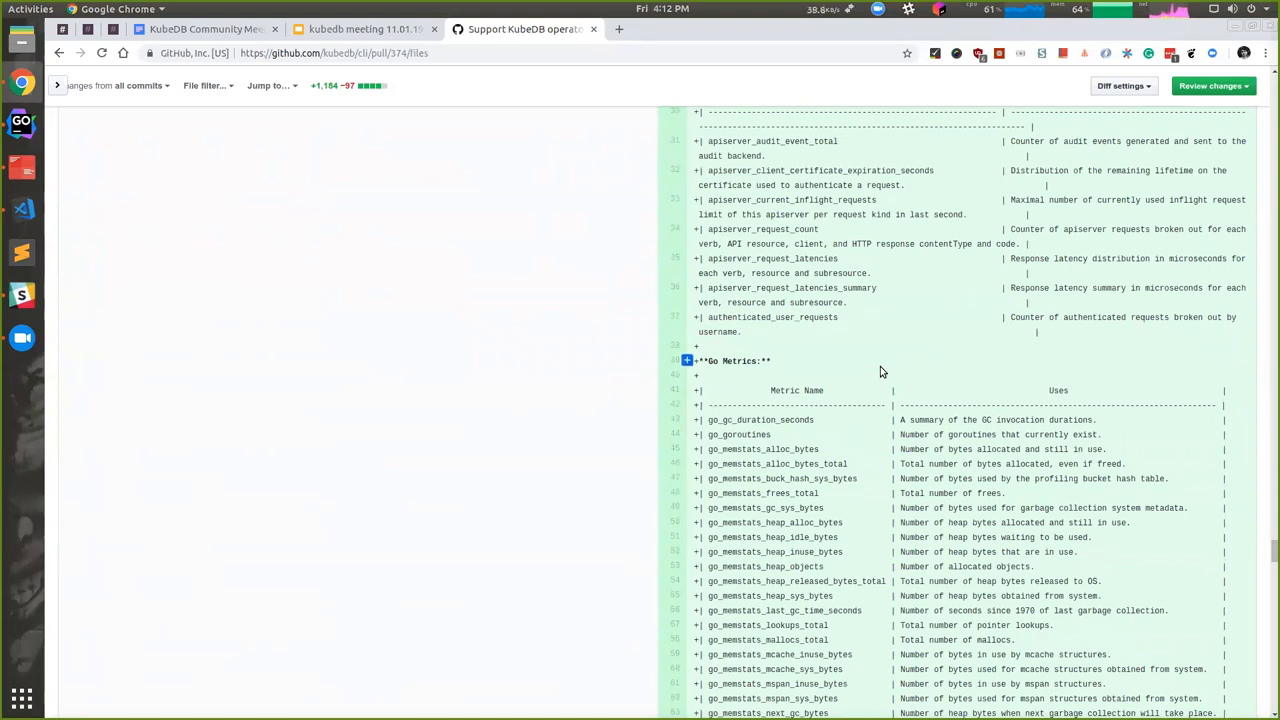
scroll("down", 3)
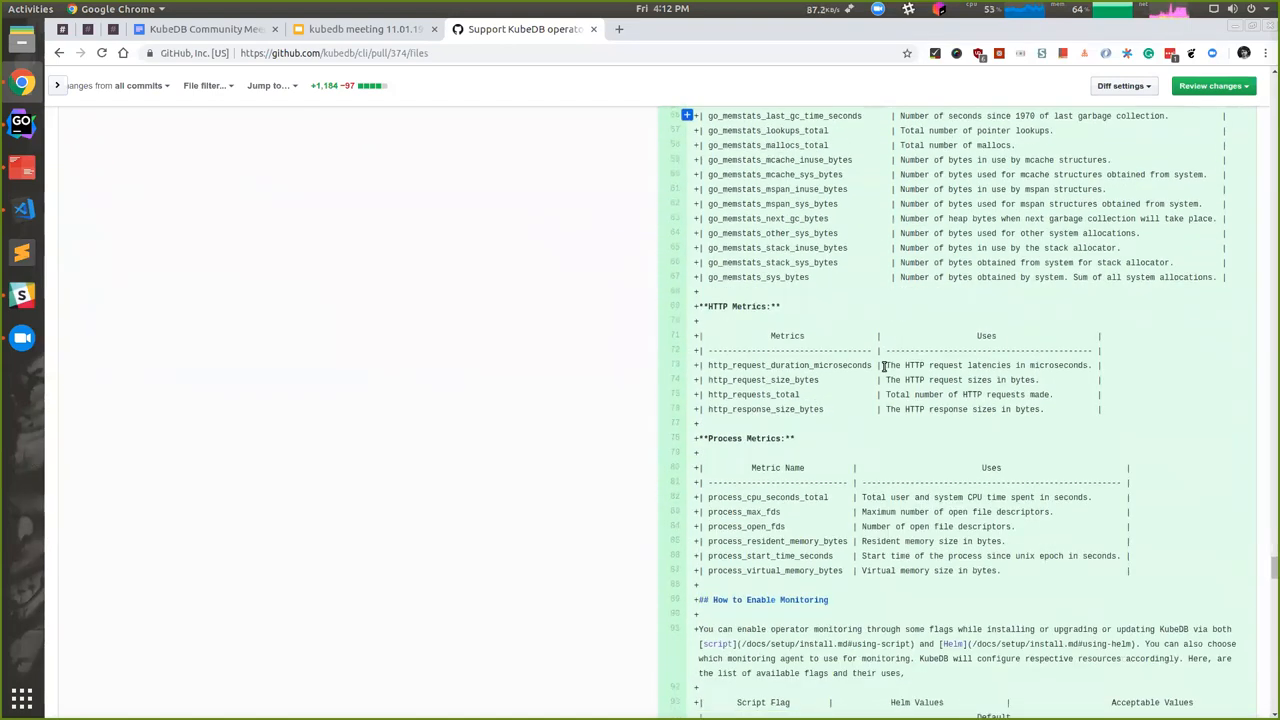
scroll("down", 3)
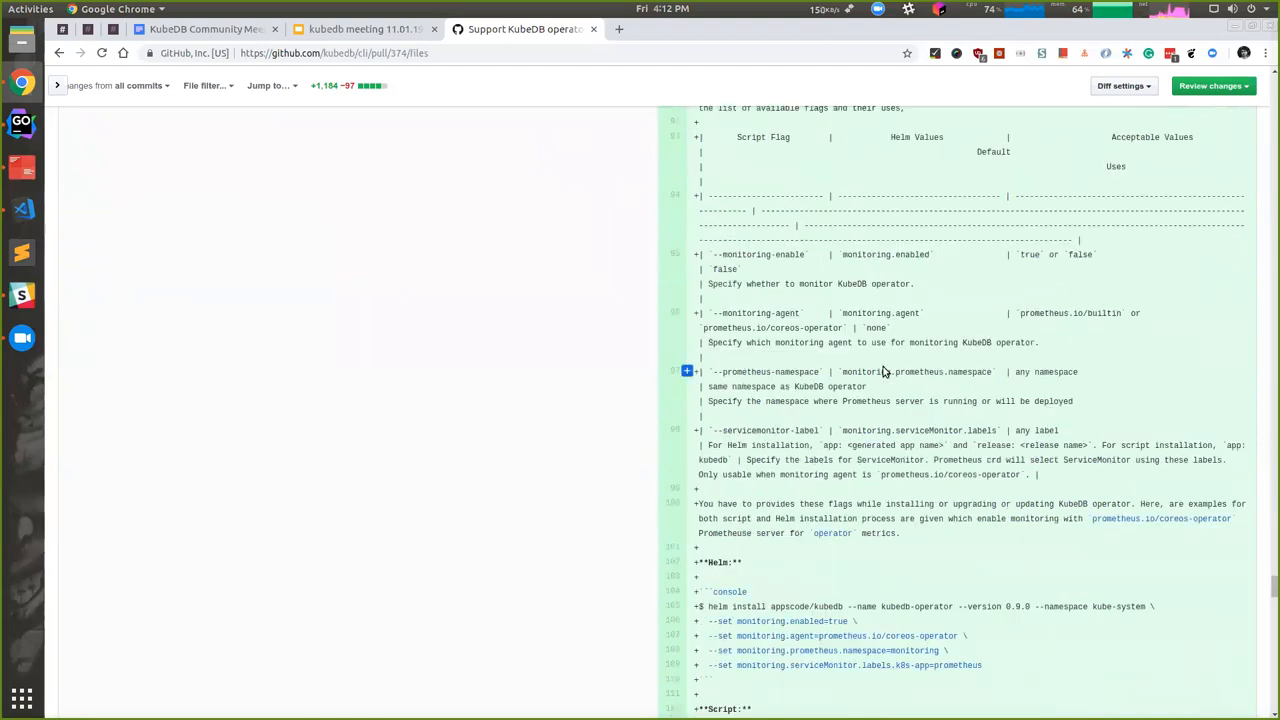
scroll("down", 3)
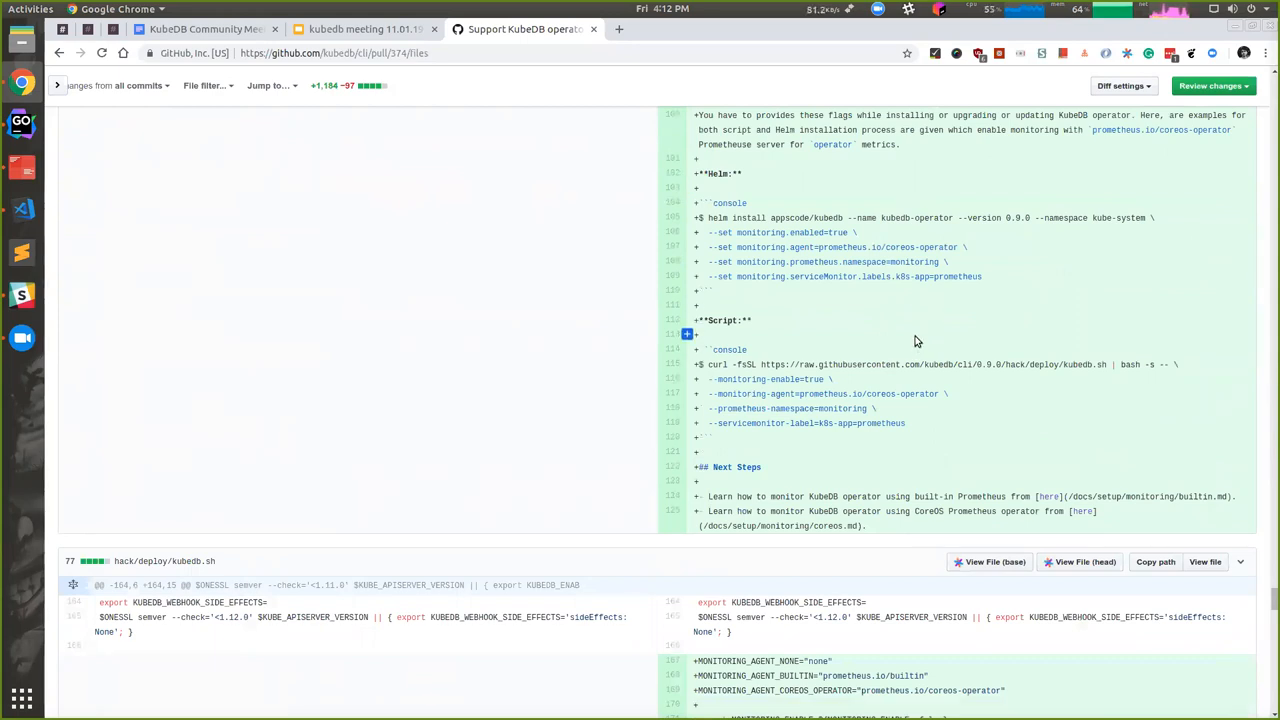
mouse_move(910, 424)
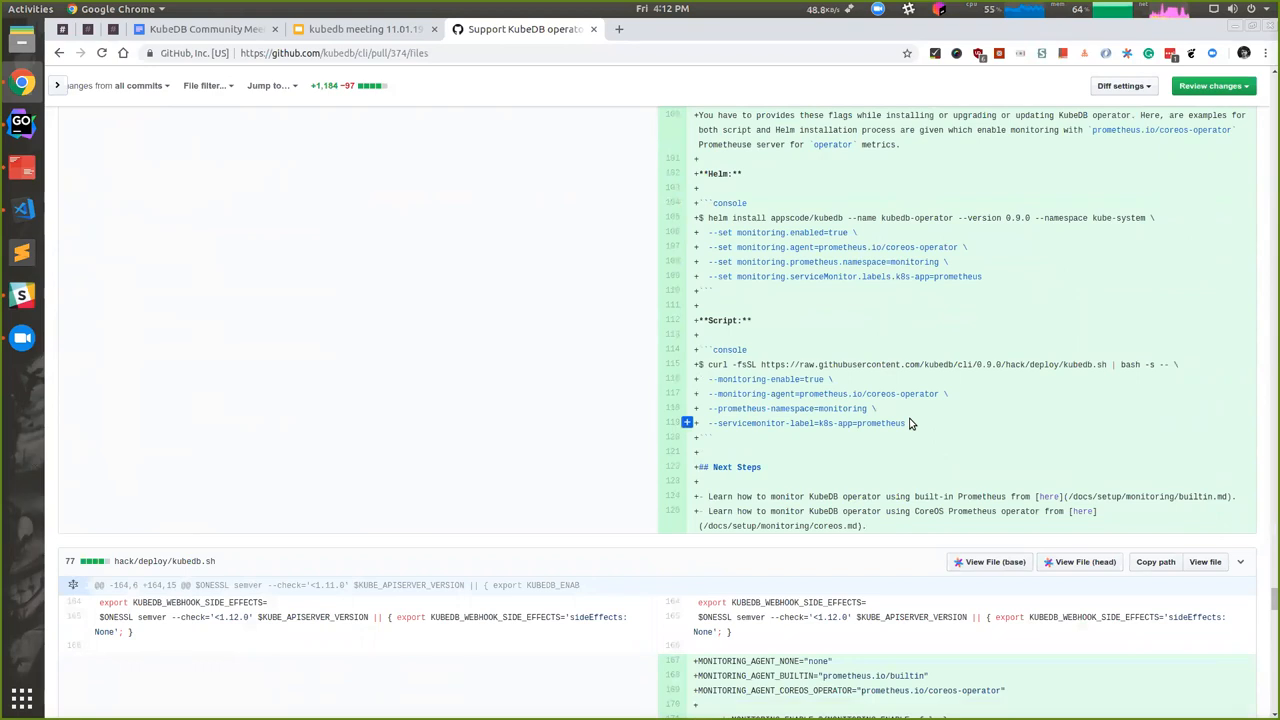
scroll("down", 3)
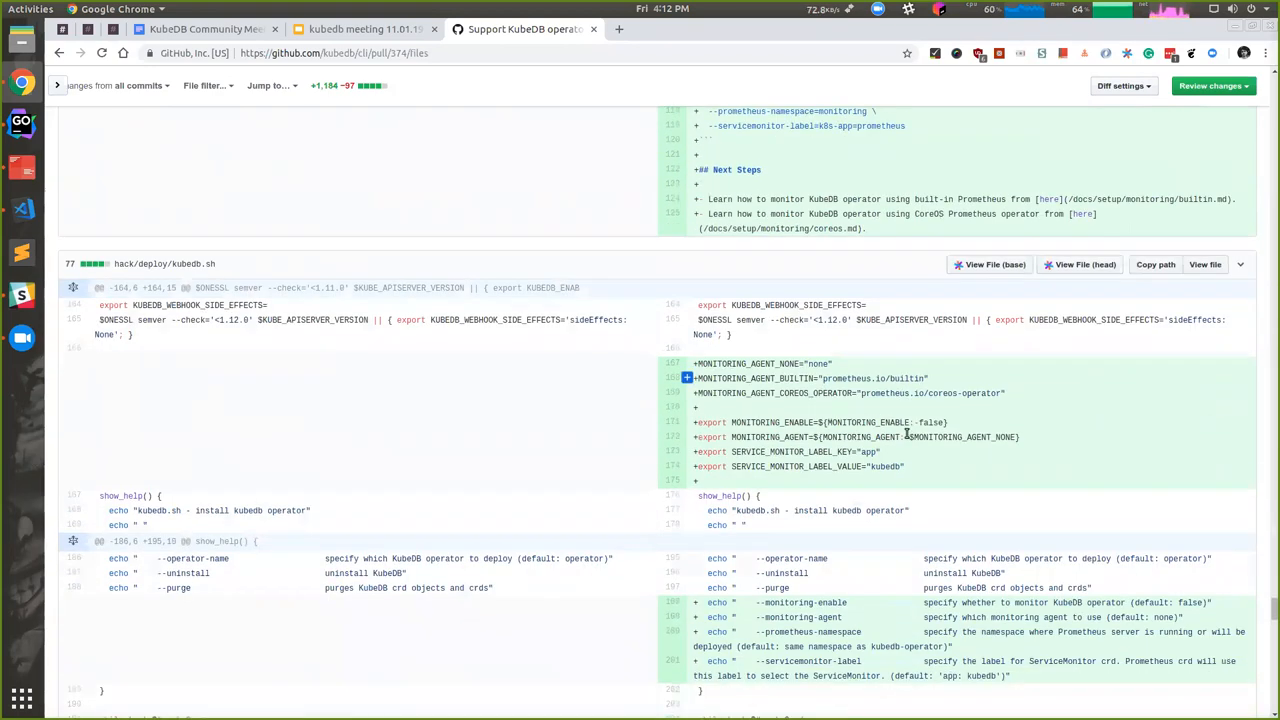
scroll("down", 3)
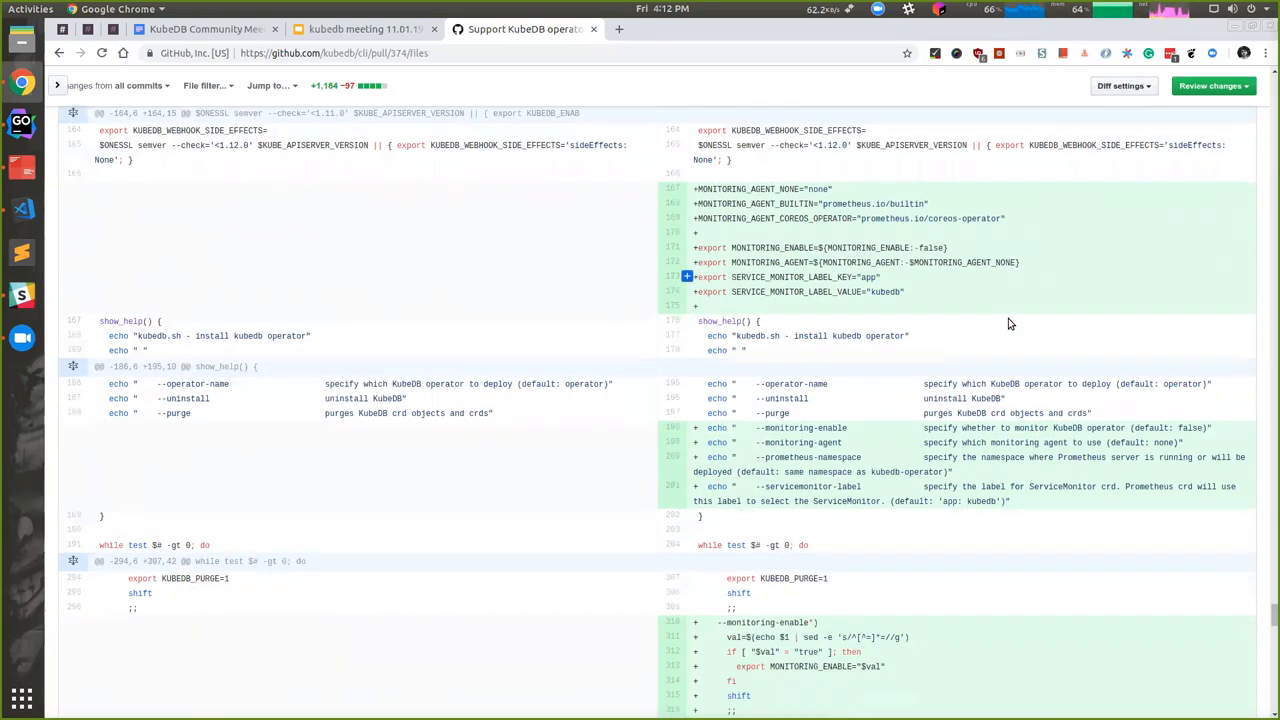
scroll("down", 3)
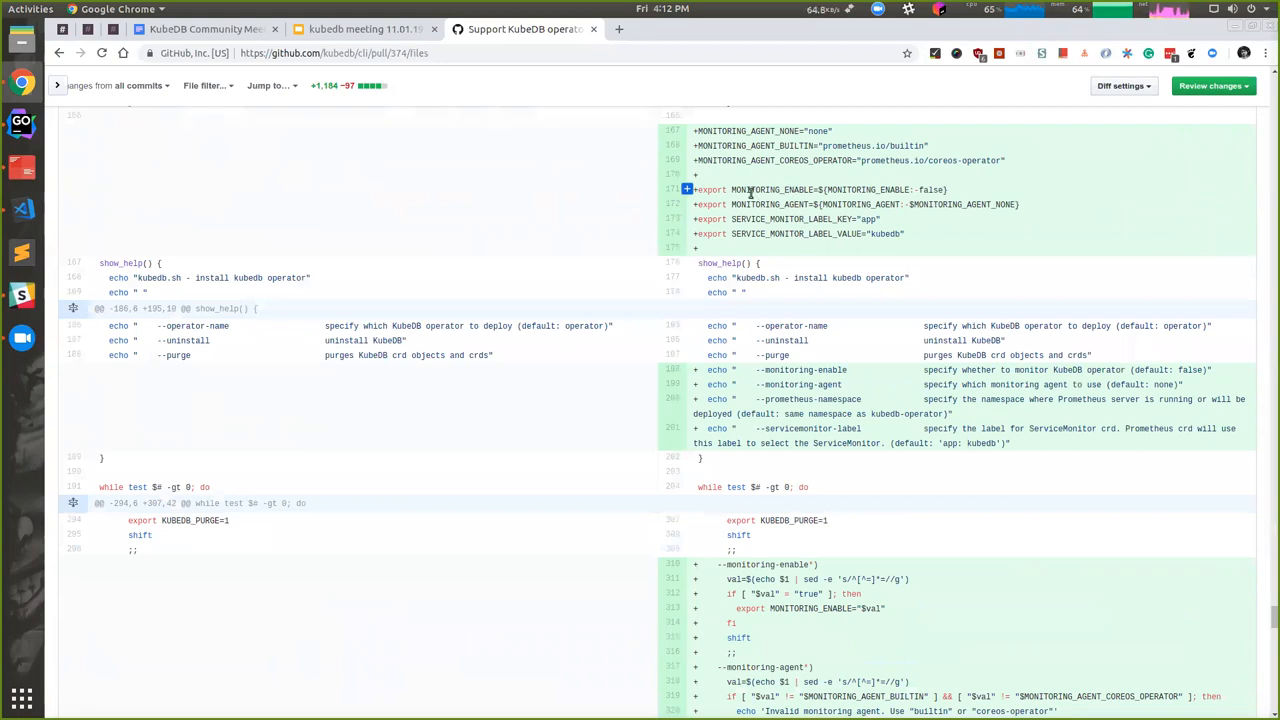
scroll("down", 3)
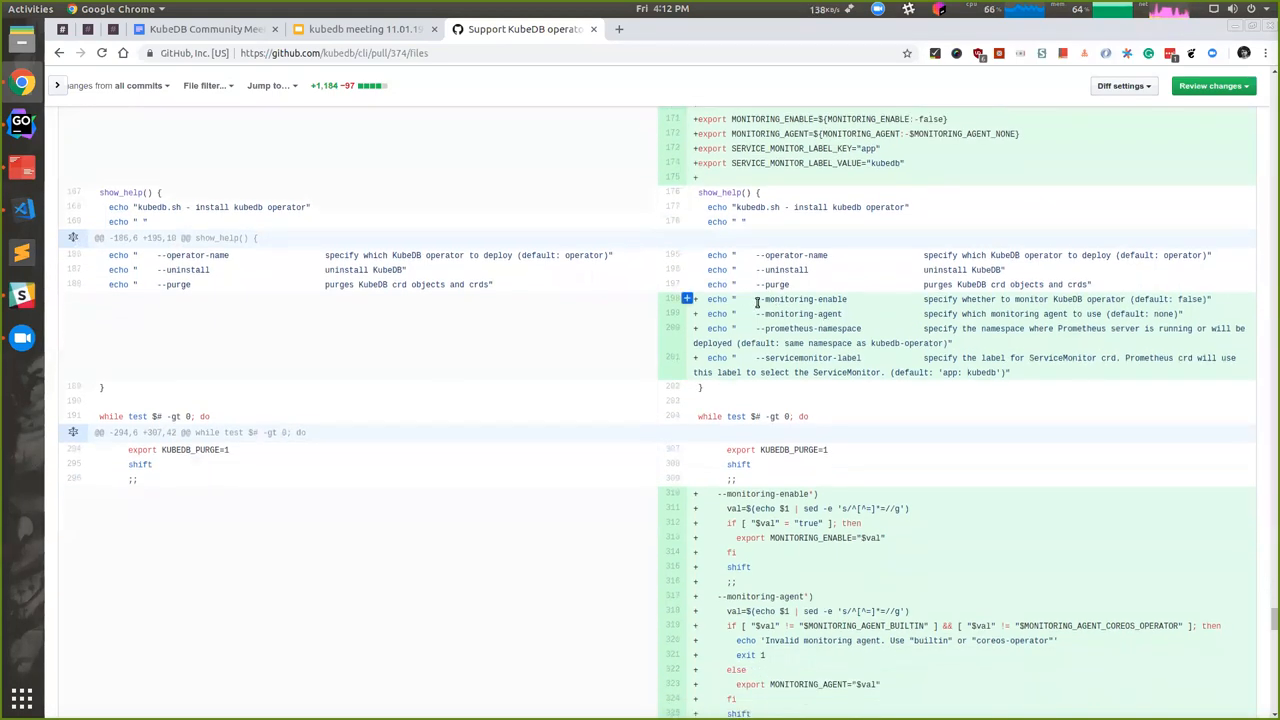
double_click(804, 300)
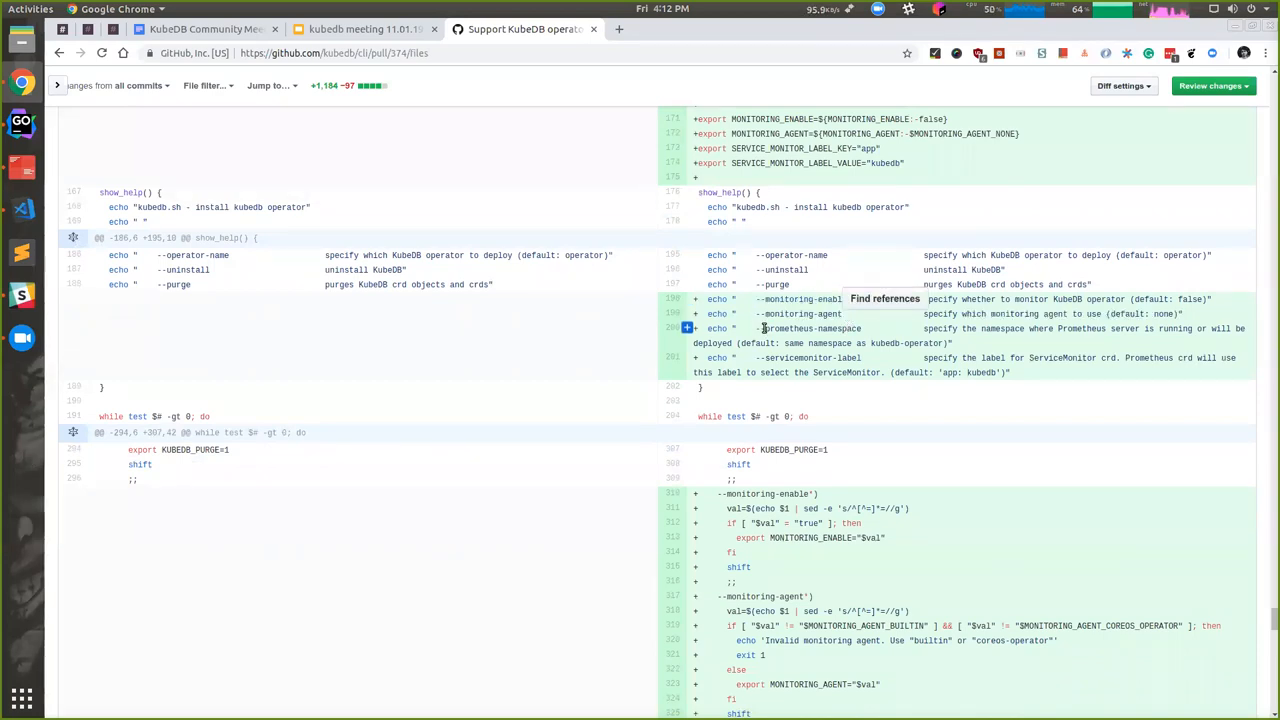
mouse_move(850, 344)
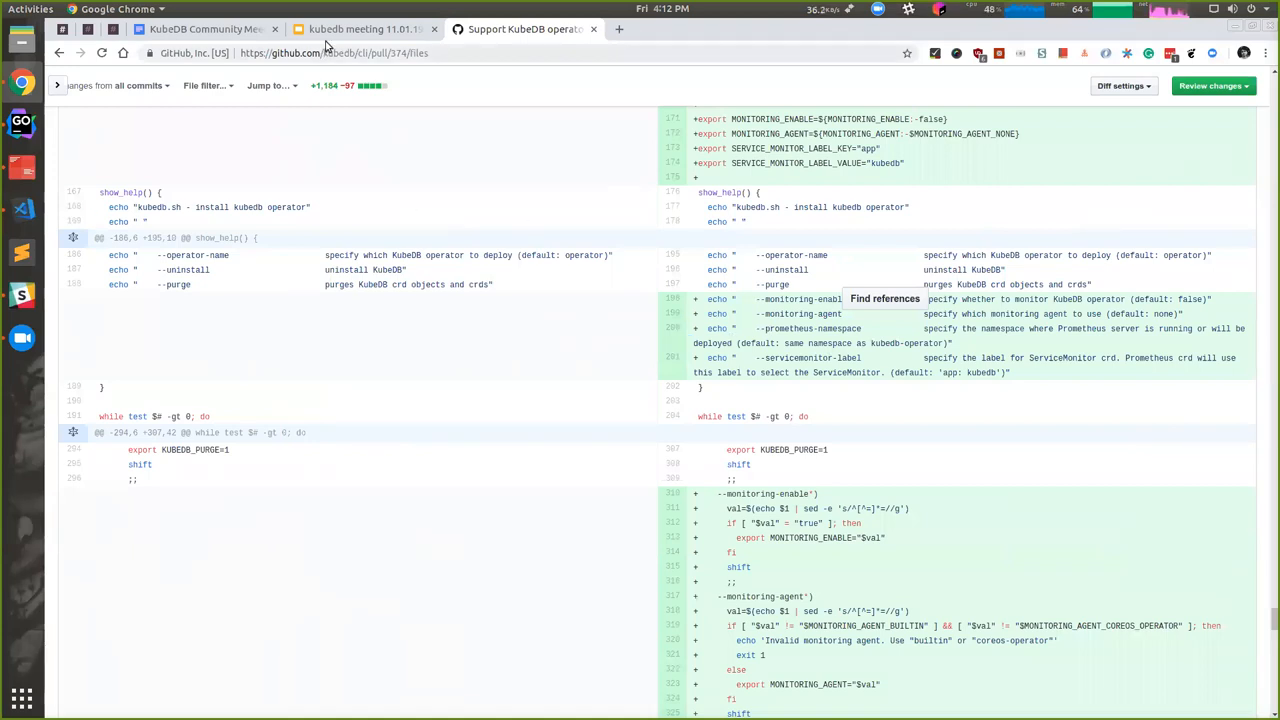
Inspect the #374 link target, then select the #367 link on the Tasks Completed slide
left_click(356, 28)
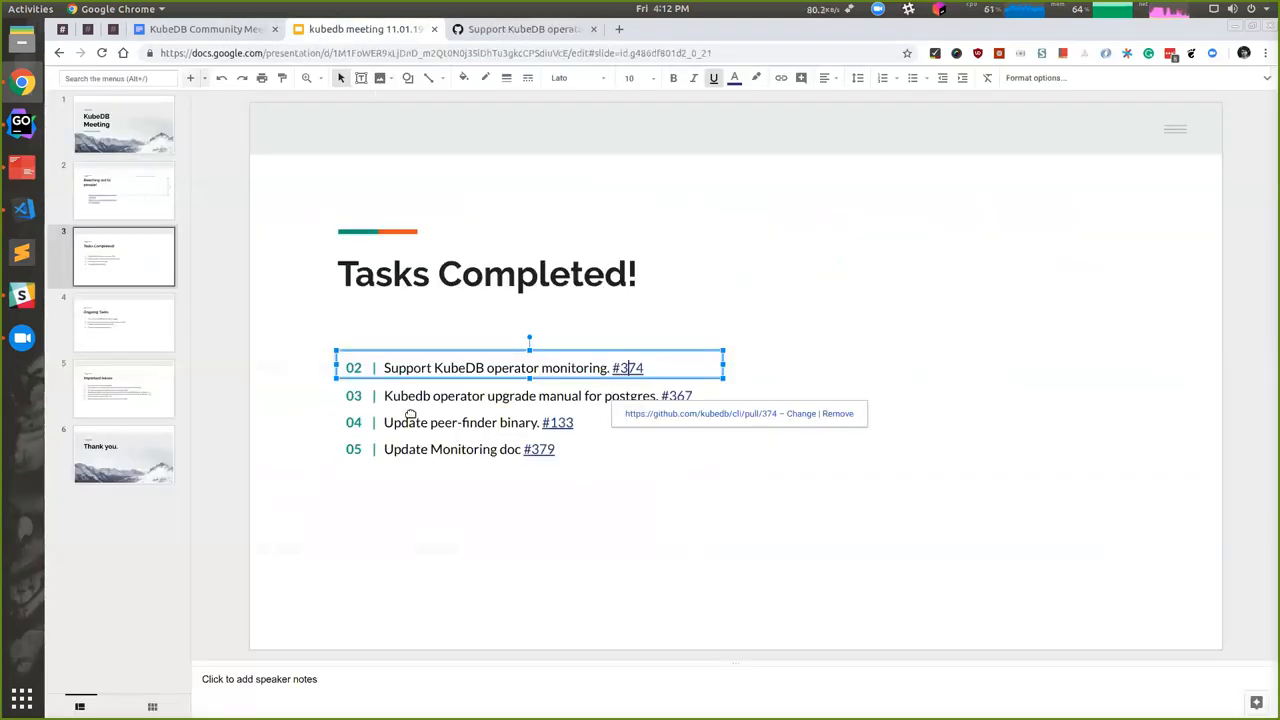
left_click(416, 396)
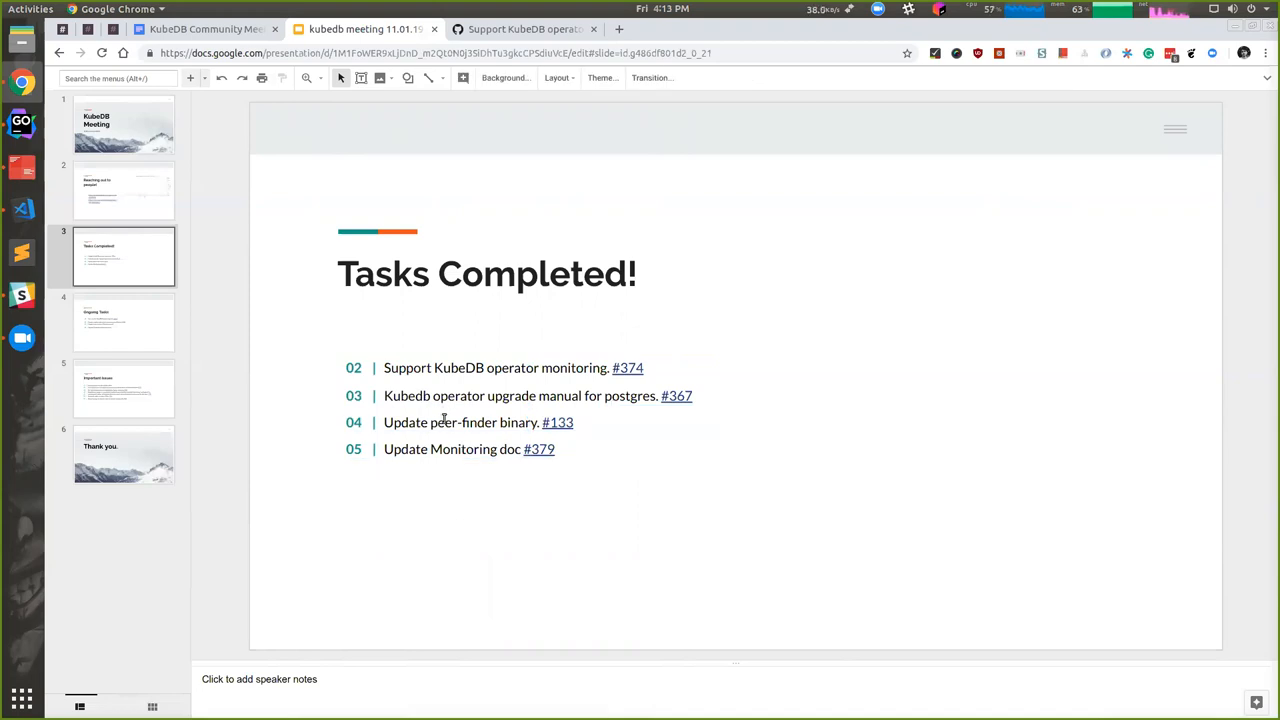
mouse_move(456, 604)
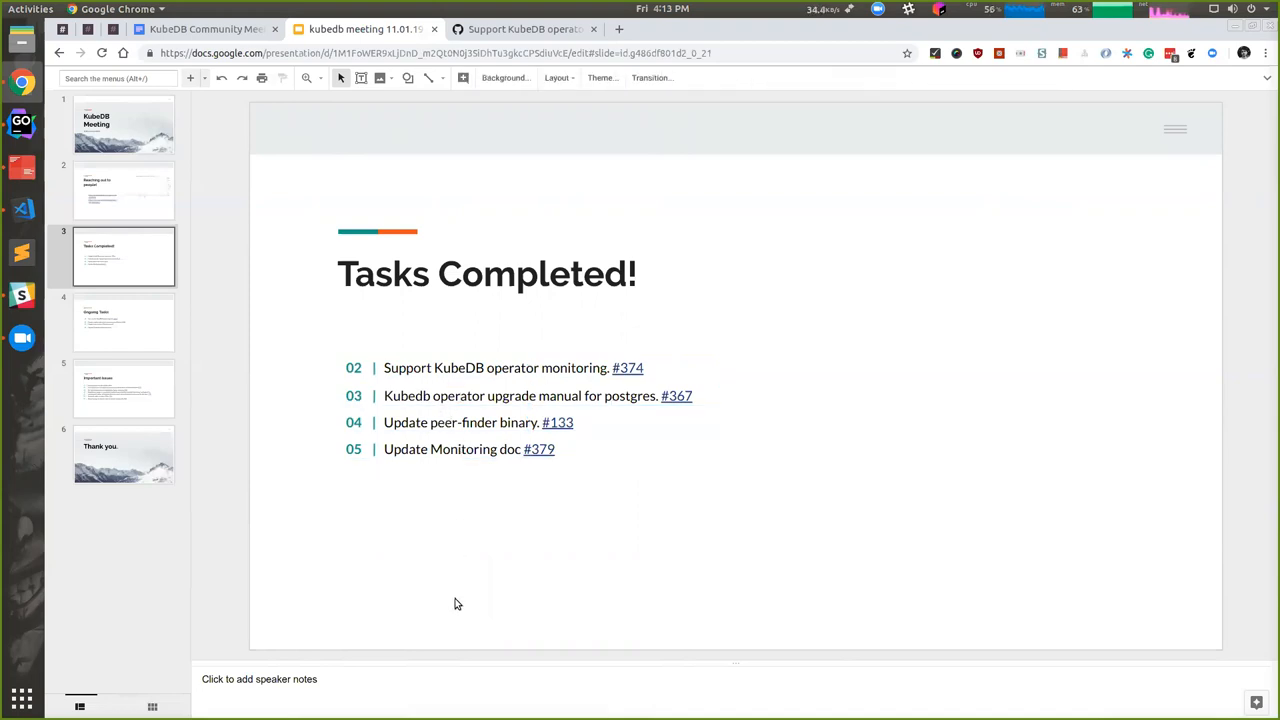
left_click(520, 396)
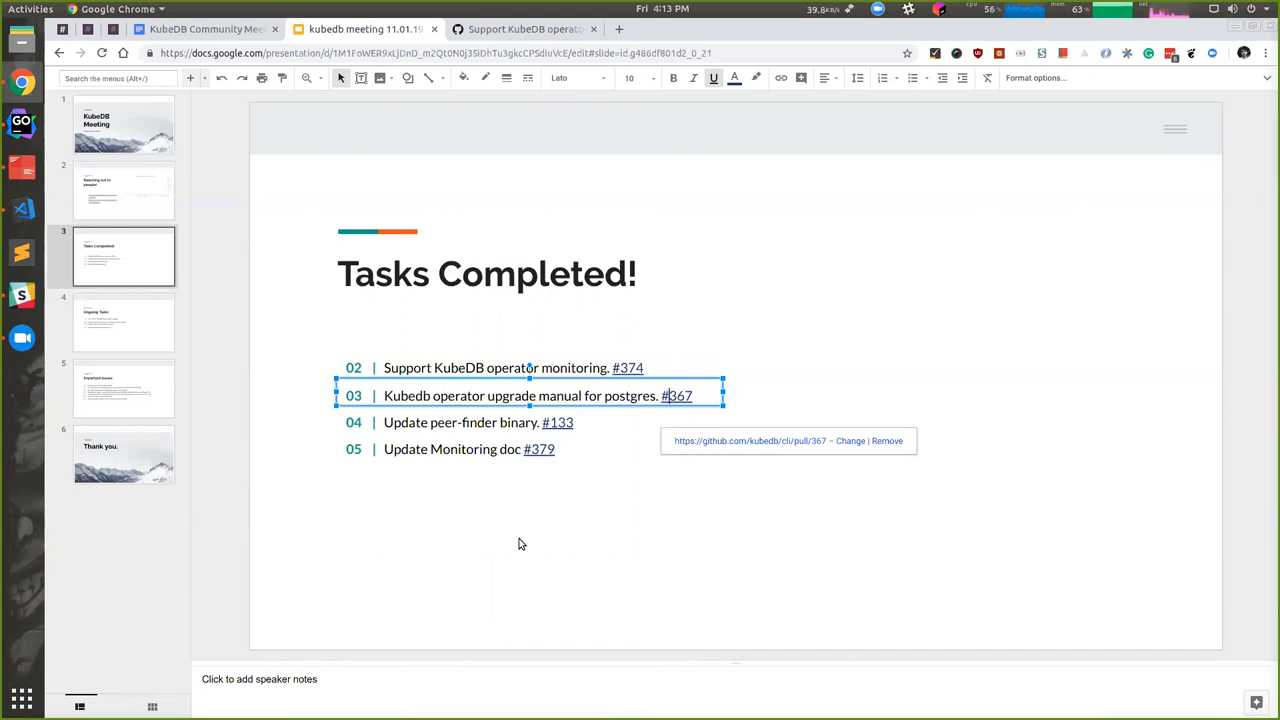
mouse_move(528, 544)
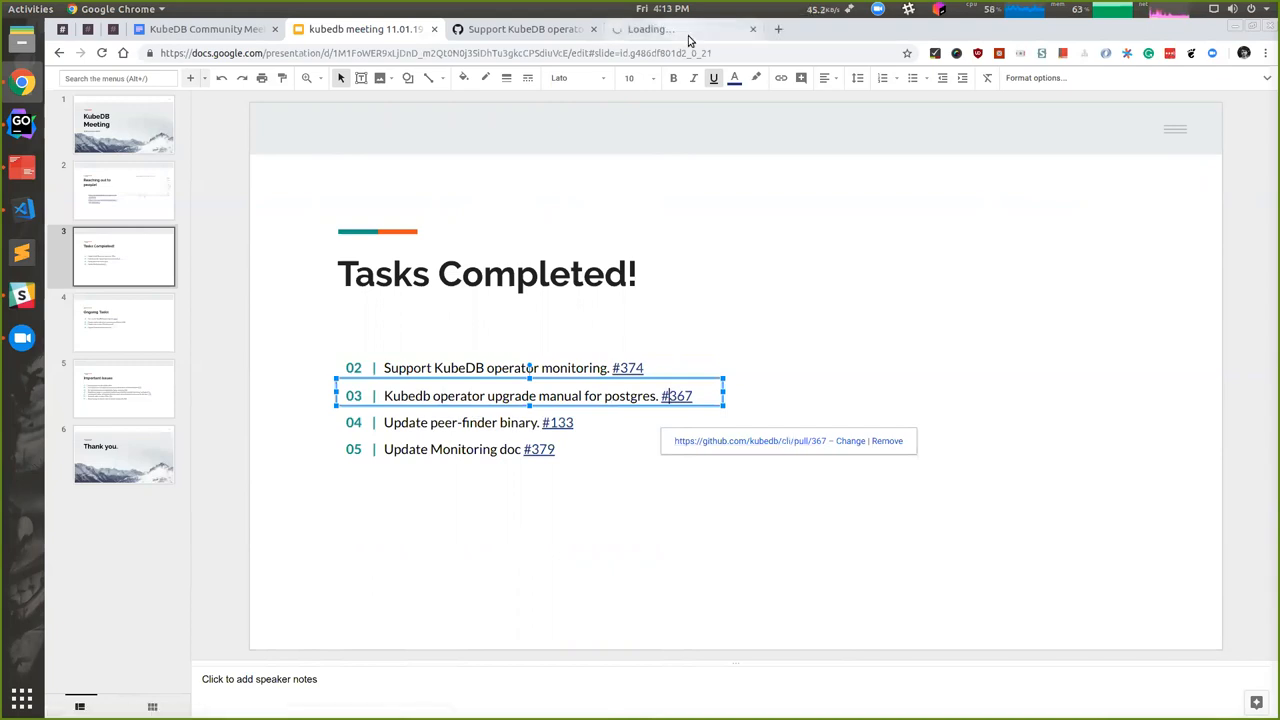
Review PR #367's Files changed diff, scrolling into the postgres upgrade guide
left_click(676, 396)
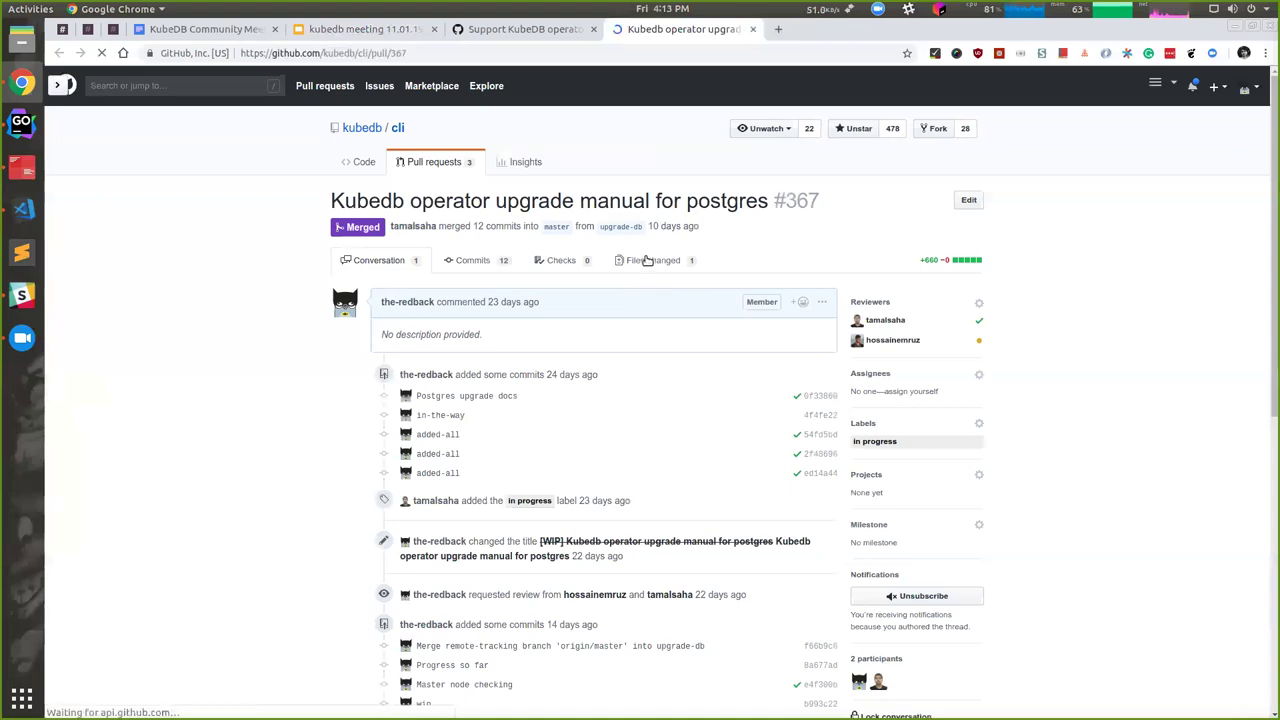
left_click(648, 260)
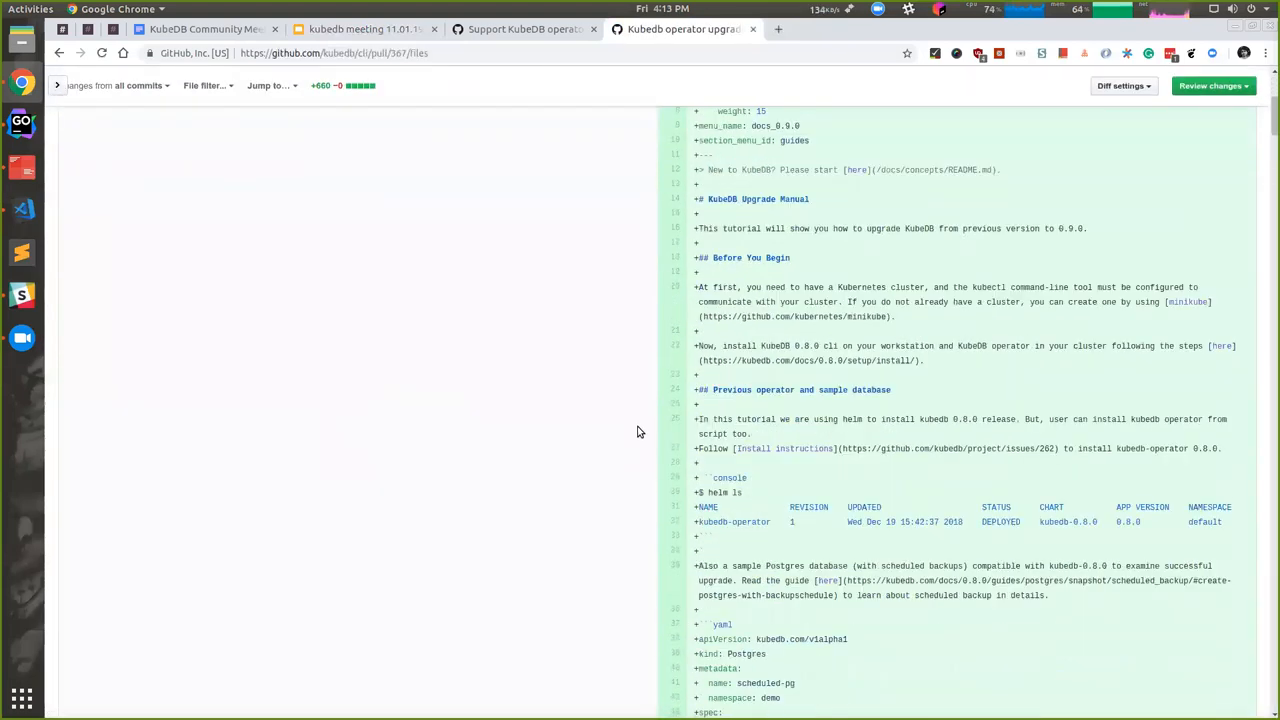
scroll("down", 3)
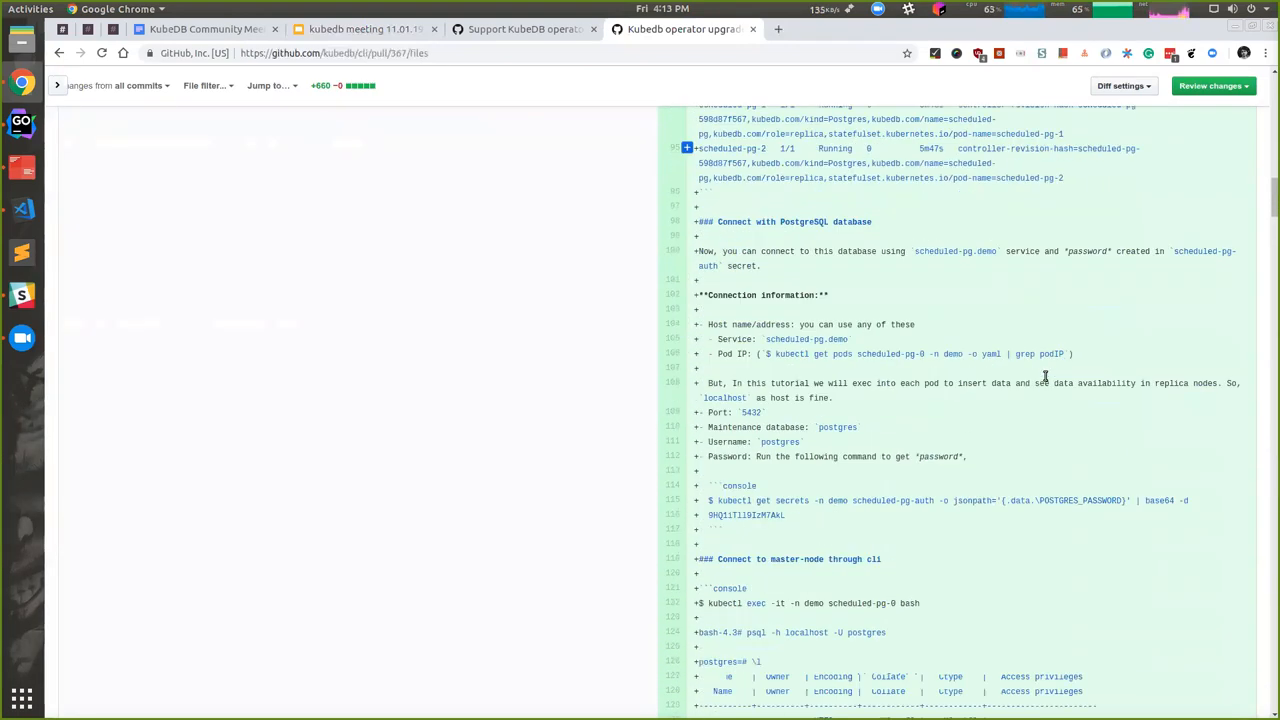
scroll("down", 3)
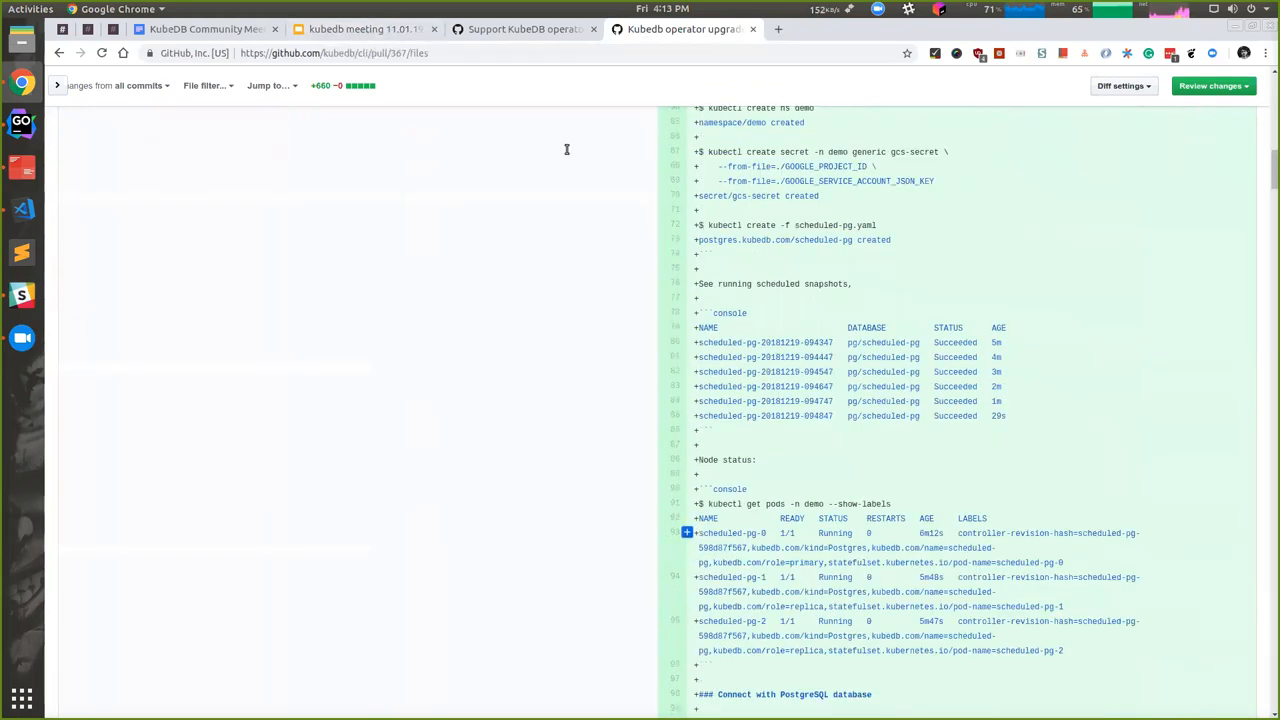
Return to the deck and follow the #133 link on 'Update peer-finder binary' to its PR
left_click(360, 28)
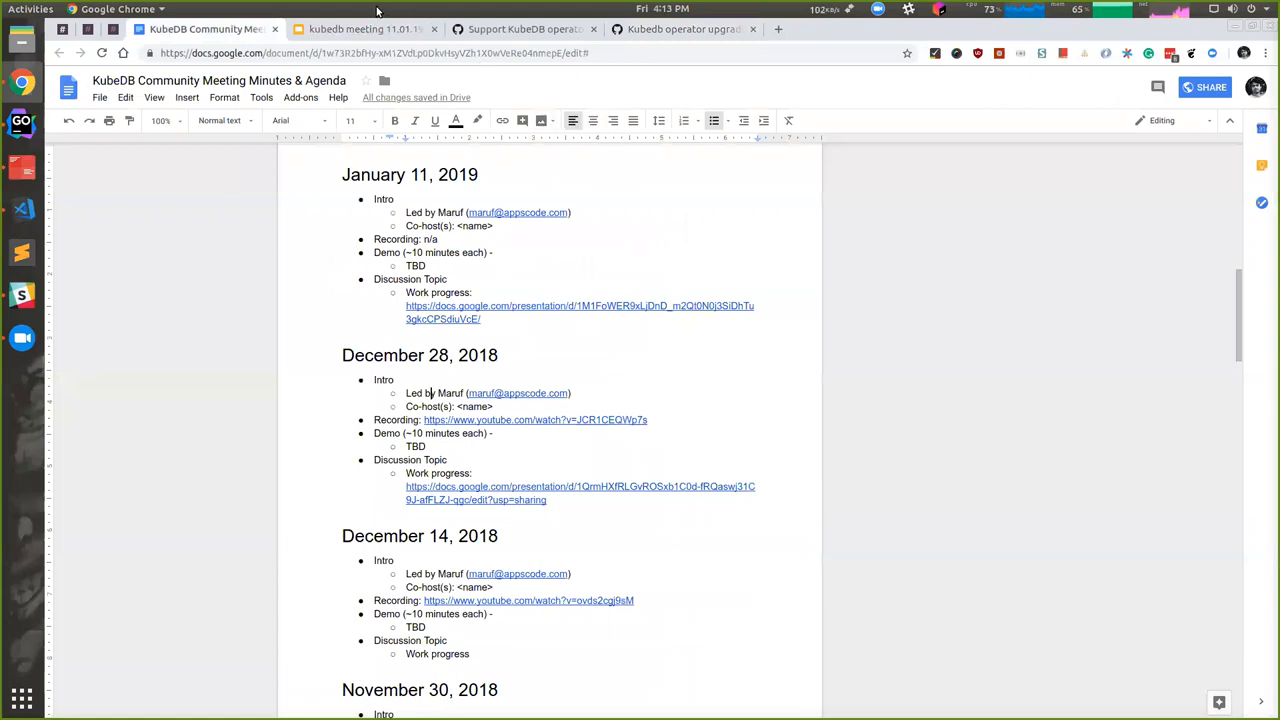
left_click(364, 28)
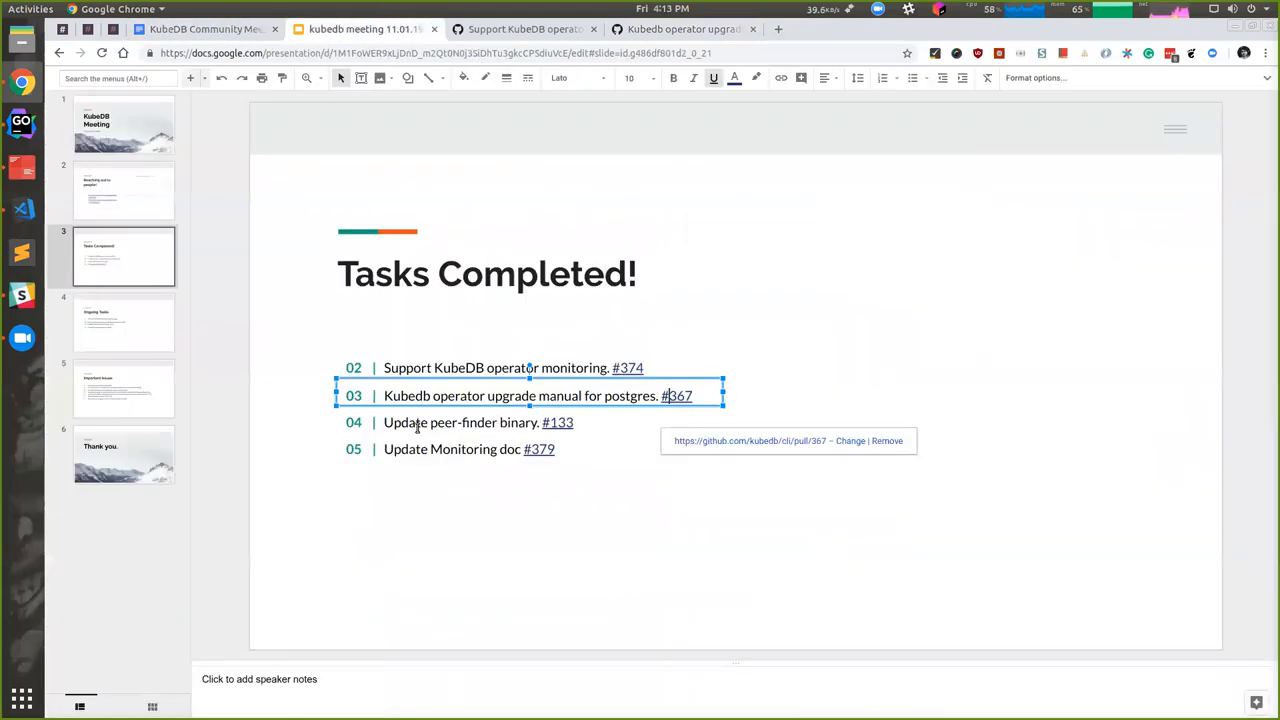
left_click(460, 424)
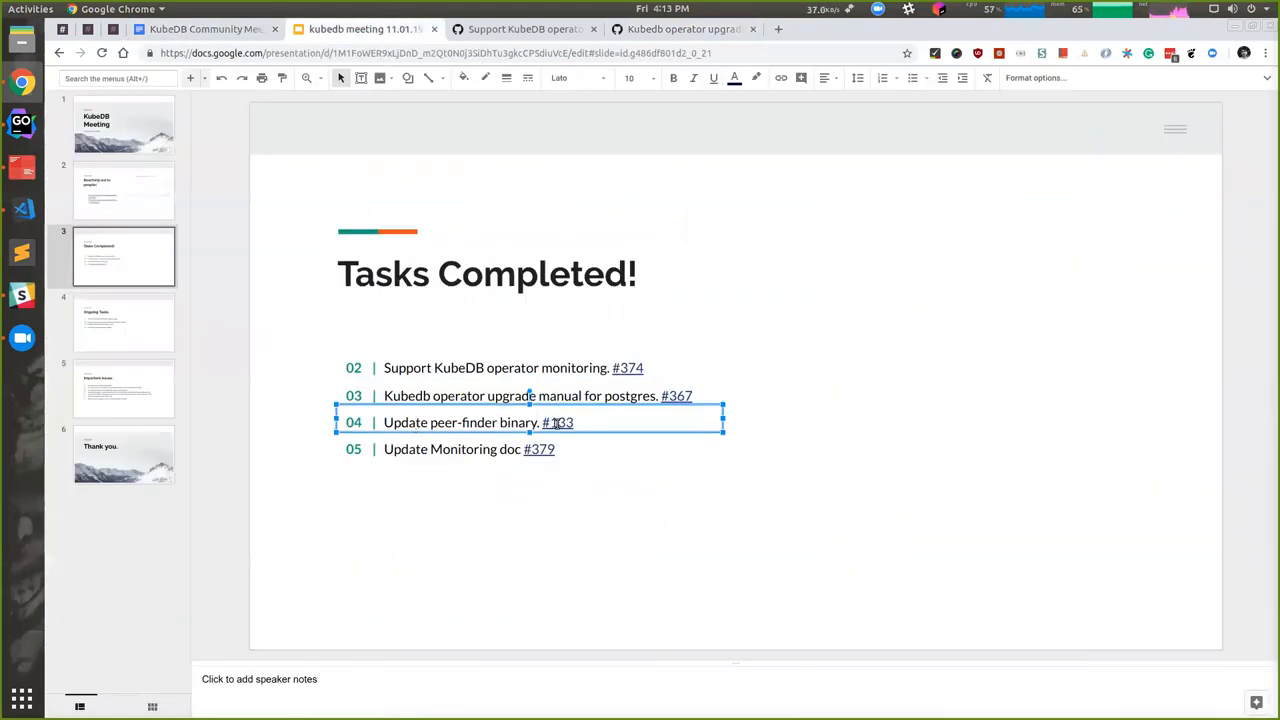
left_click(556, 422)
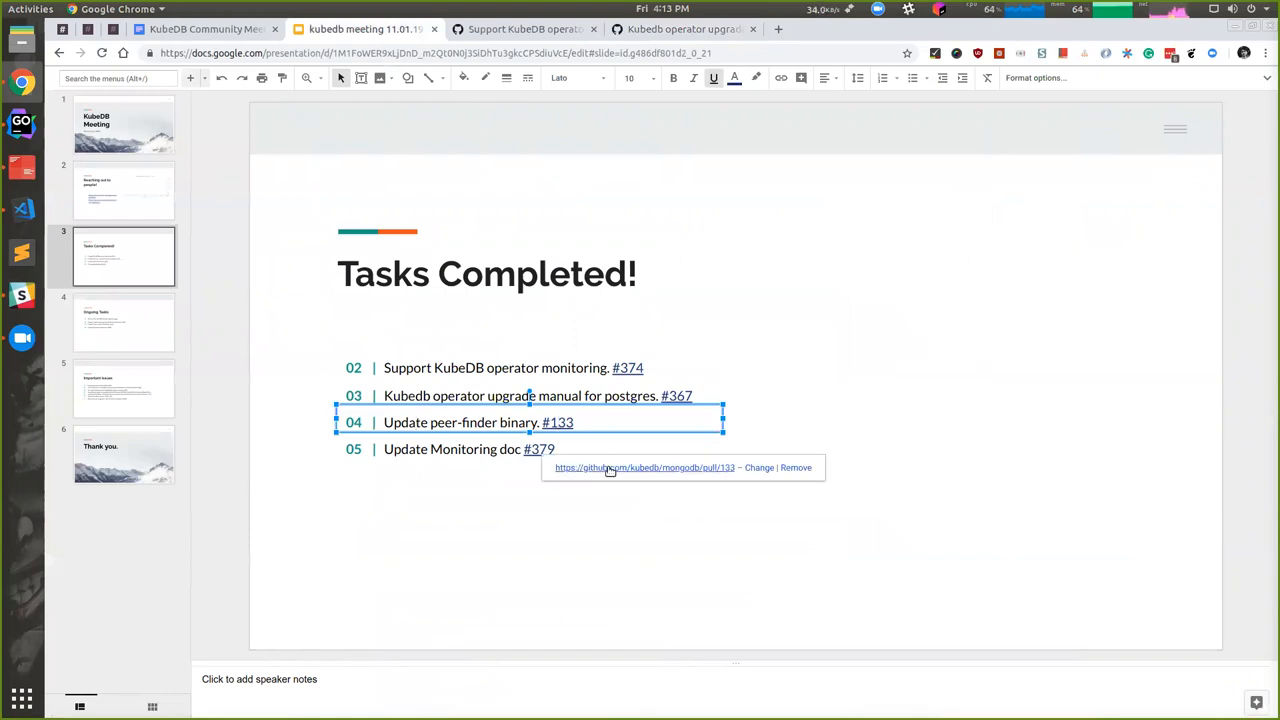
left_click(644, 468)
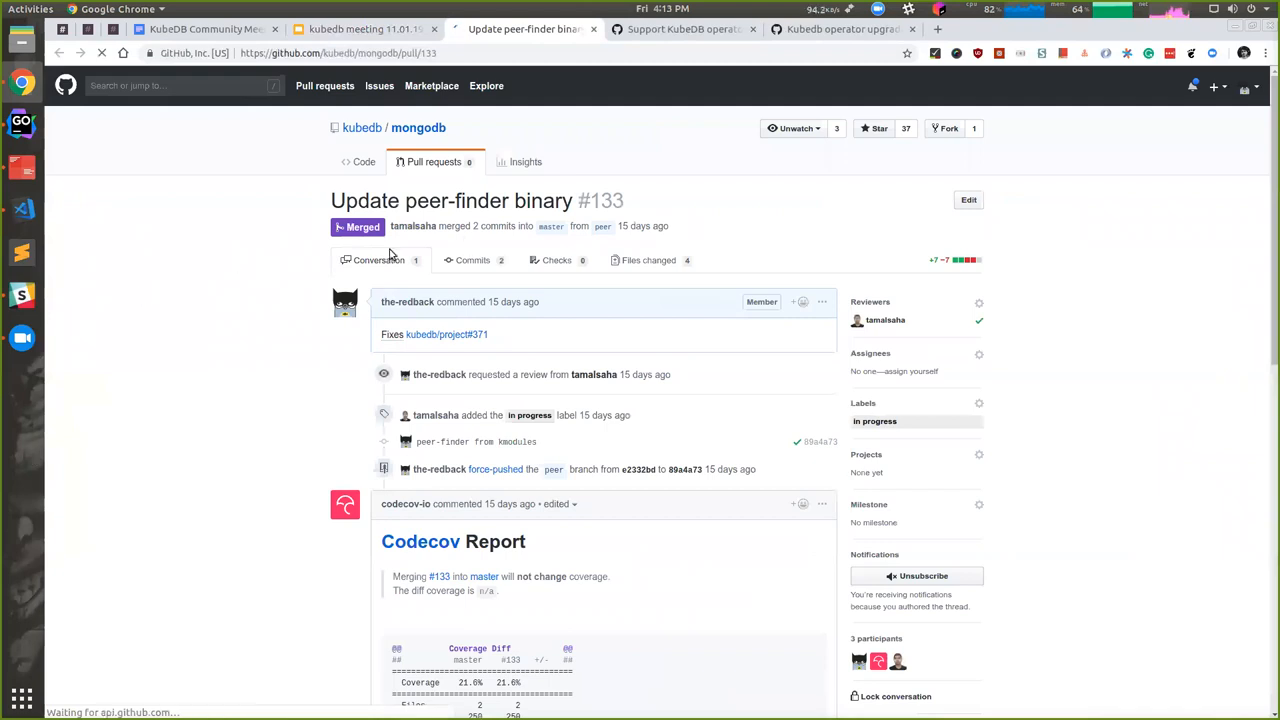
Review PR #133's Files changed diff, scrolling through the make.sh peer-finder changes
left_click(648, 260)
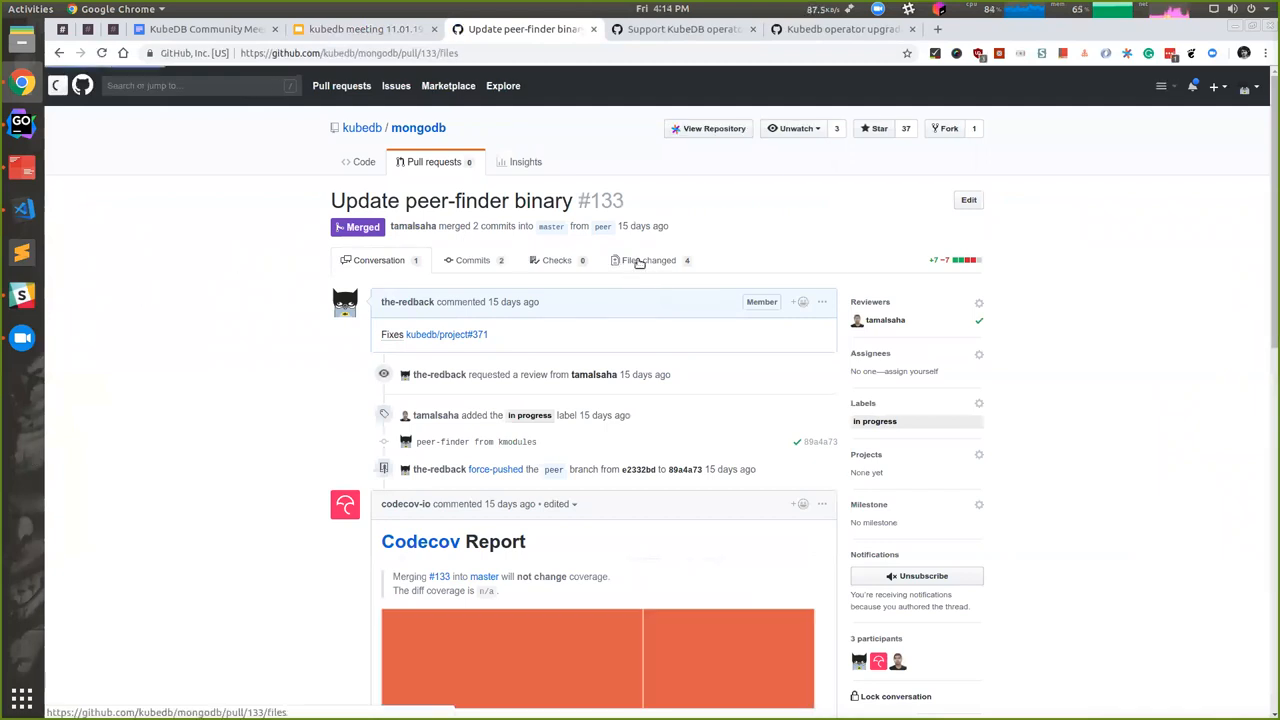
left_click(648, 260)
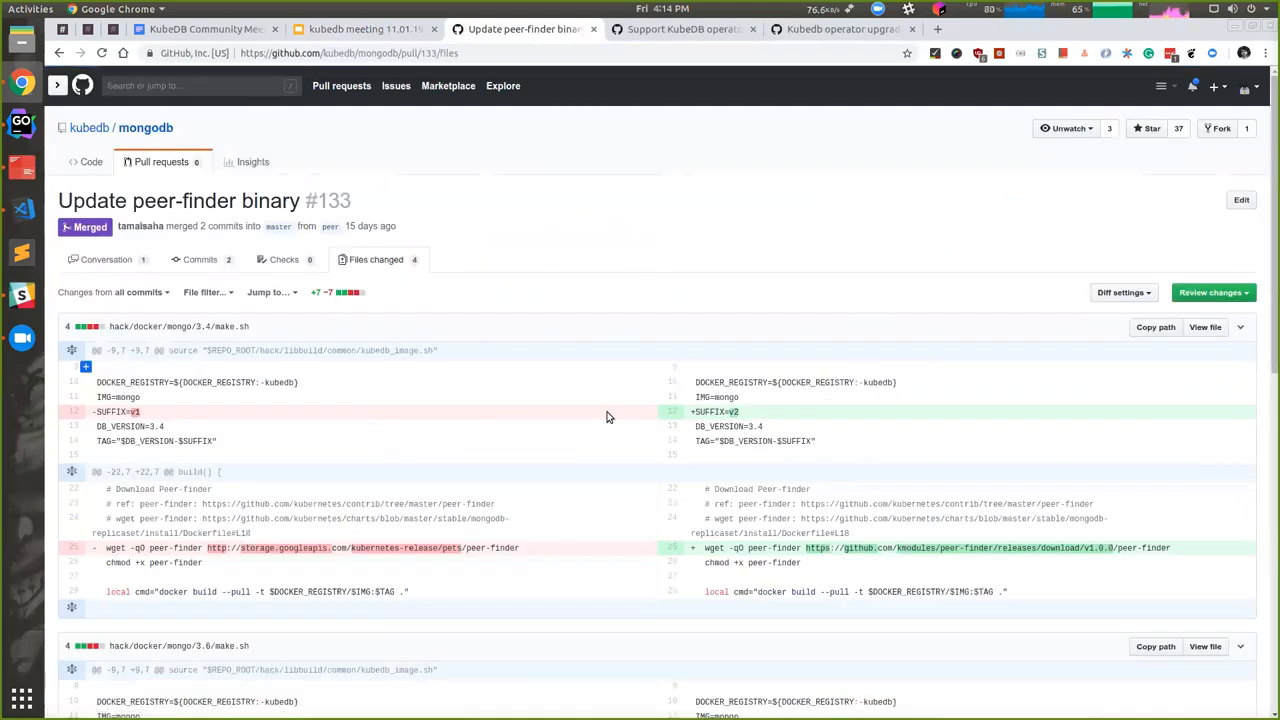
mouse_move(576, 406)
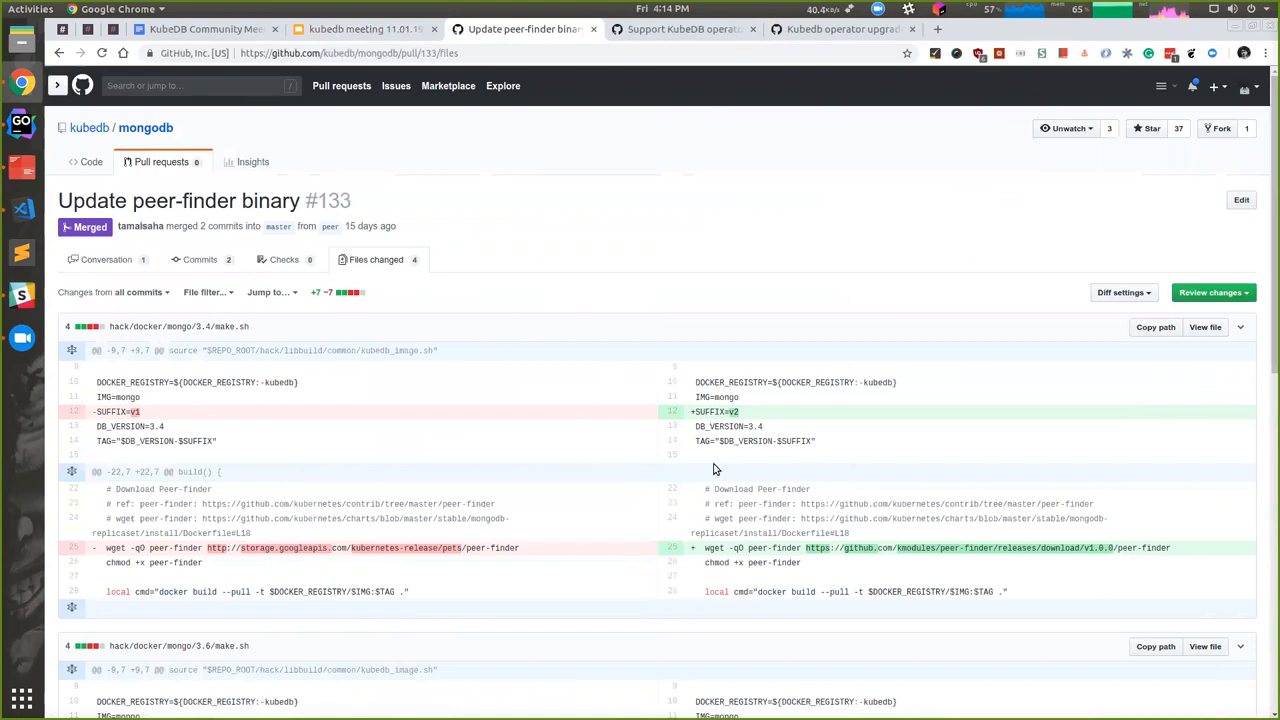
scroll("down", 3)
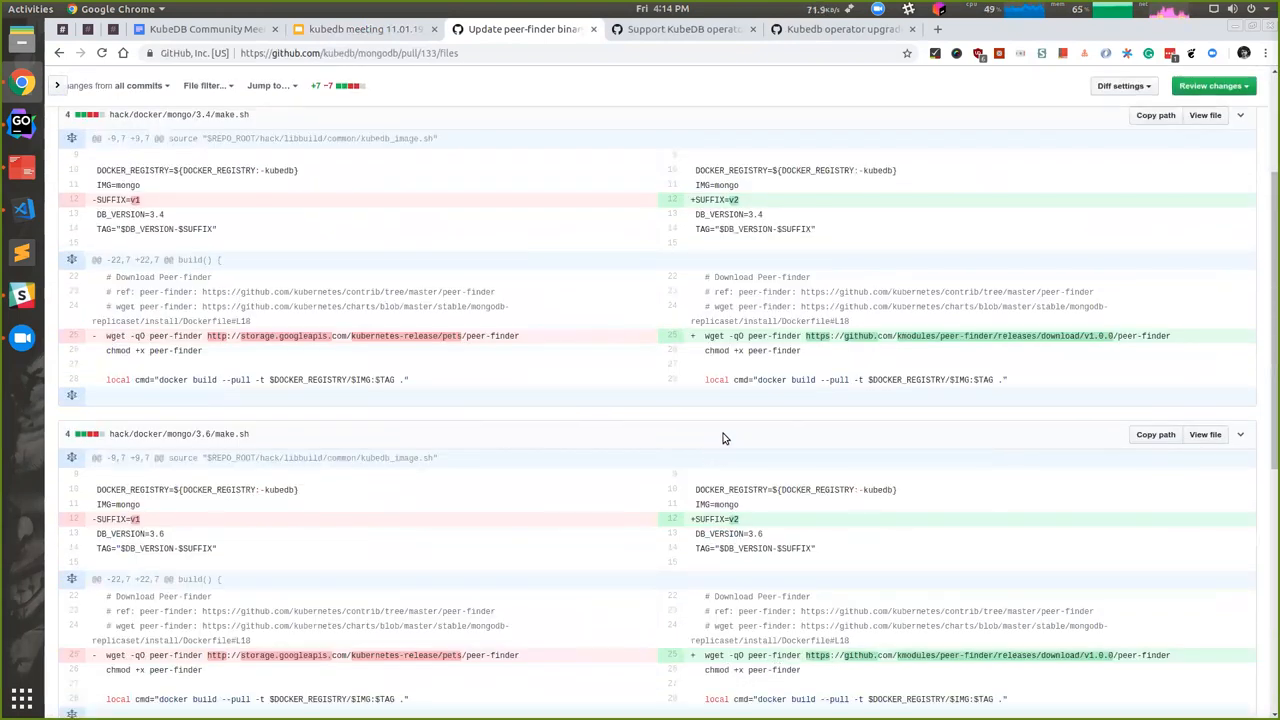
scroll("down", 3)
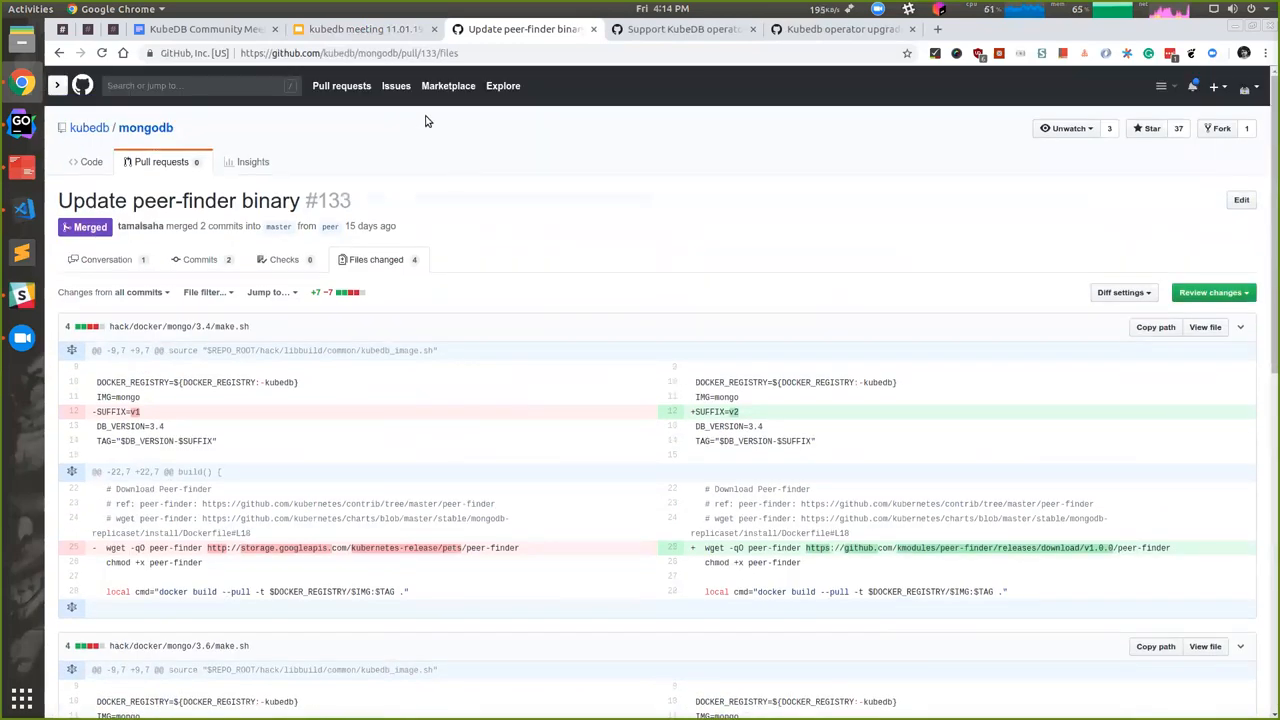
mouse_move(444, 240)
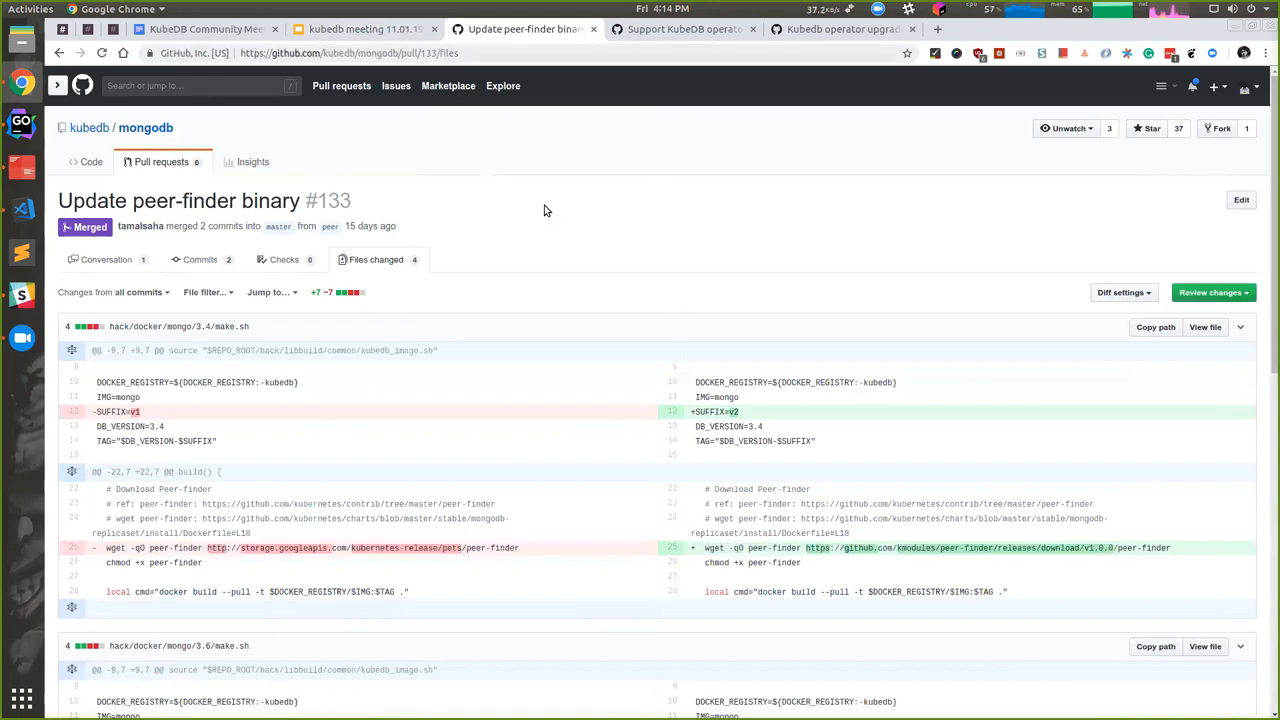
mouse_move(636, 214)
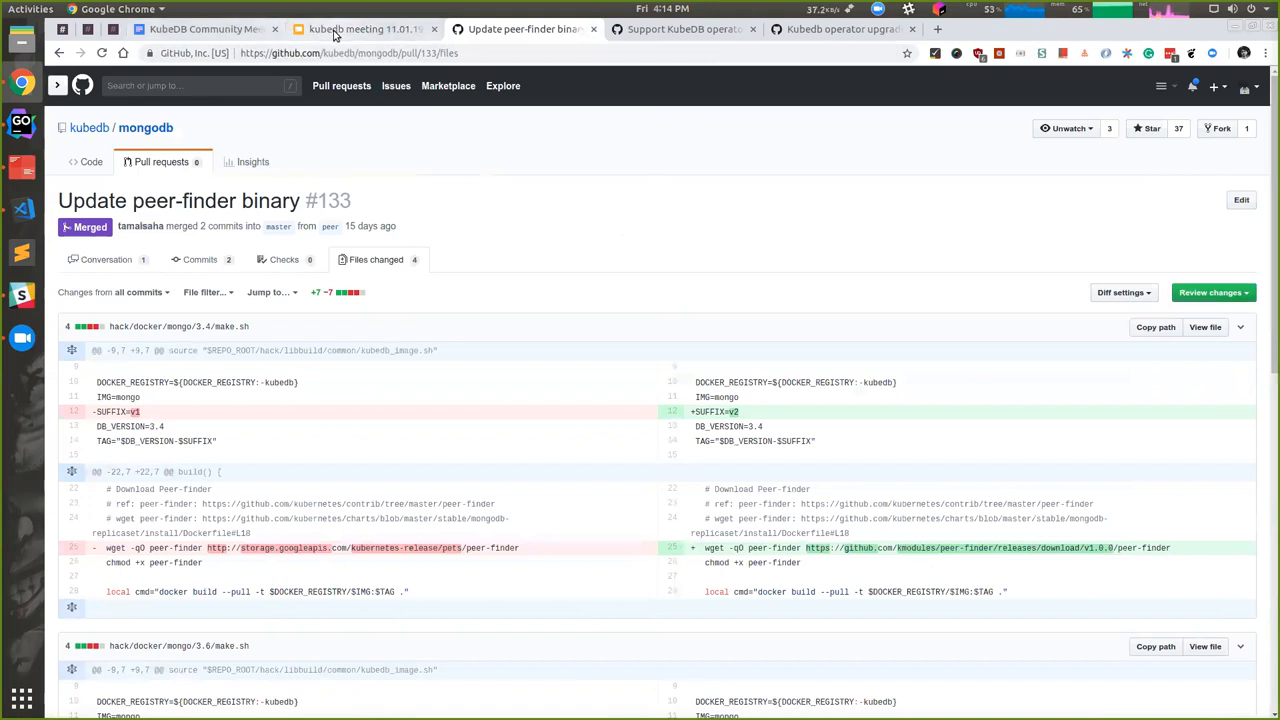
Return to the deck and move on to slide 4, 'Ongoing Tasks'
left_click(360, 28)
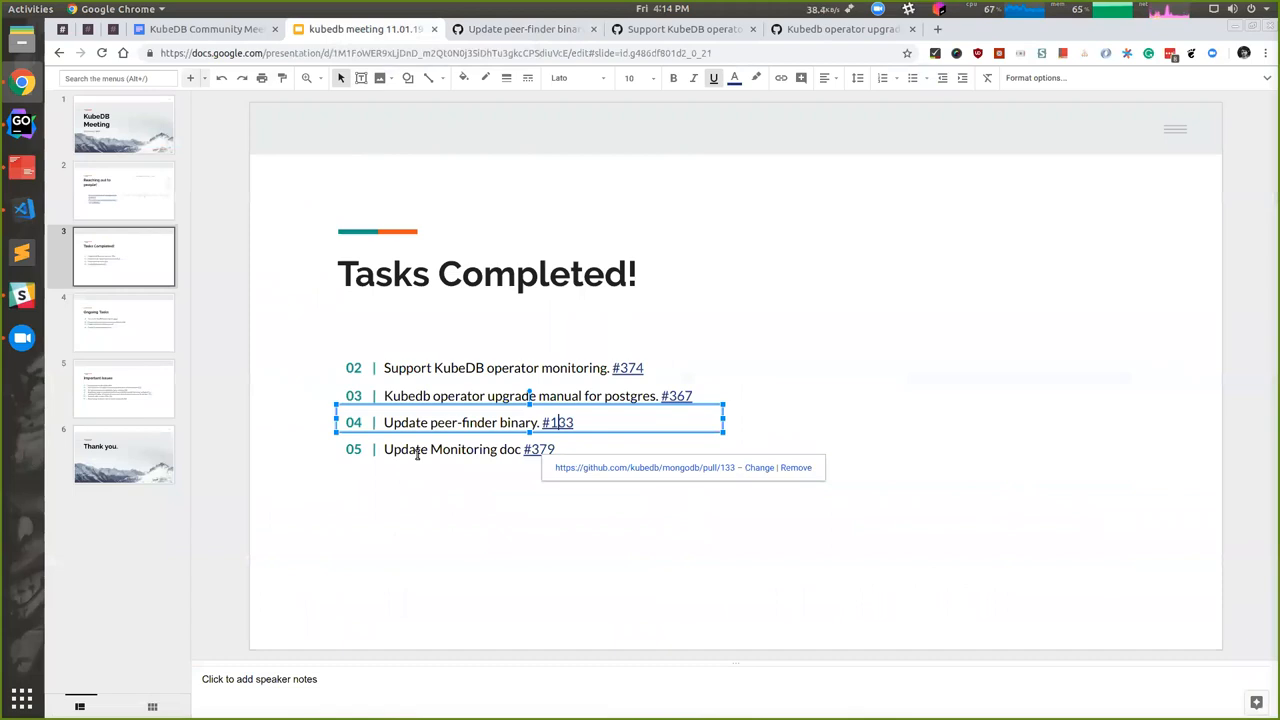
left_click(452, 448)
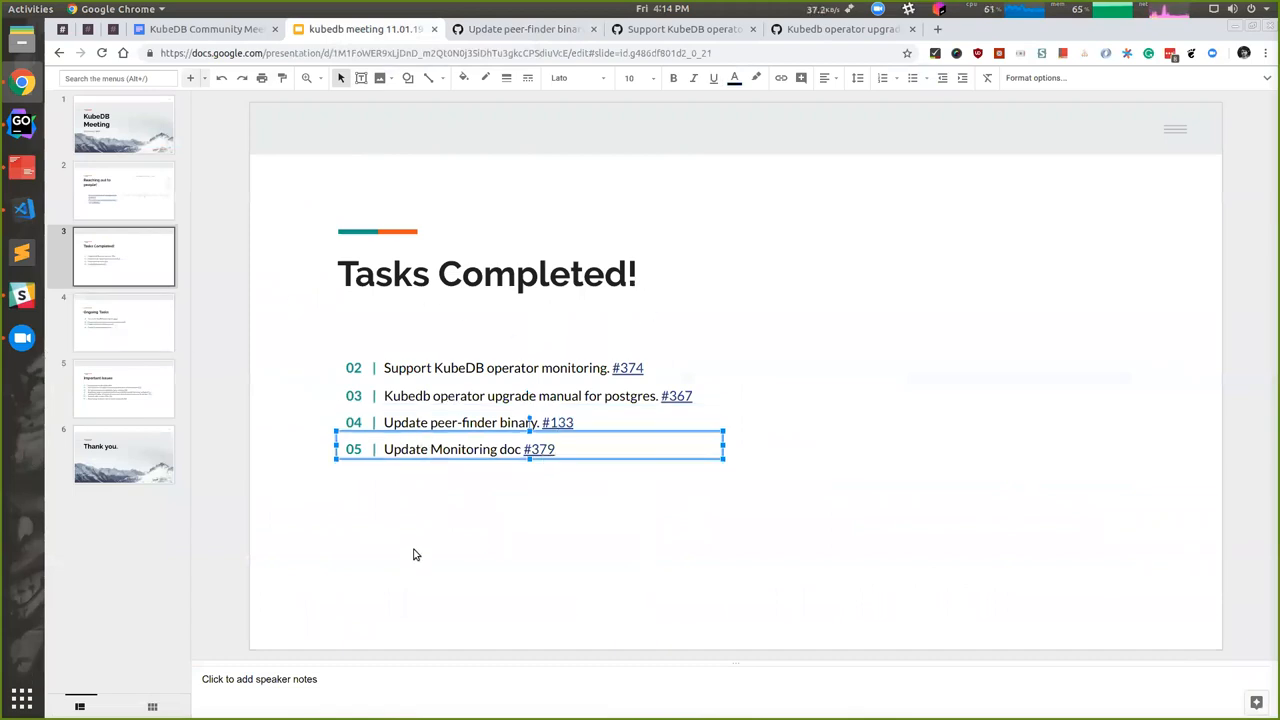
left_click(496, 336)
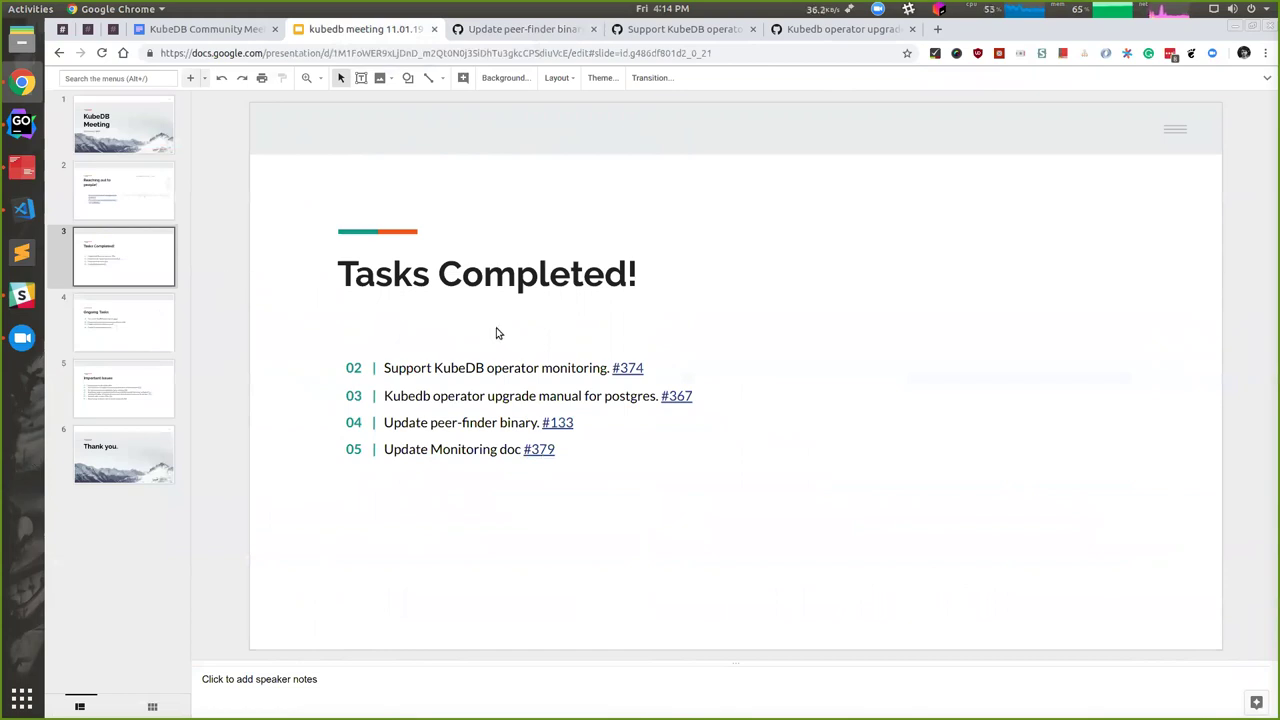
left_click(124, 322)
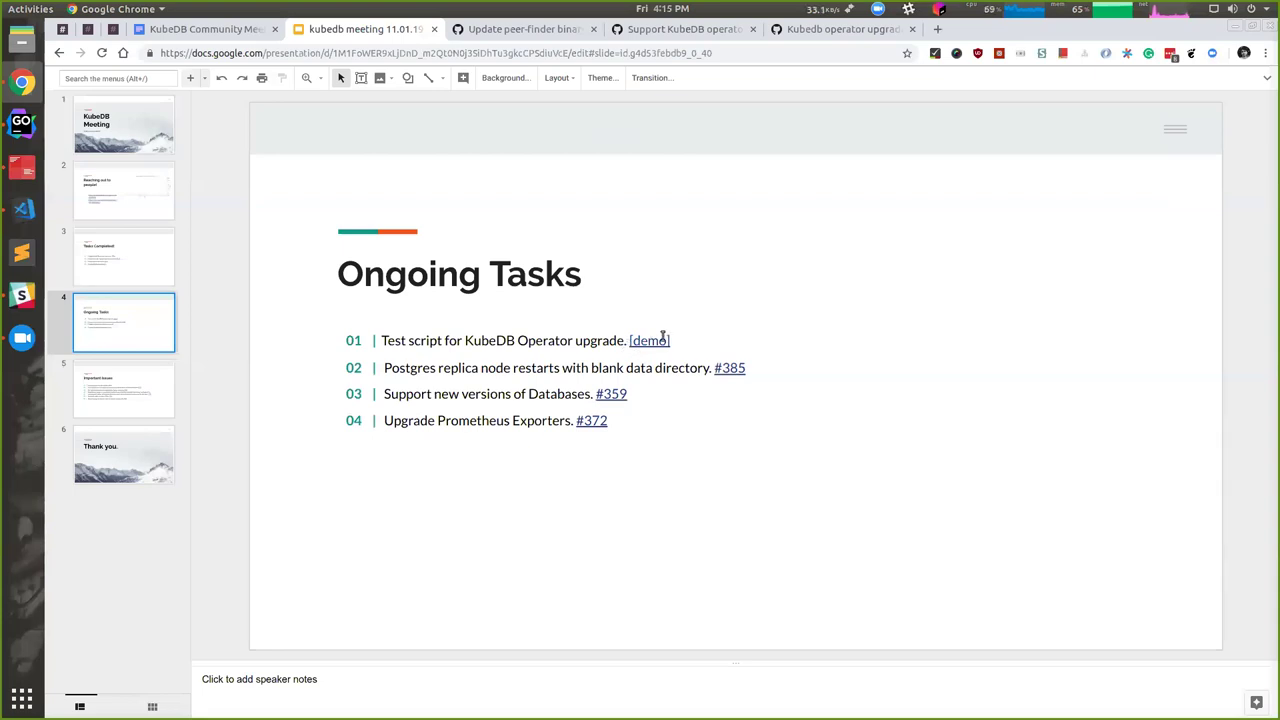
Follow the demo link to the-redback/operator-upgrade-test-script repository
left_click(650, 340)
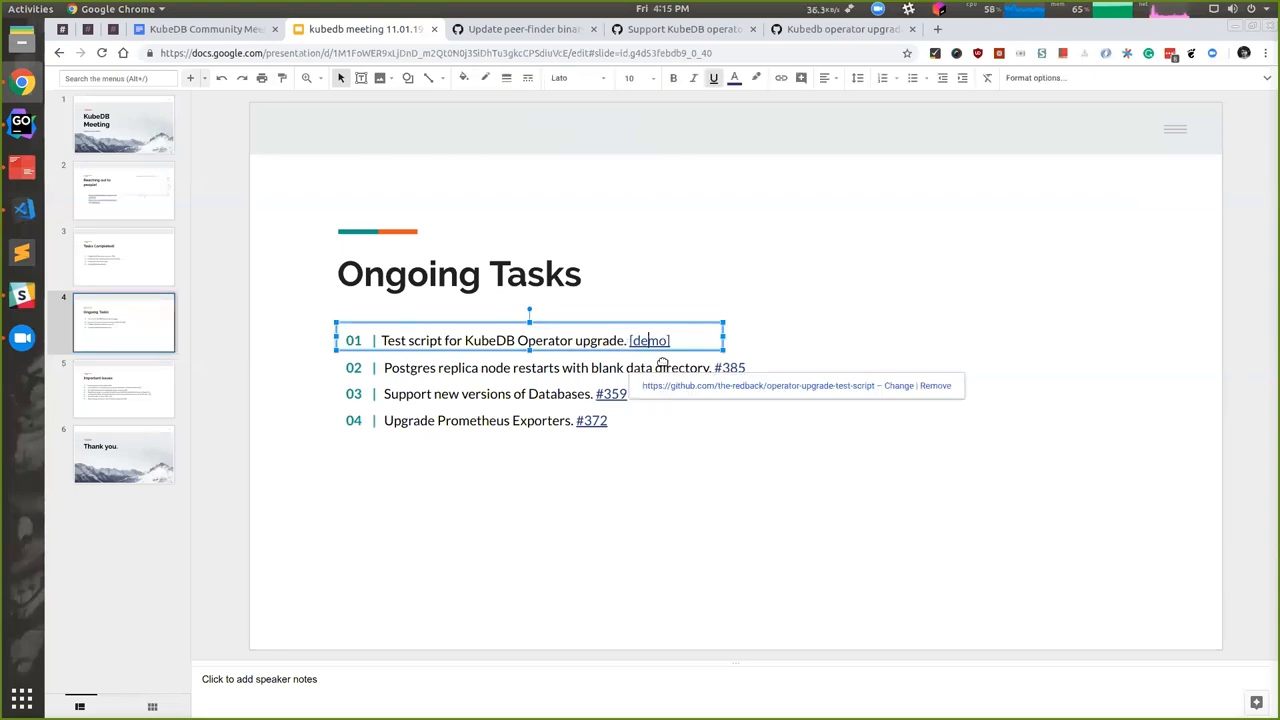
left_click(650, 340)
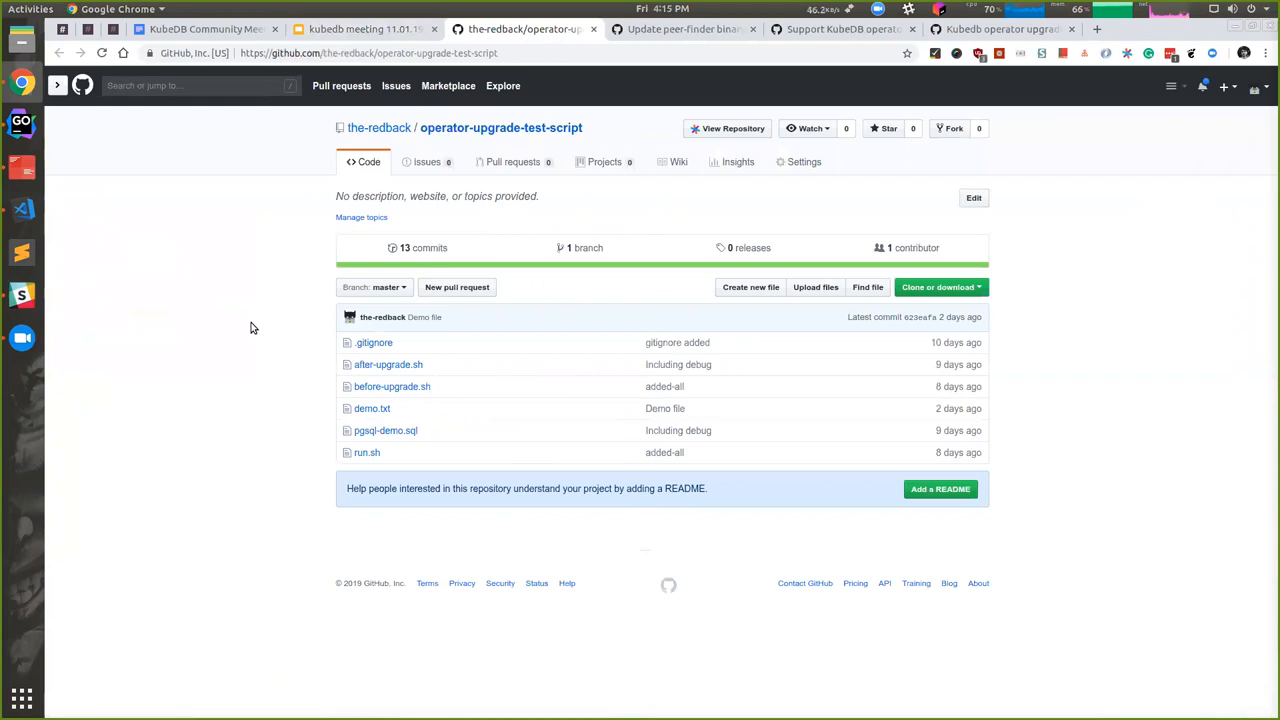
mouse_move(410, 452)
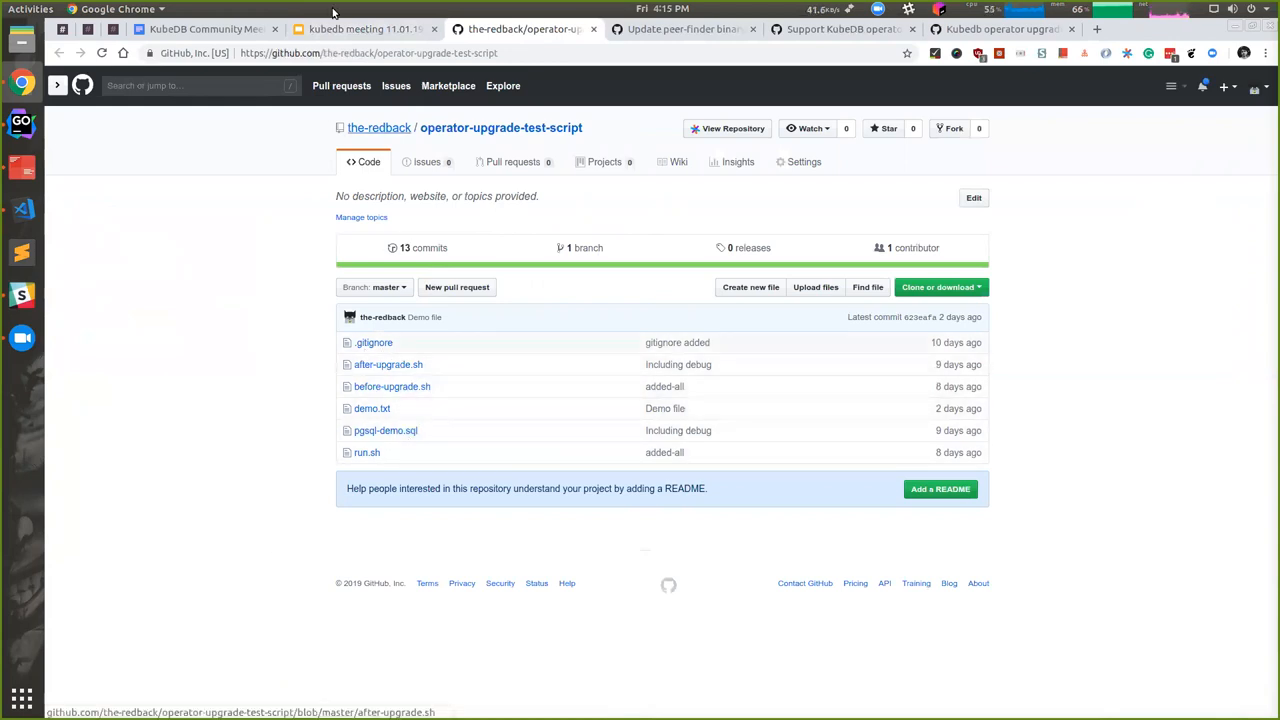
Return to the Ongoing Tasks slide and follow the #385 link to the Postgres replica issue
left_click(344, 28)
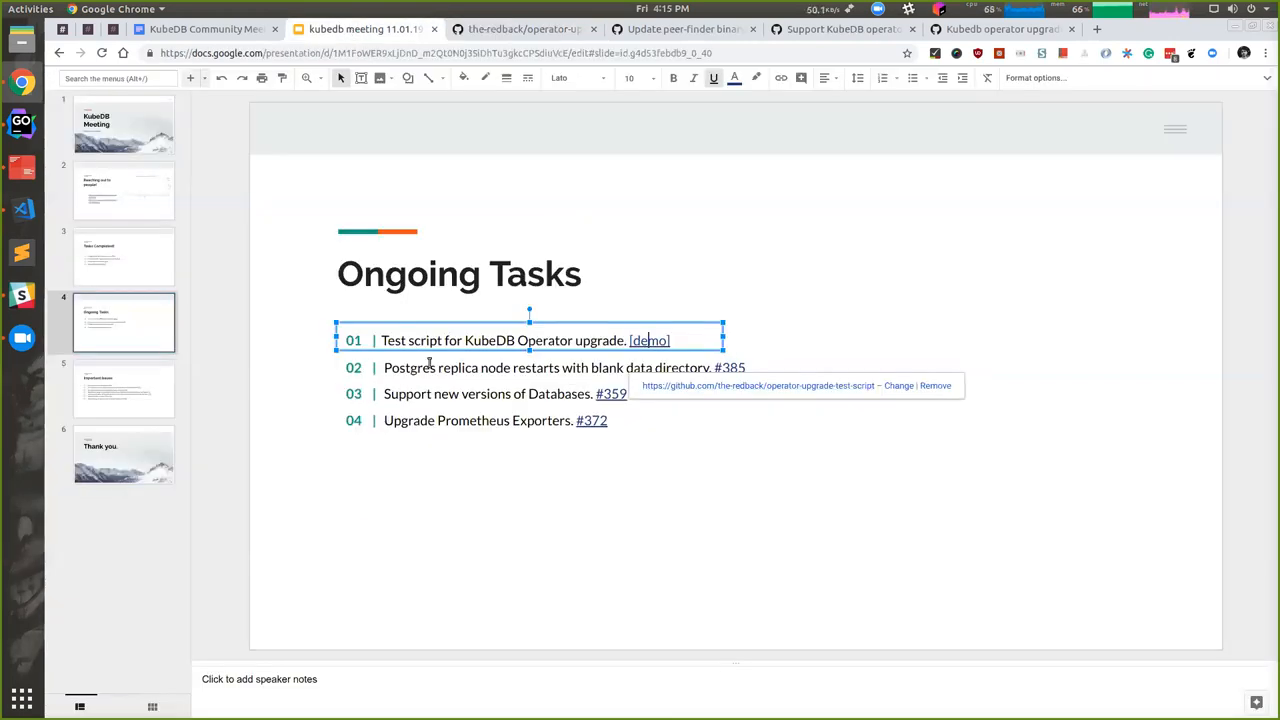
left_click(730, 368)
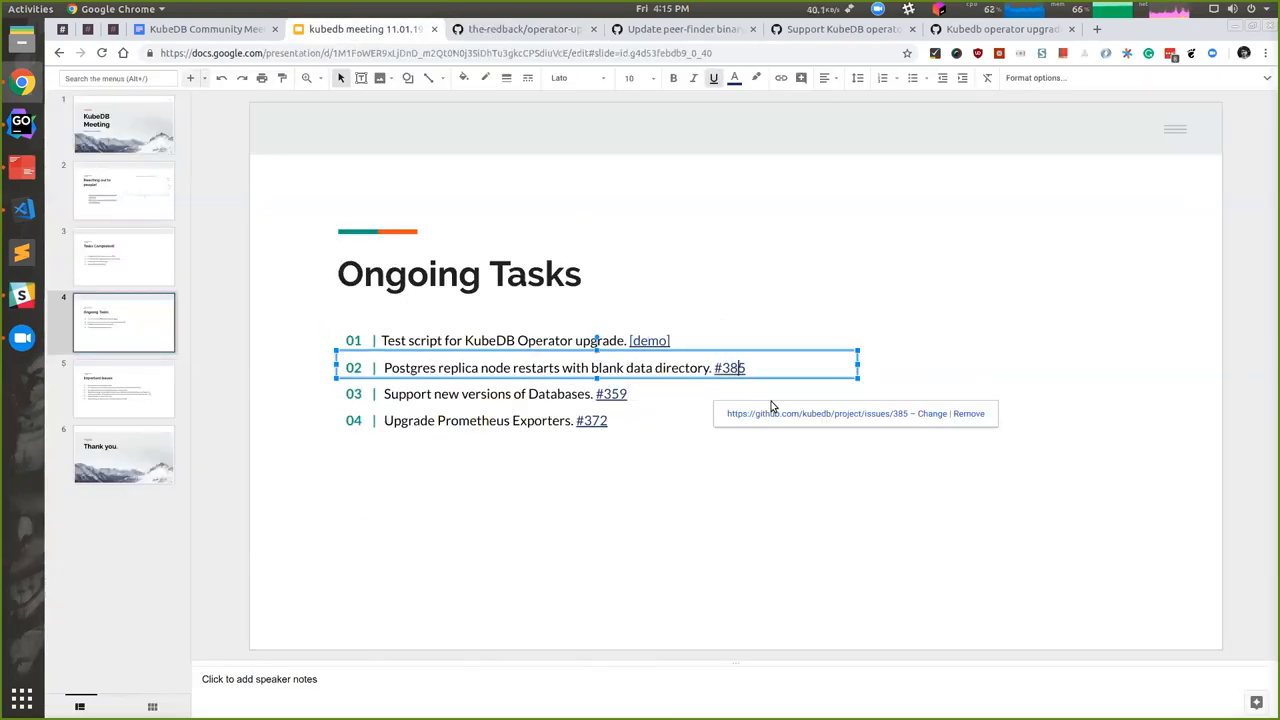
left_click(732, 368)
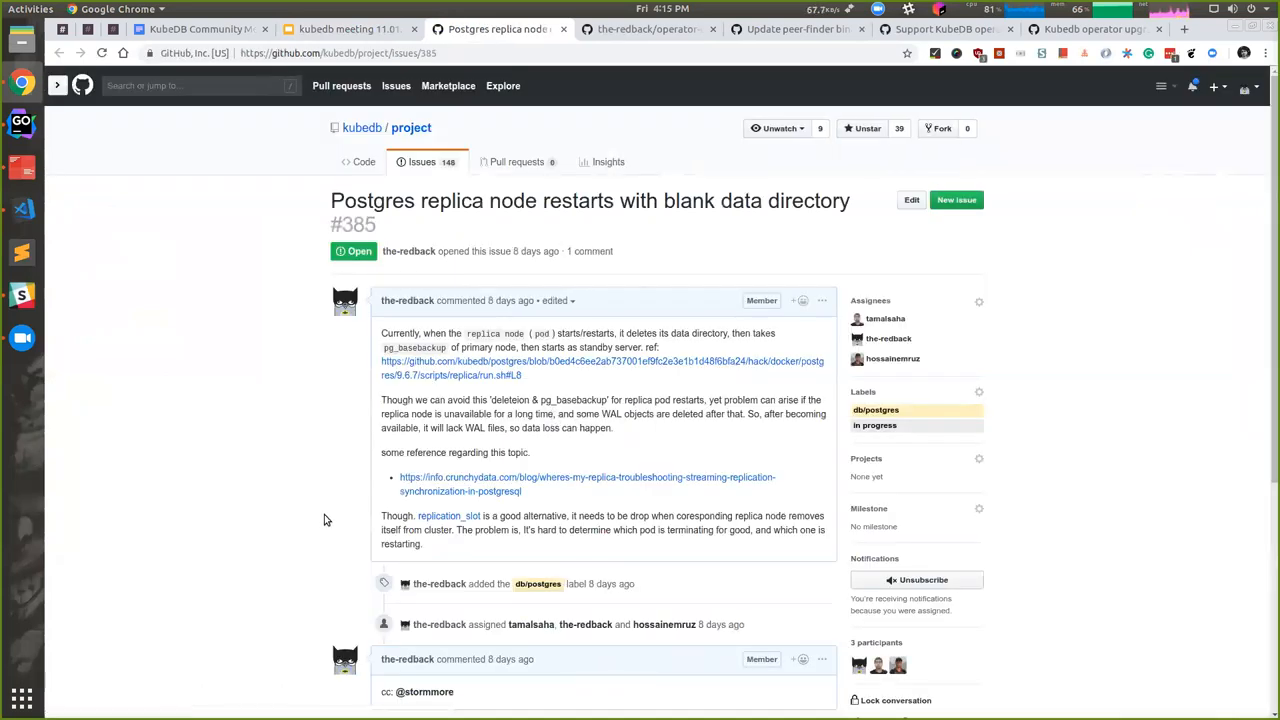
From issue #385, follow the referenced '[WIP] Fix: Postgres replica node restarts' PR #248
scroll("down", 3)
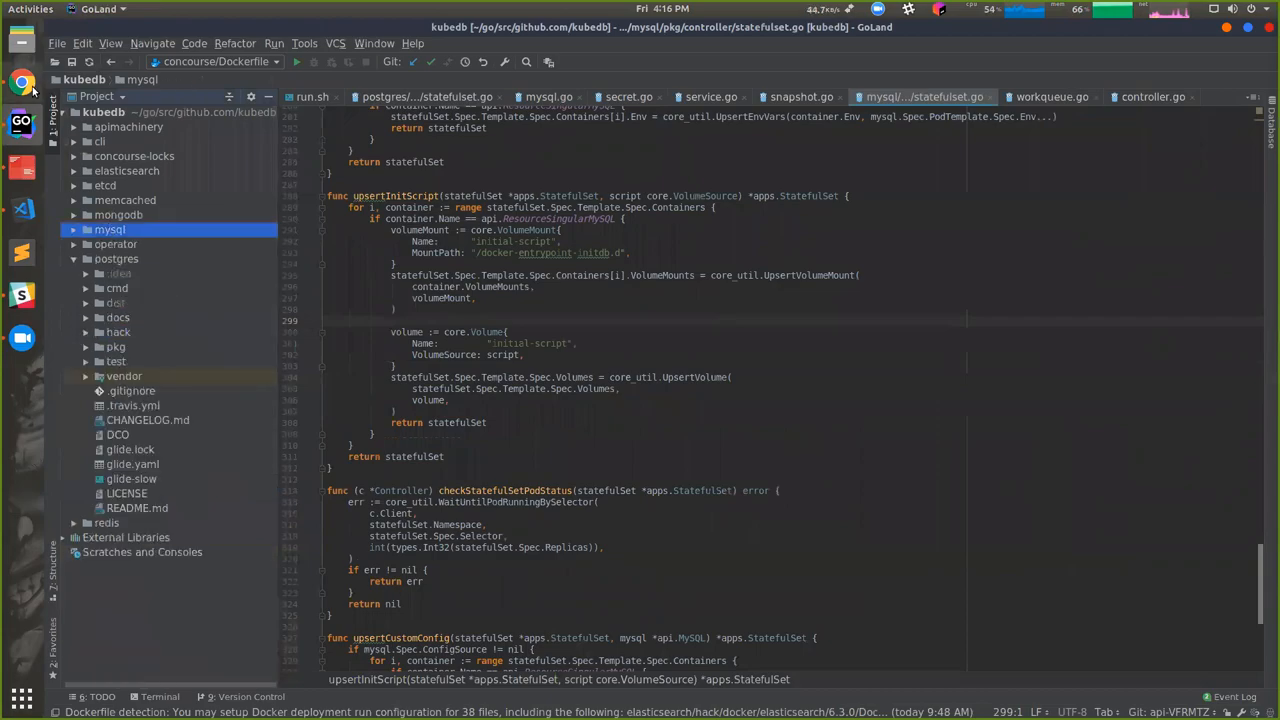
left_click(14, 76)
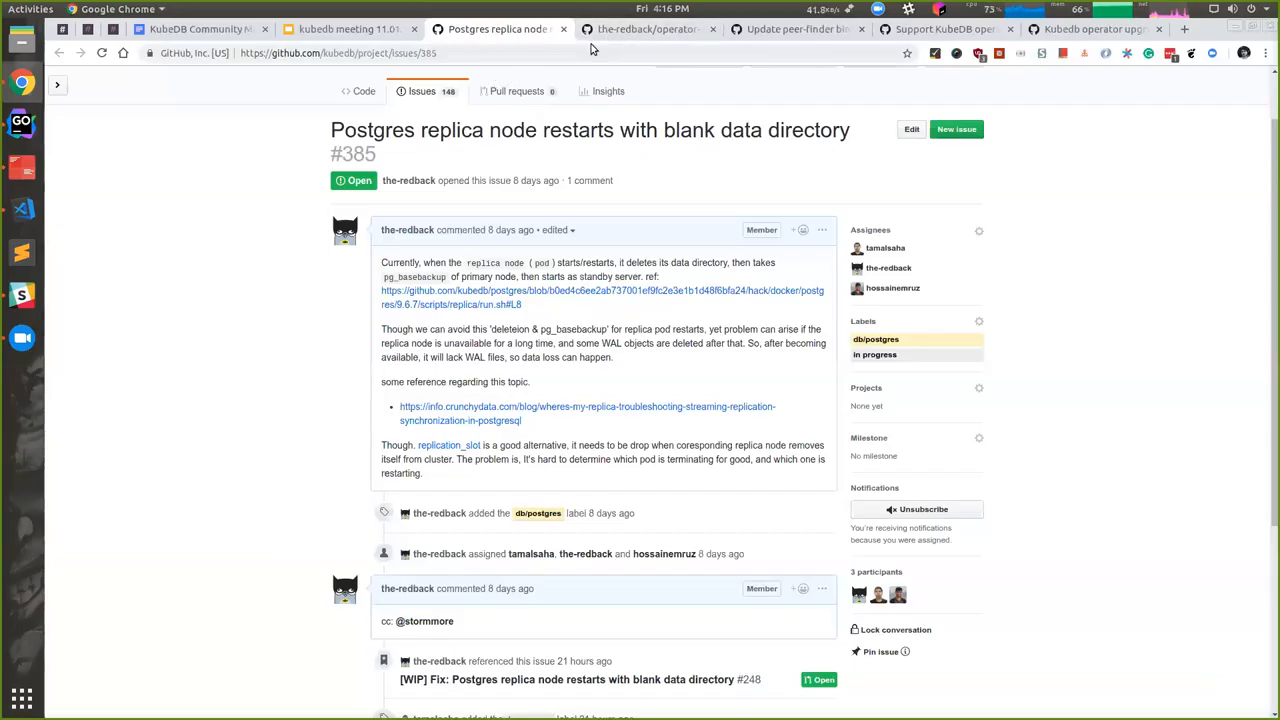
scroll("down", 3)
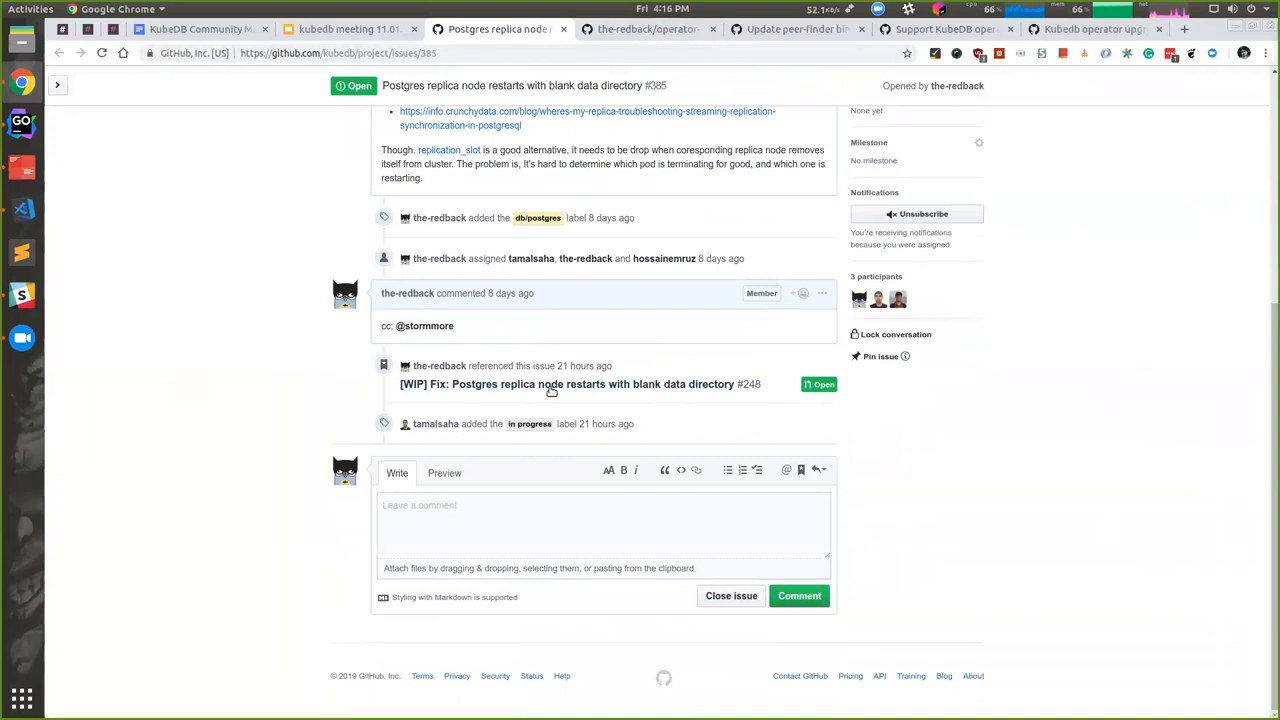
left_click(580, 384)
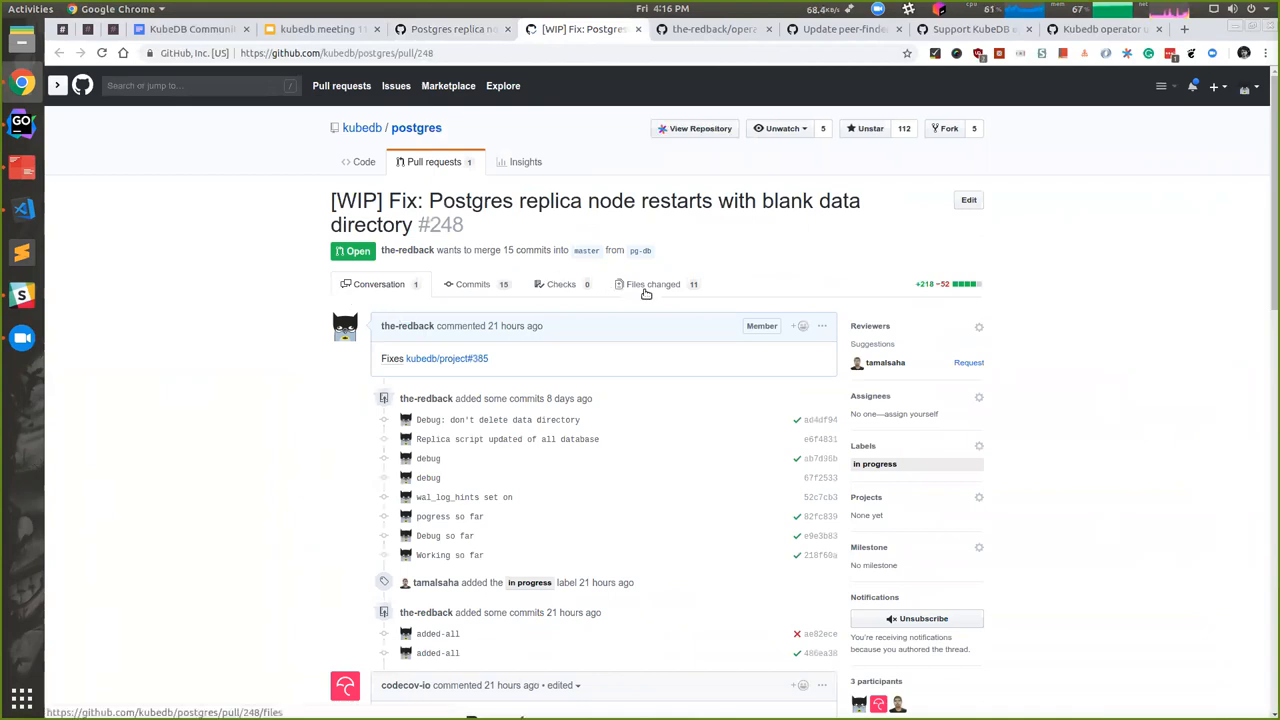
Show pull request #248's Files changed and read down into the Postgres replica script diffs
left_click(652, 284)
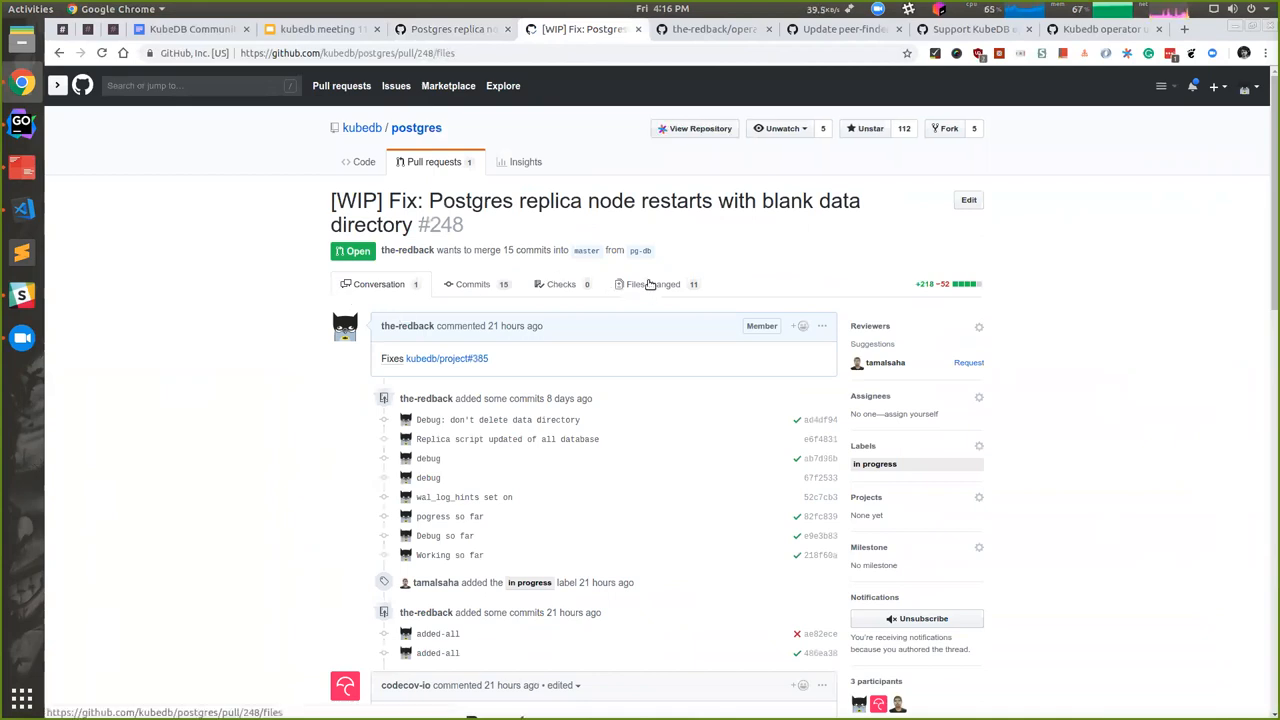
left_click(648, 284)
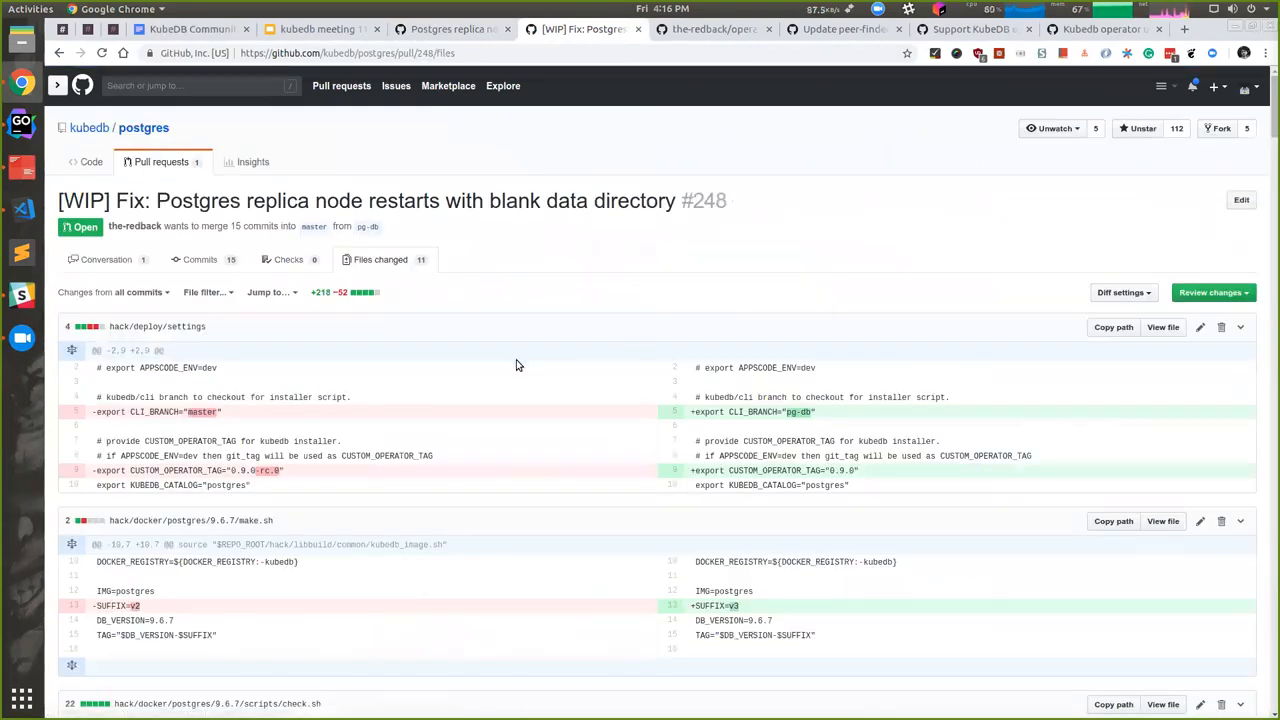
scroll("down", 3)
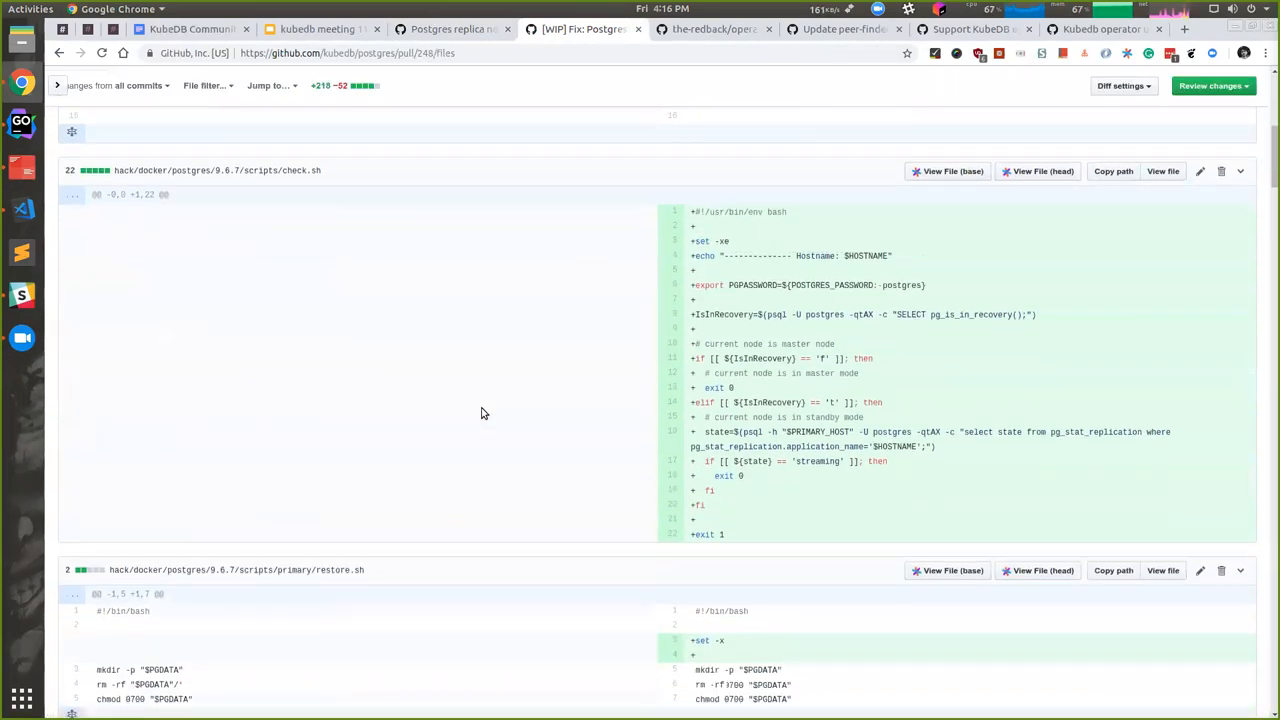
scroll("down", 3)
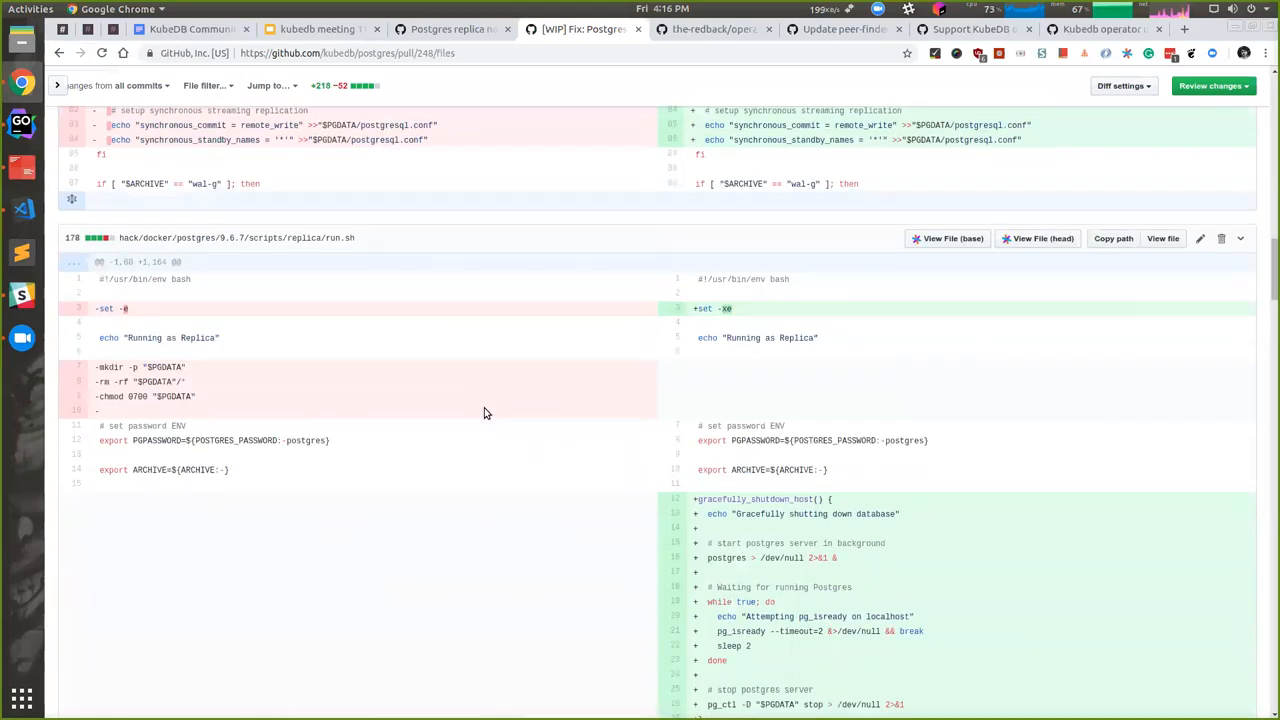
scroll("down", 3)
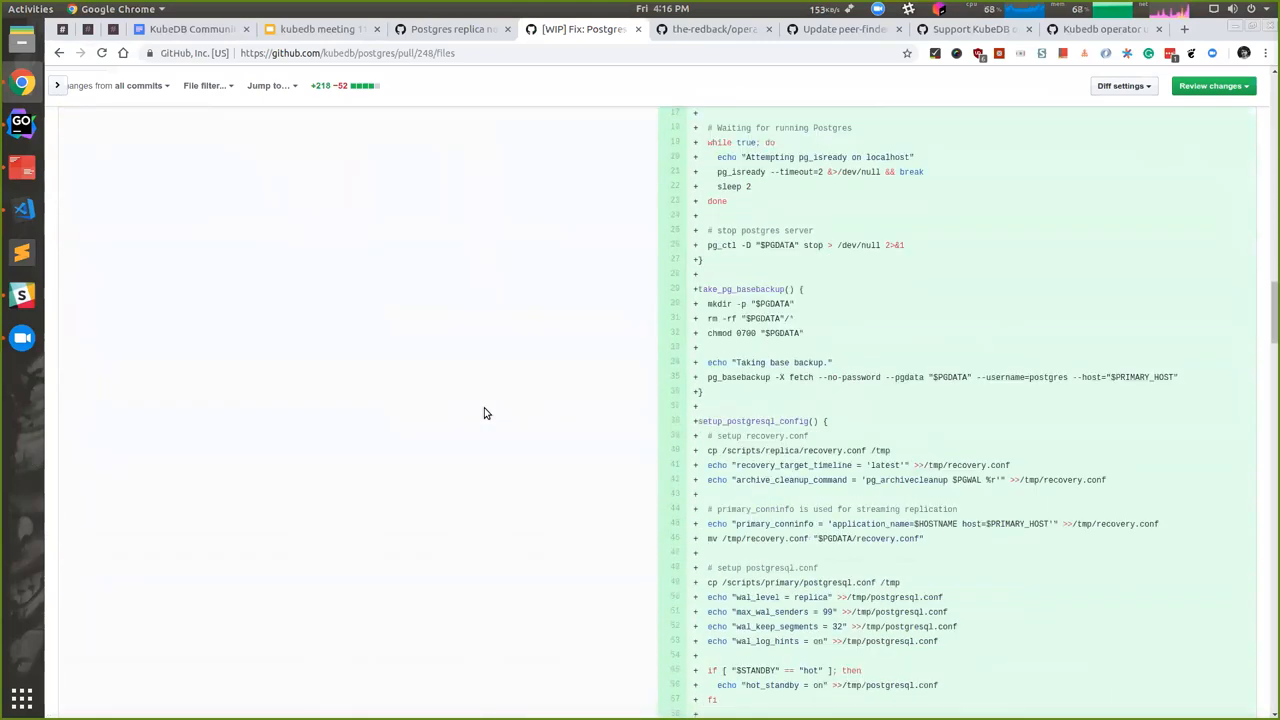
scroll("down", 3)
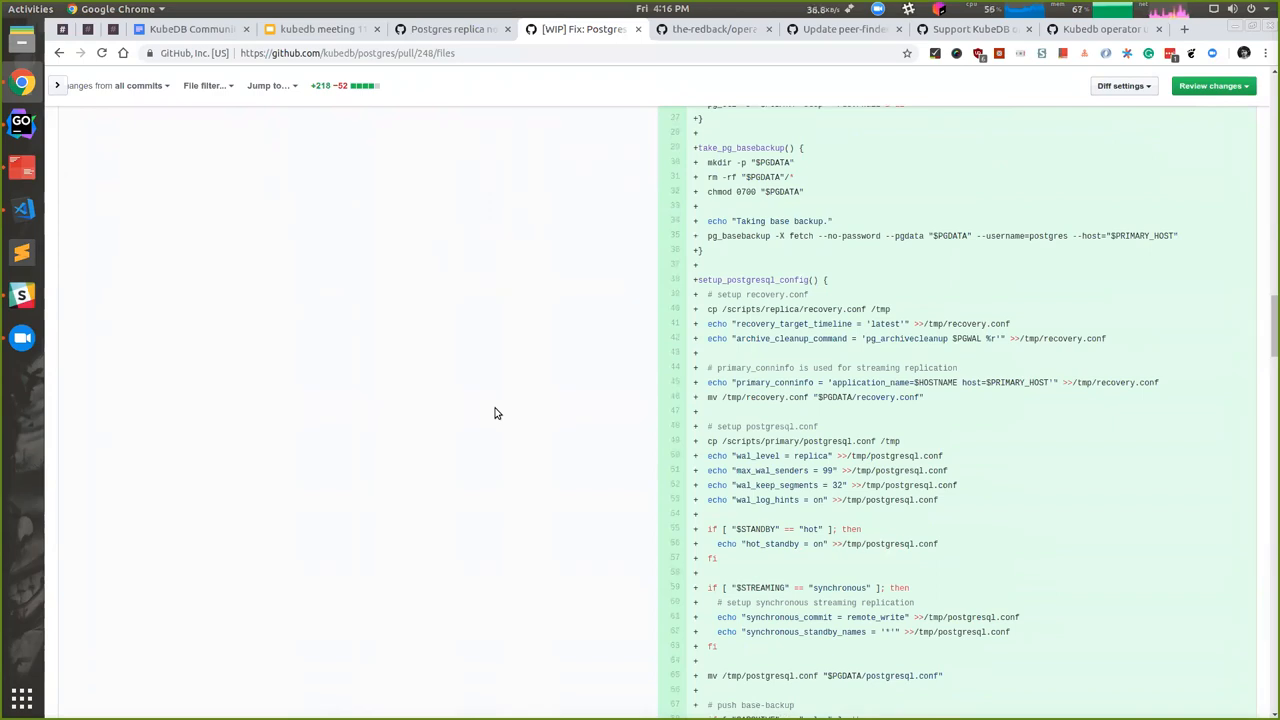
mouse_move(424, 132)
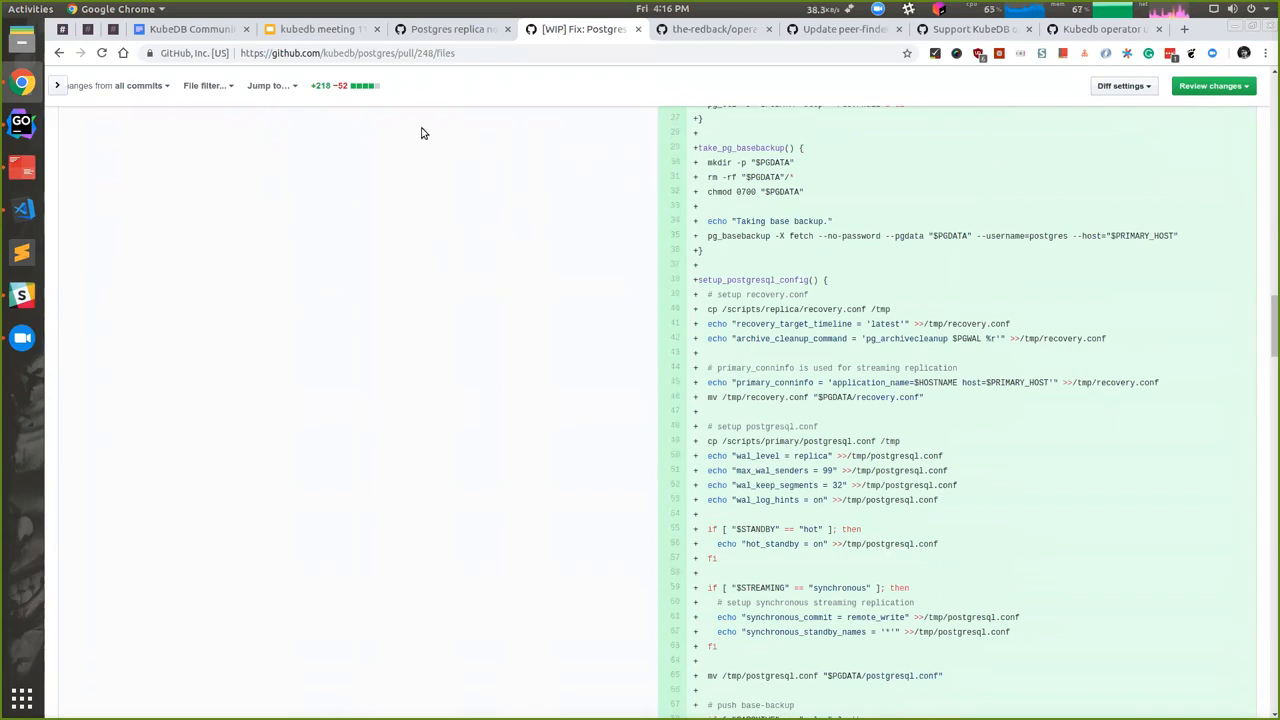
mouse_move(430, 122)
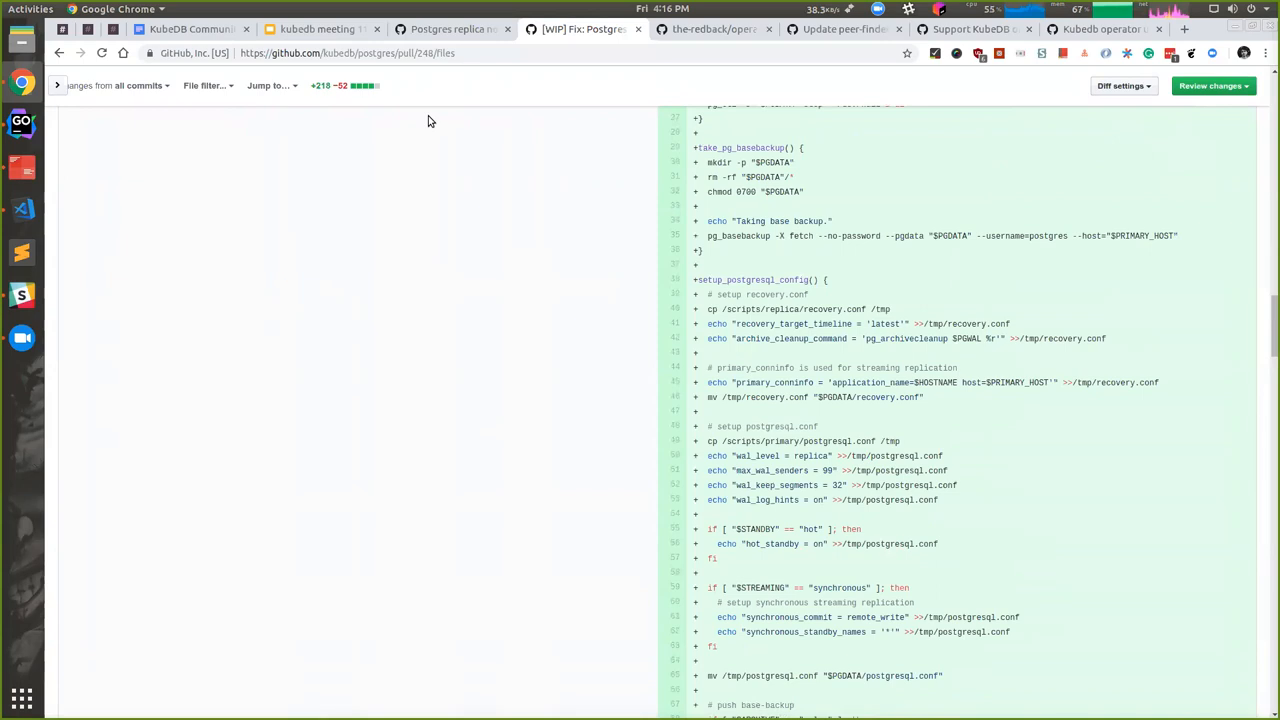
mouse_move(764, 442)
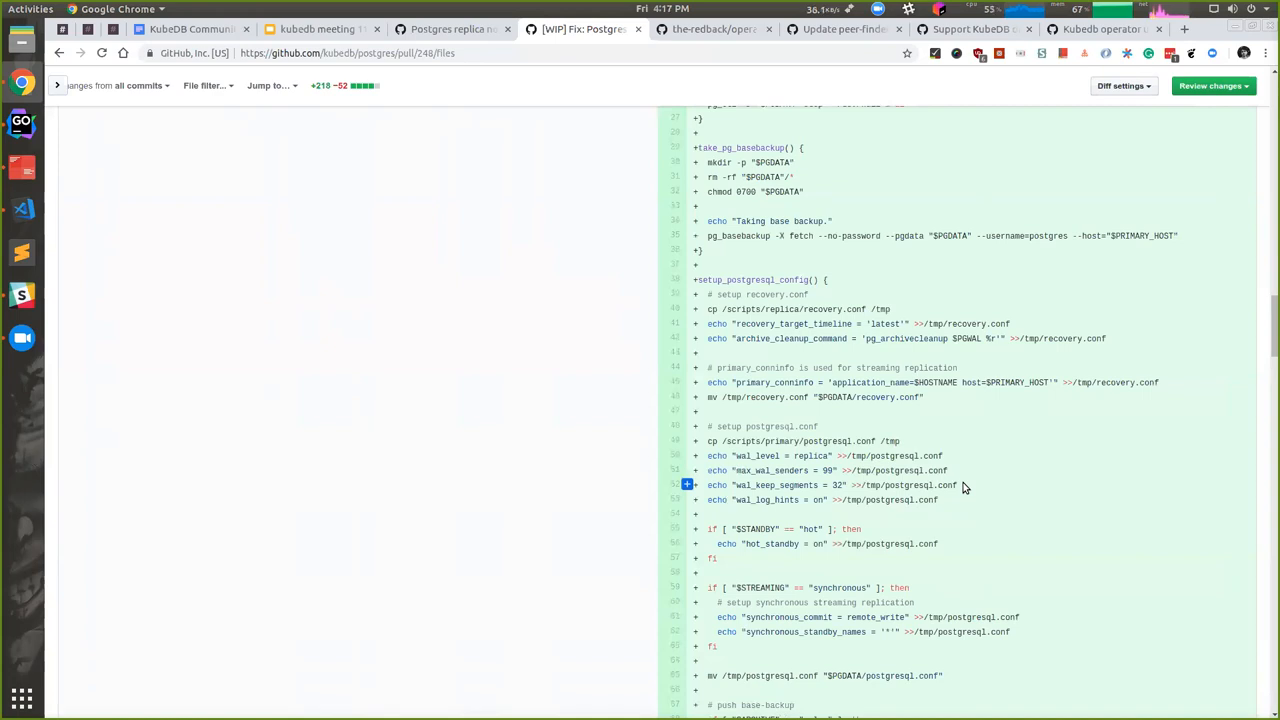
mouse_move(896, 440)
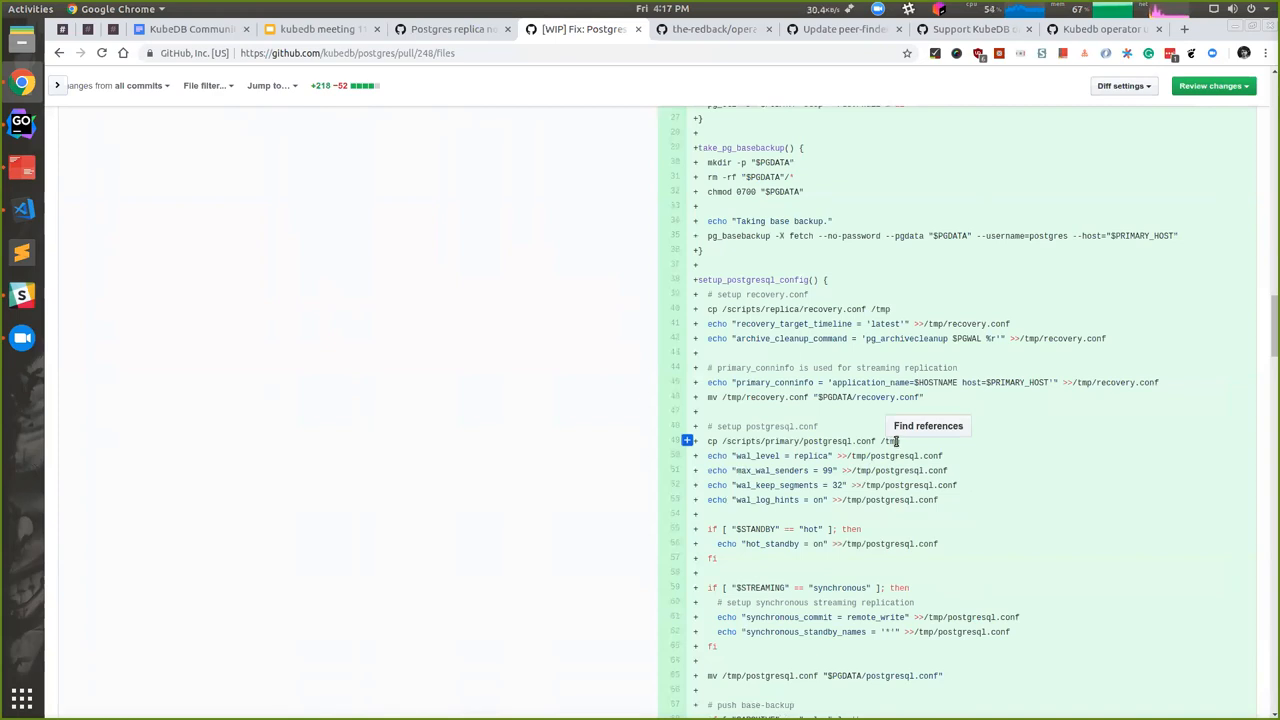
scroll("down", 3)
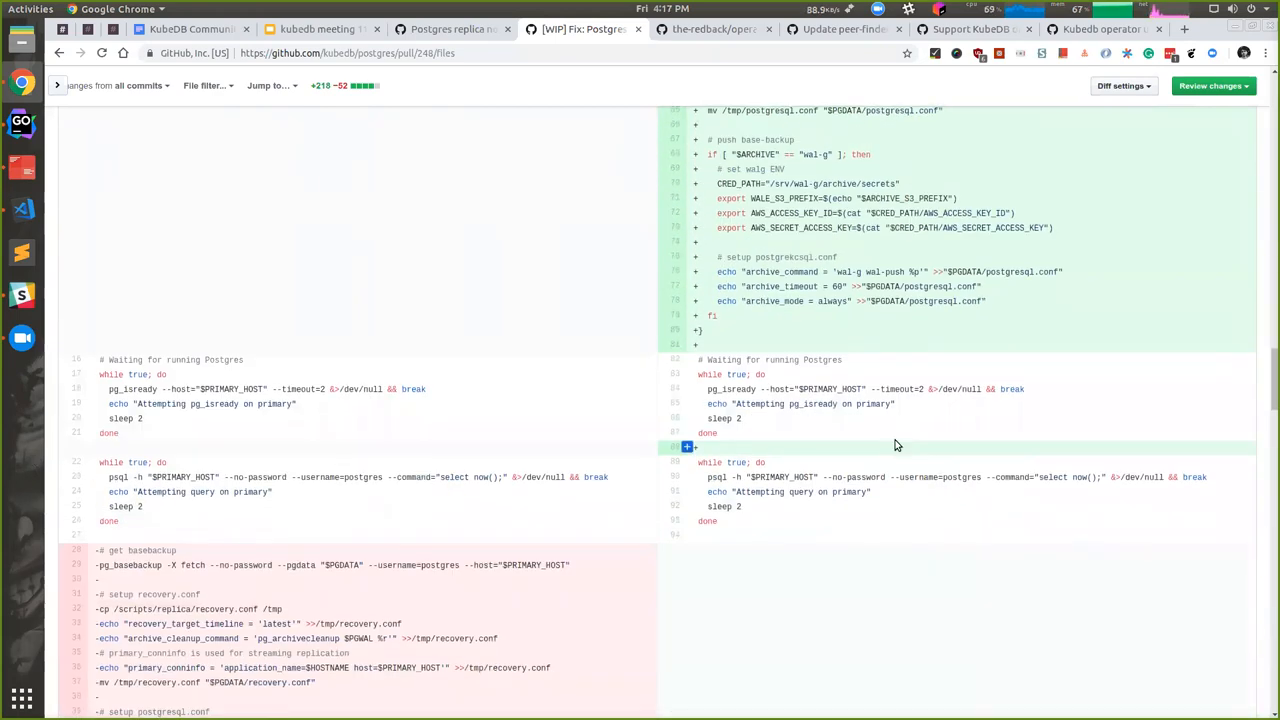
scroll("down", 3)
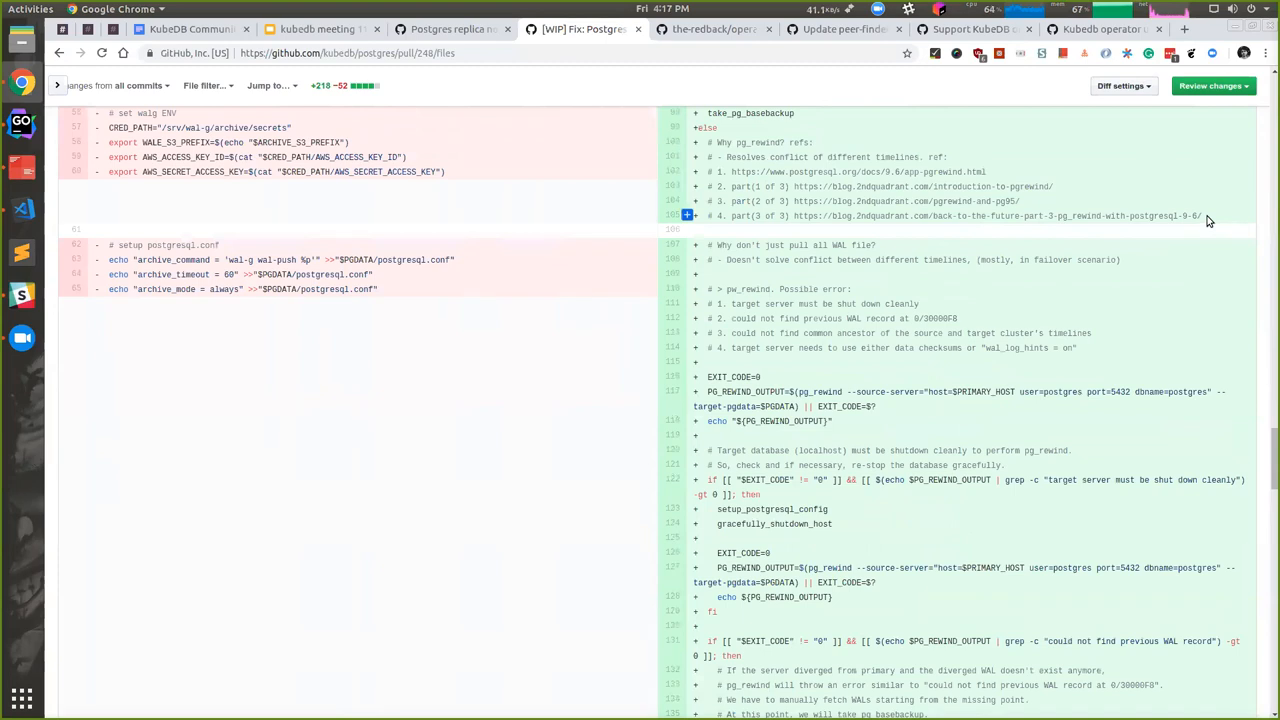
mouse_move(1152, 216)
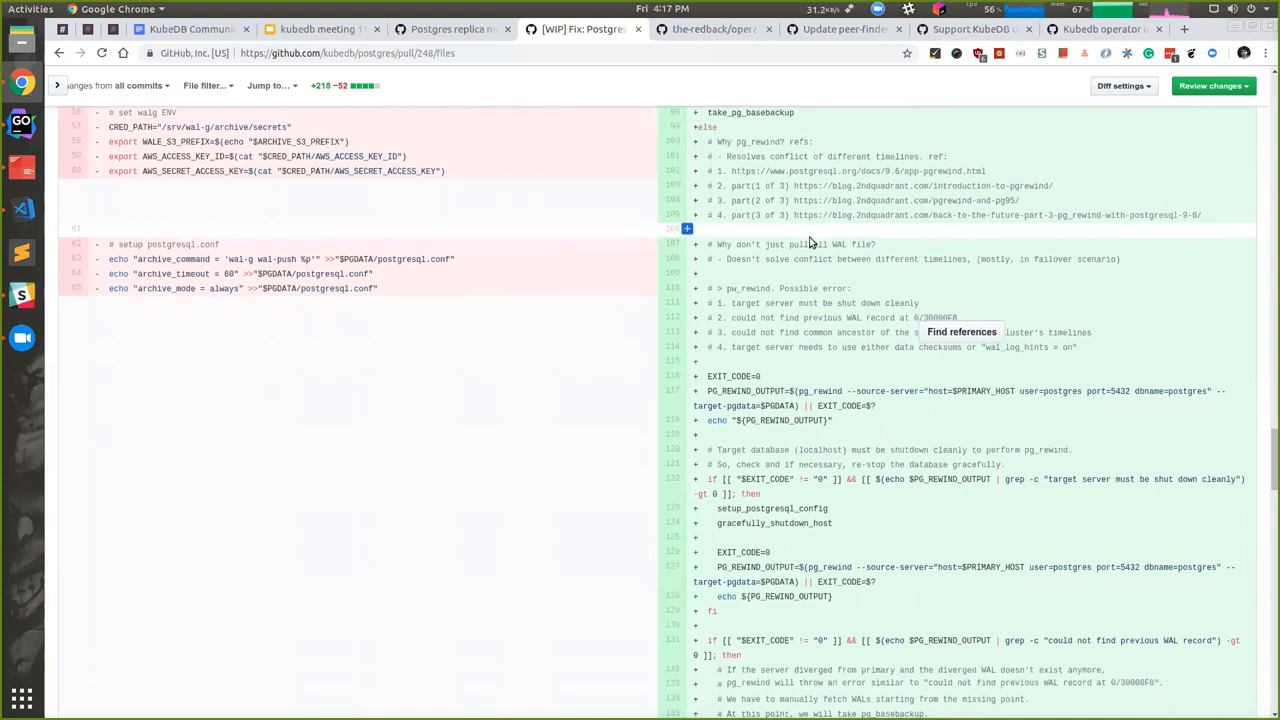
Highlight the take_pg_basebackup call and the pg_rewind common-ancestor and data-checksums error messages in run.sh
scroll("down", 3)
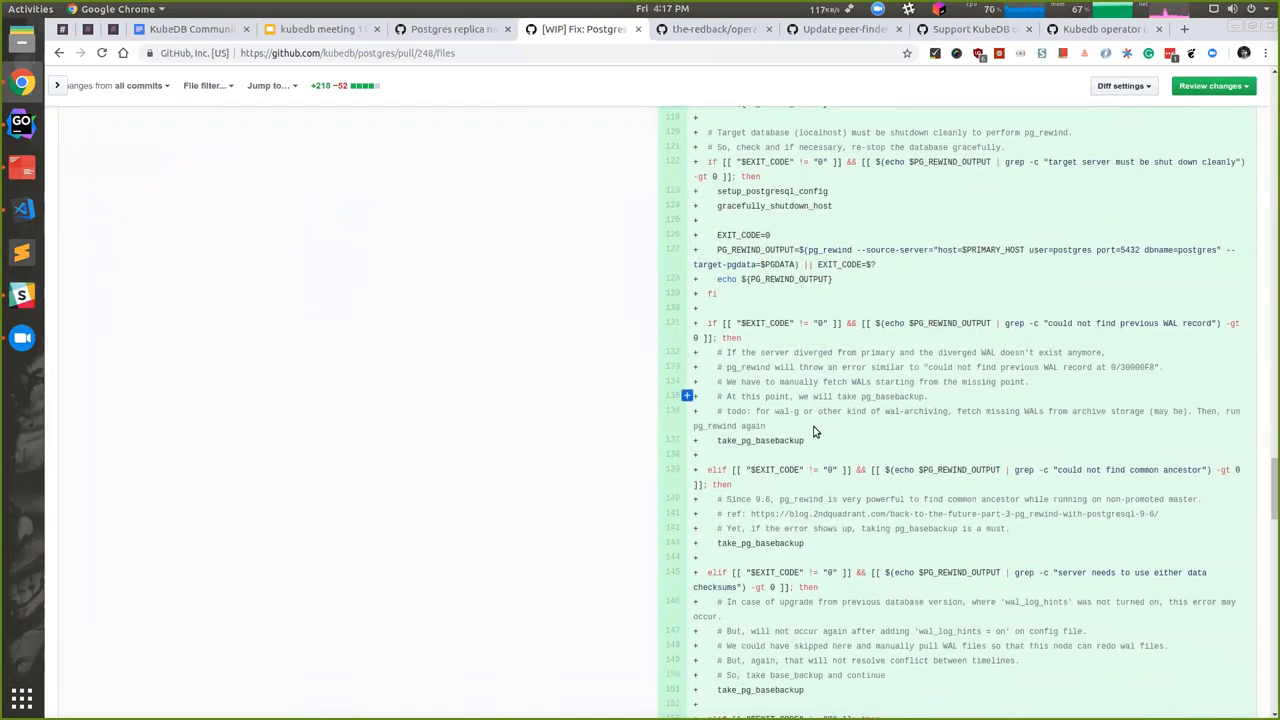
double_click(762, 440)
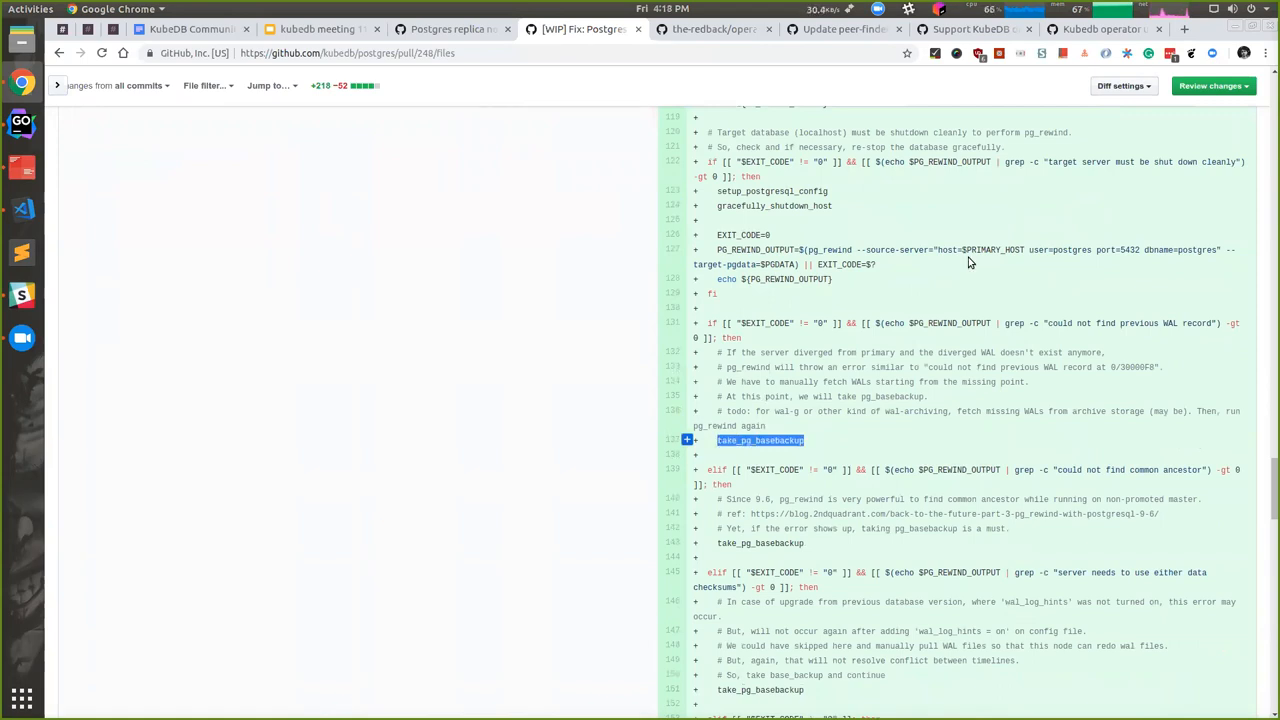
mouse_move(812, 446)
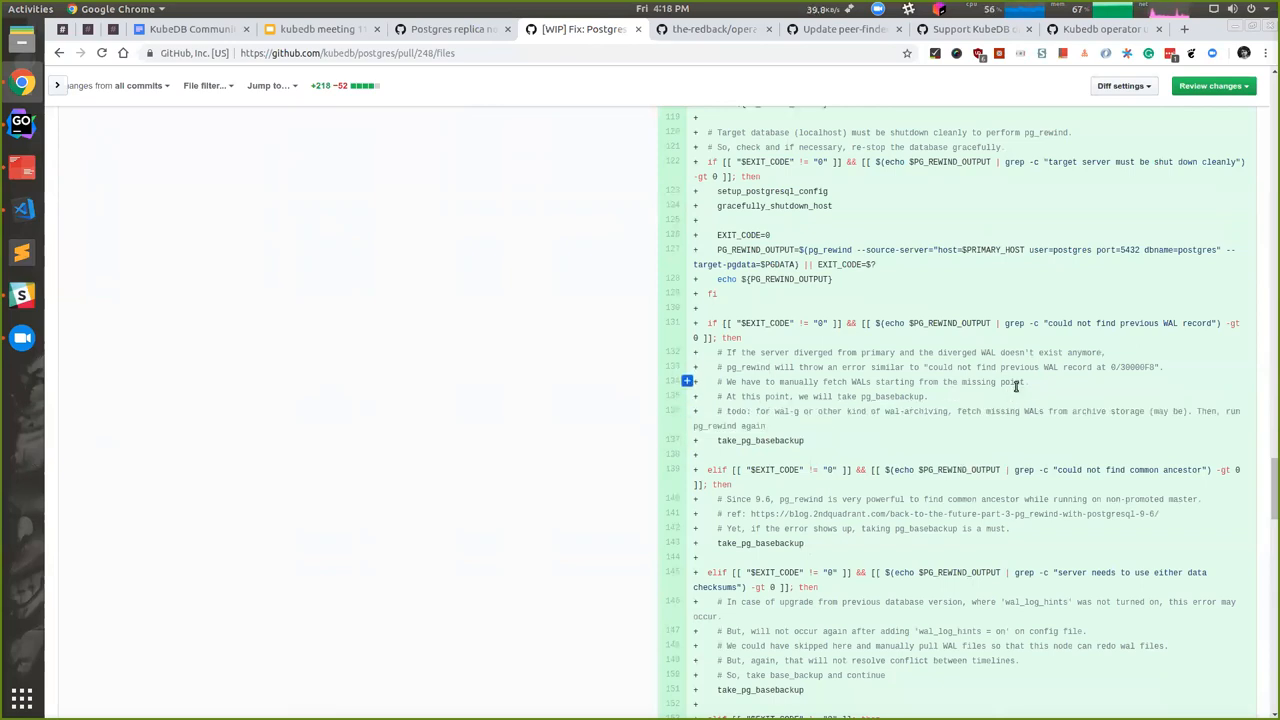
scroll("down", 3)
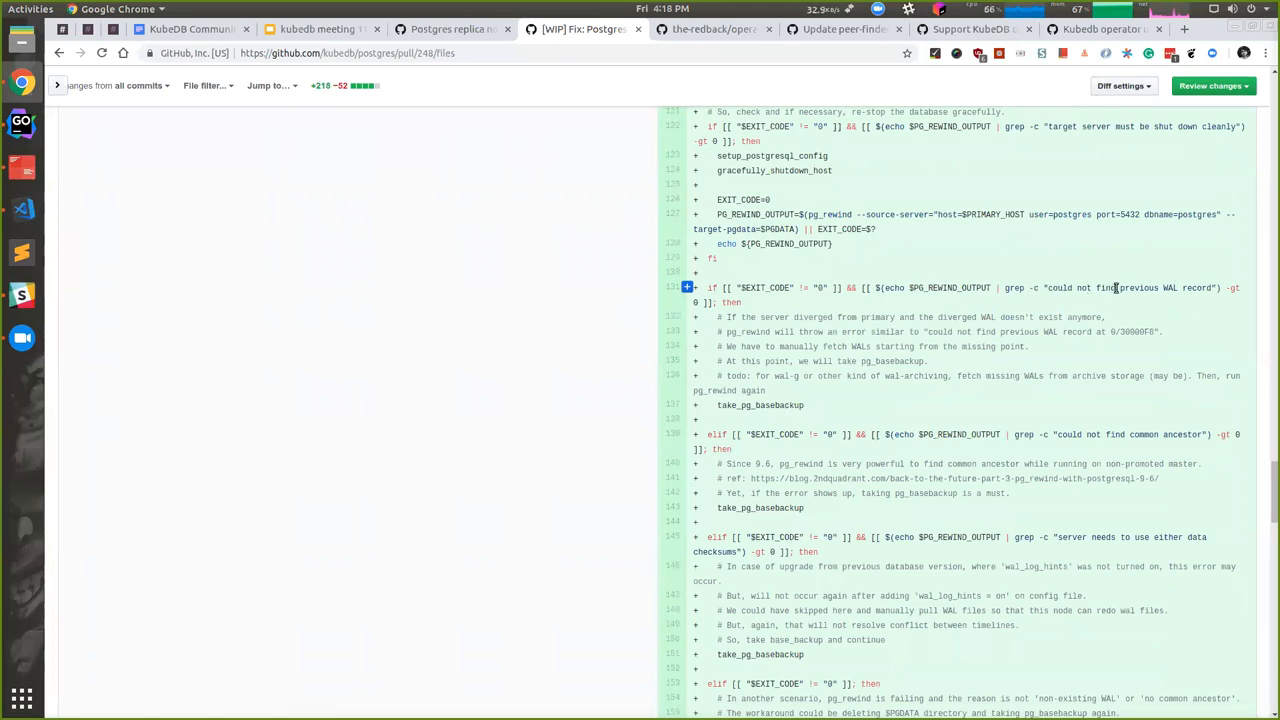
scroll("down", 3)
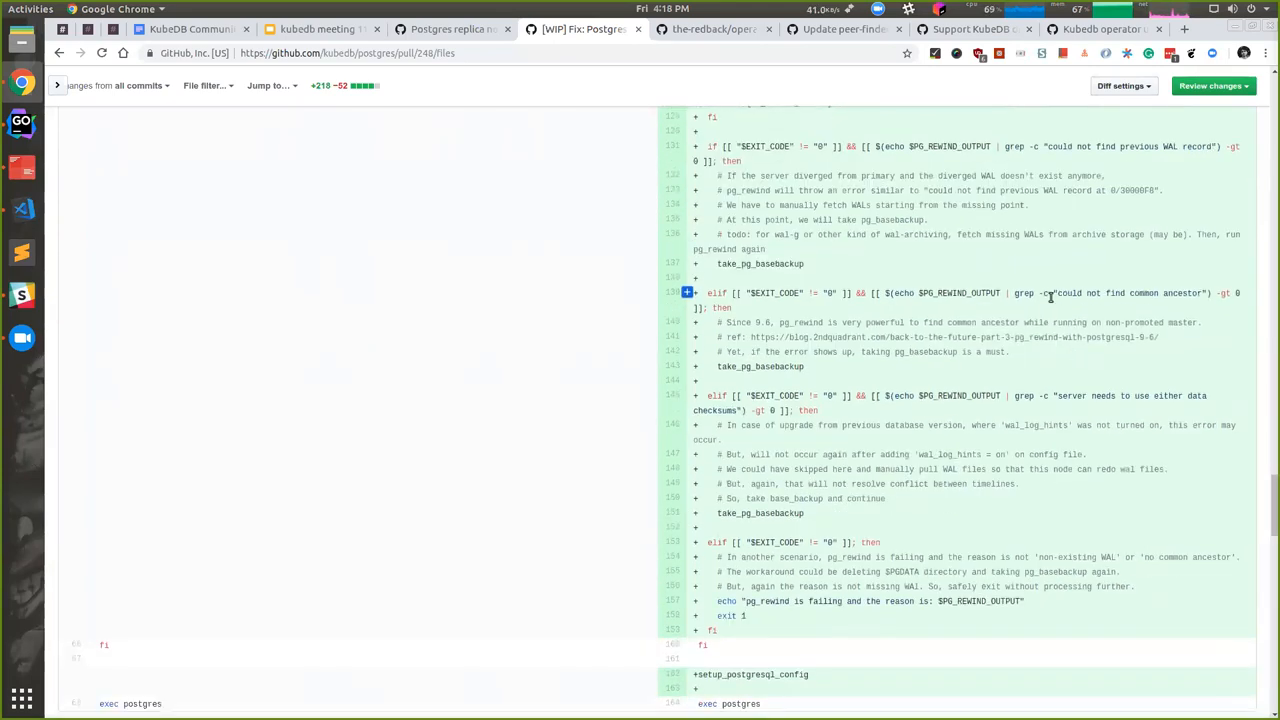
double_click(1128, 294)
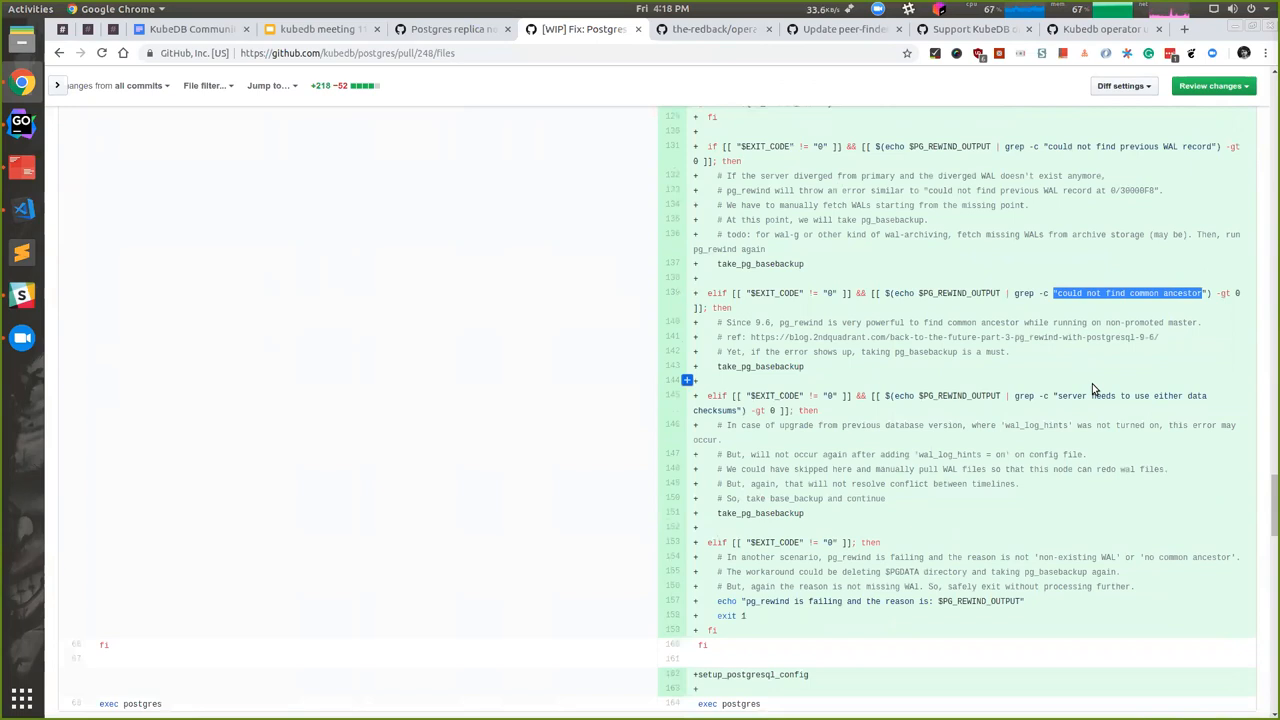
scroll("down", 3)
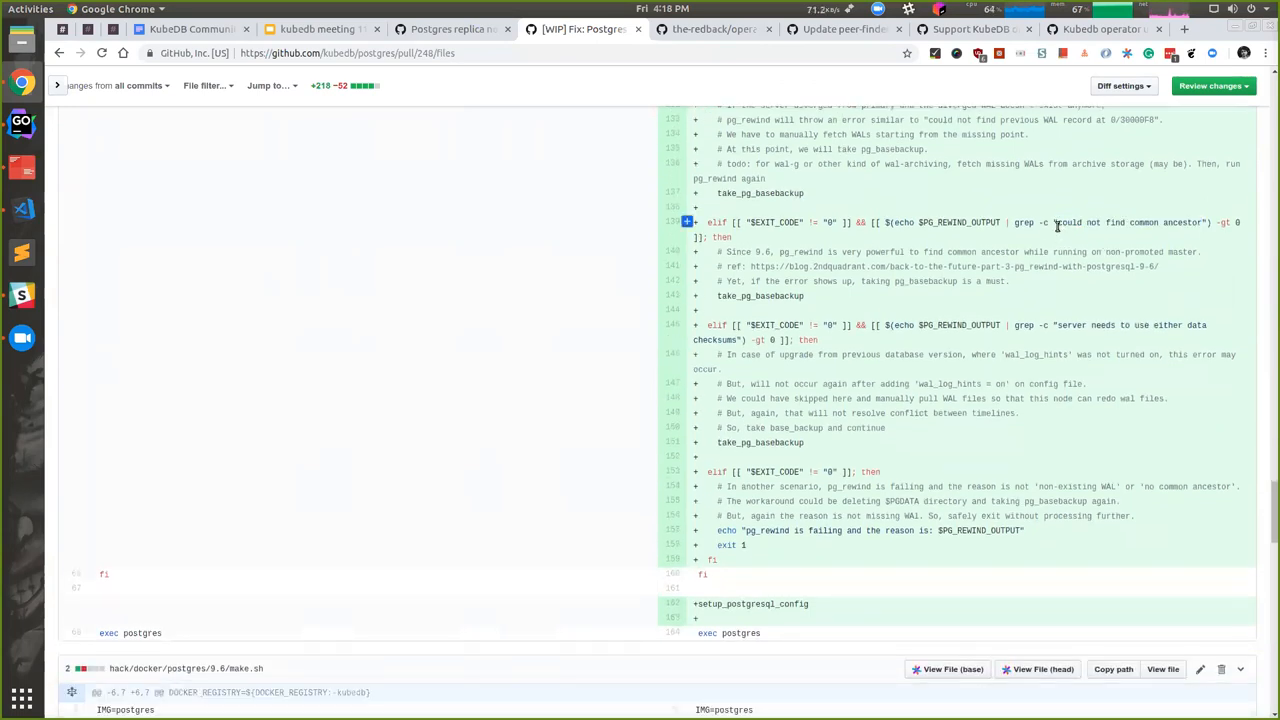
left_click_drag(1056, 222, 1204, 222)
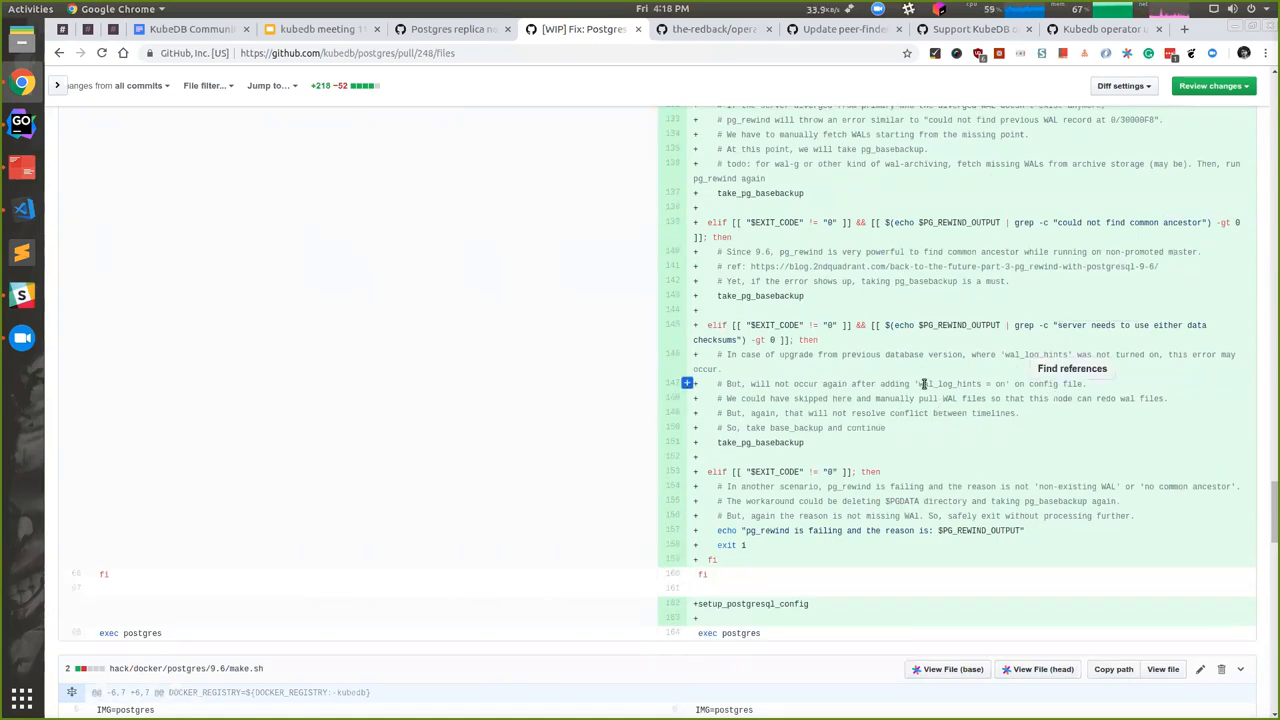
double_click(952, 384)
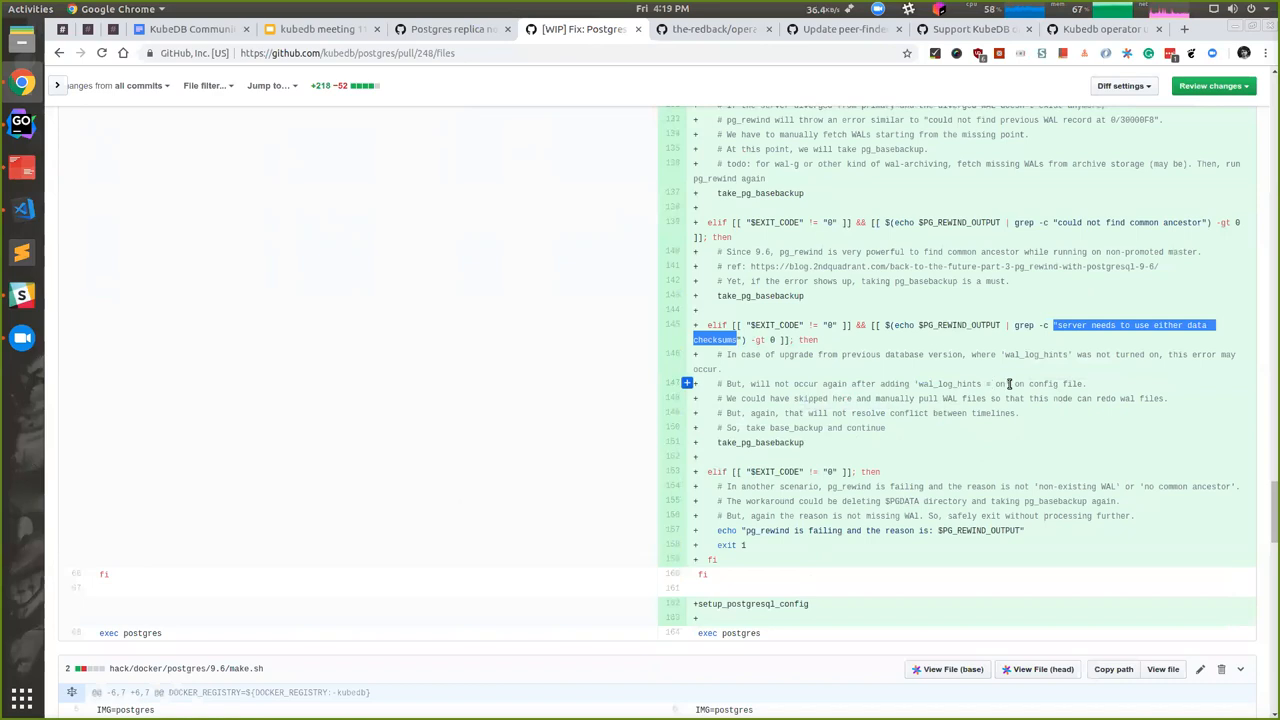
mouse_move(968, 384)
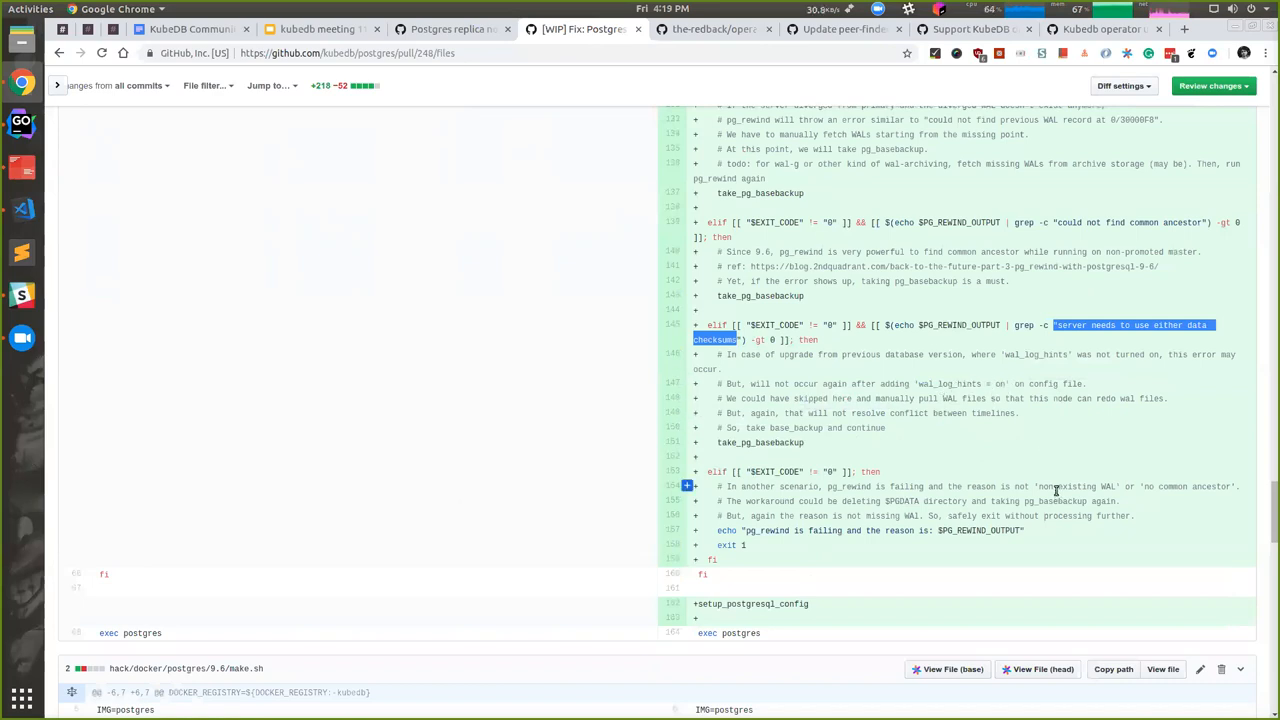
mouse_move(1056, 488)
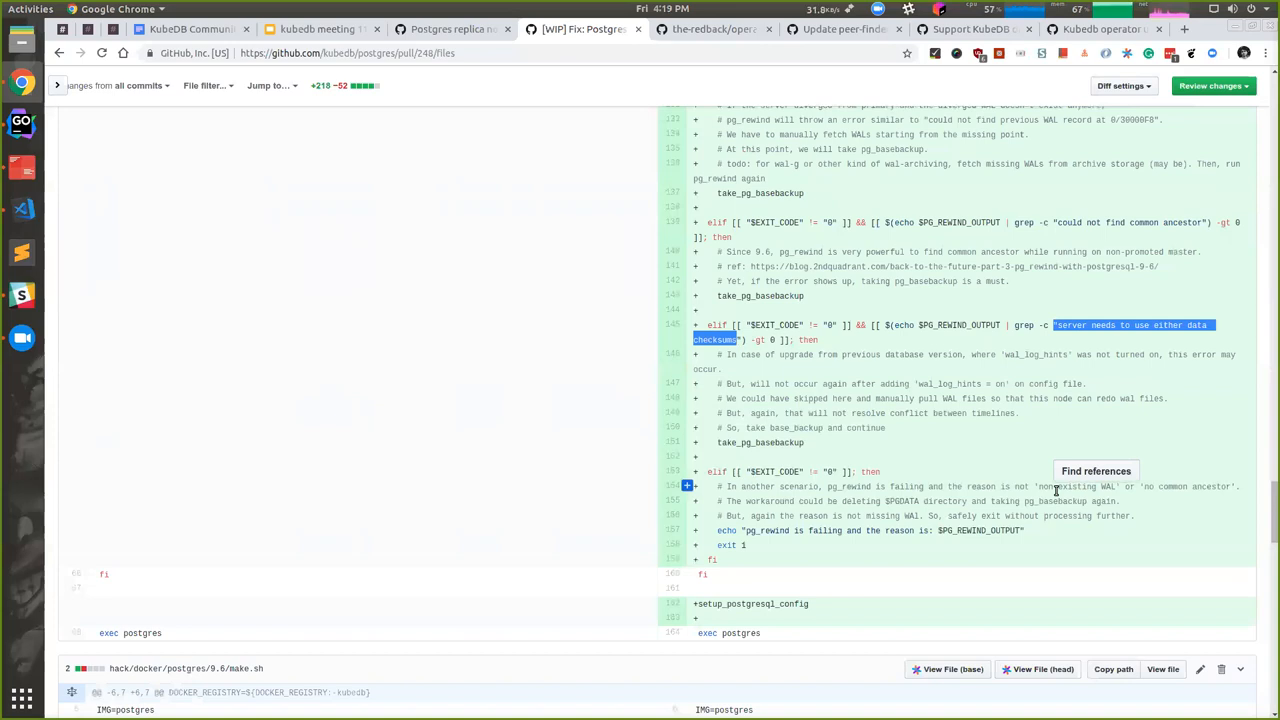
scroll("down", 3)
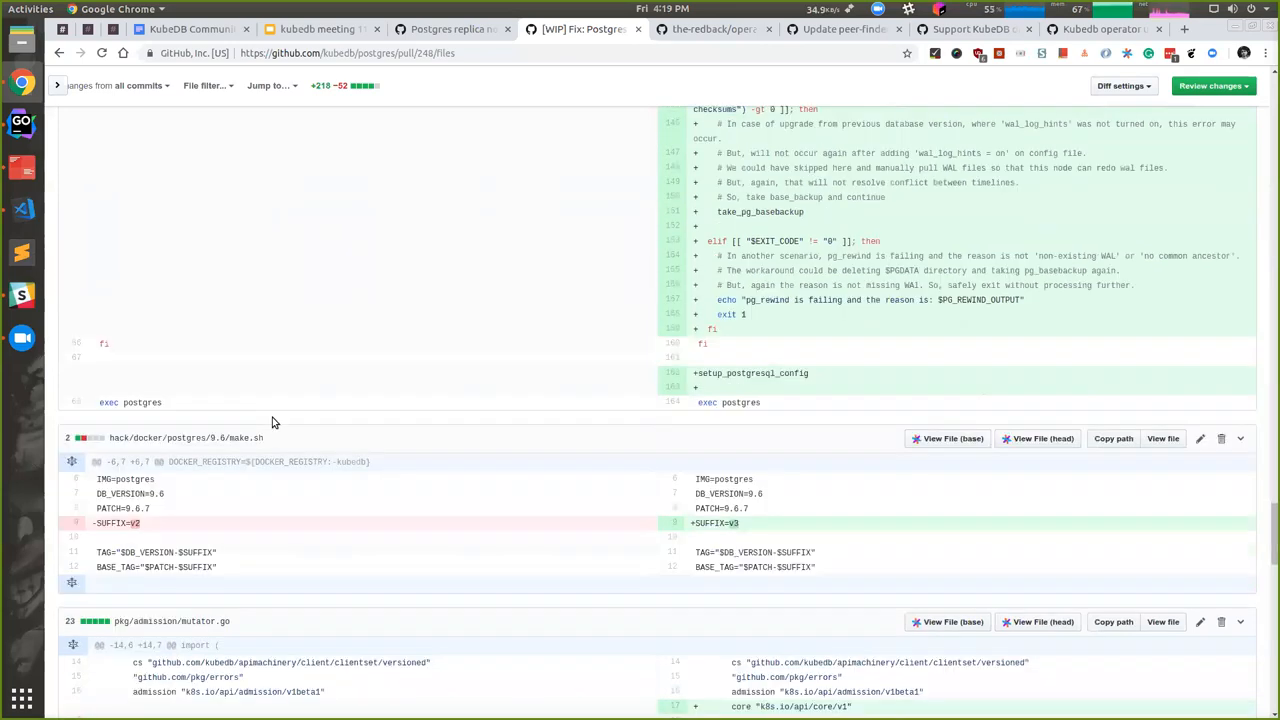
Read the rest of PR #248's diff through mutator.go defaults and the graceful Postgres stop, then switch to issue #385
scroll("down", 3)
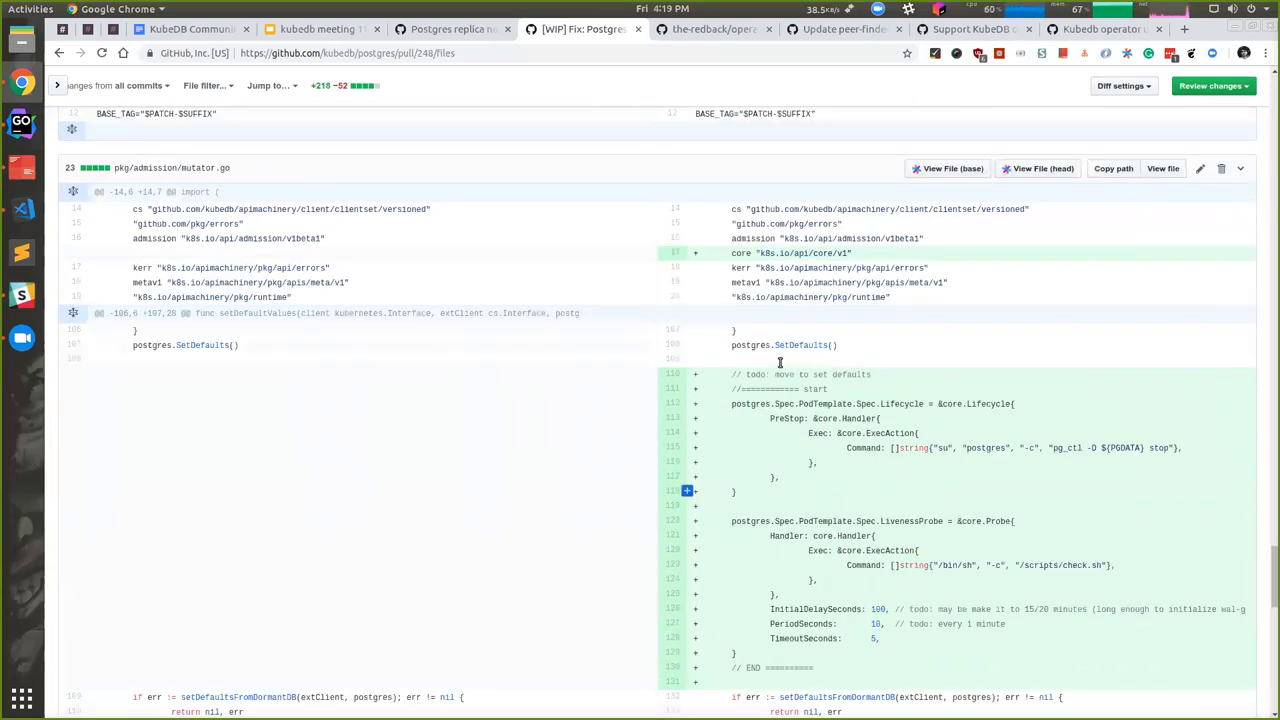
scroll("down", 3)
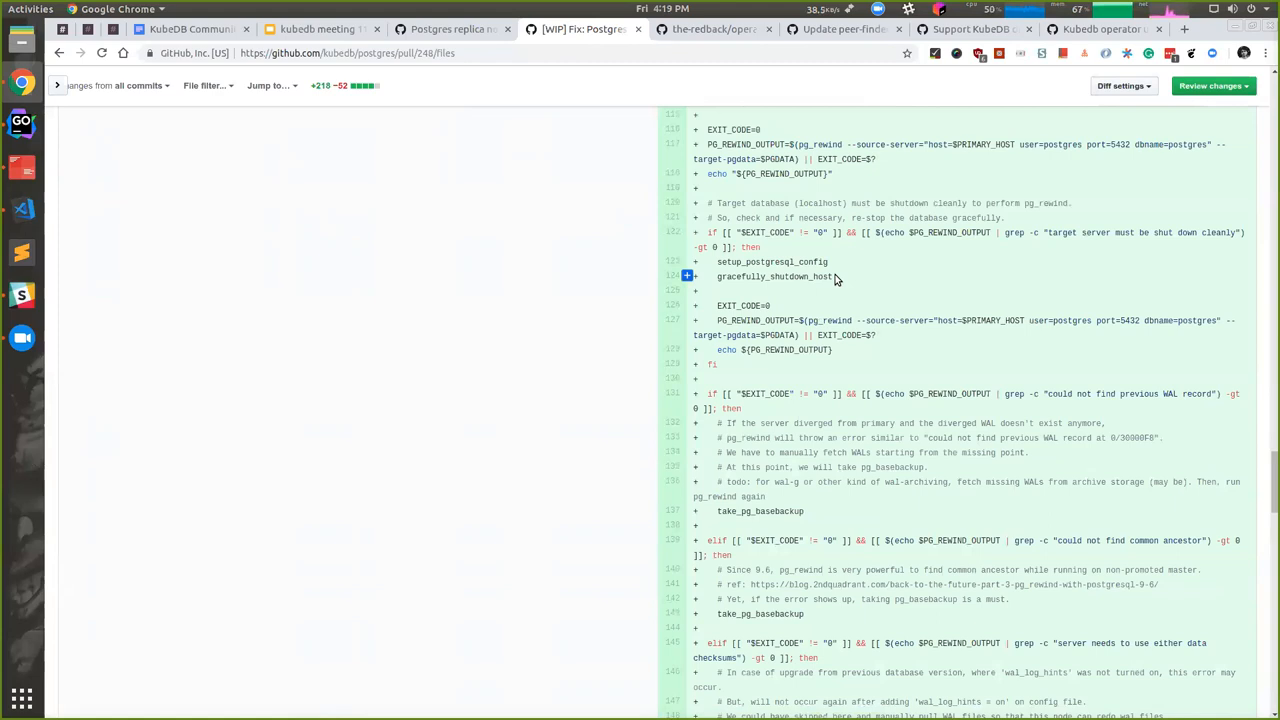
scroll("down", 3)
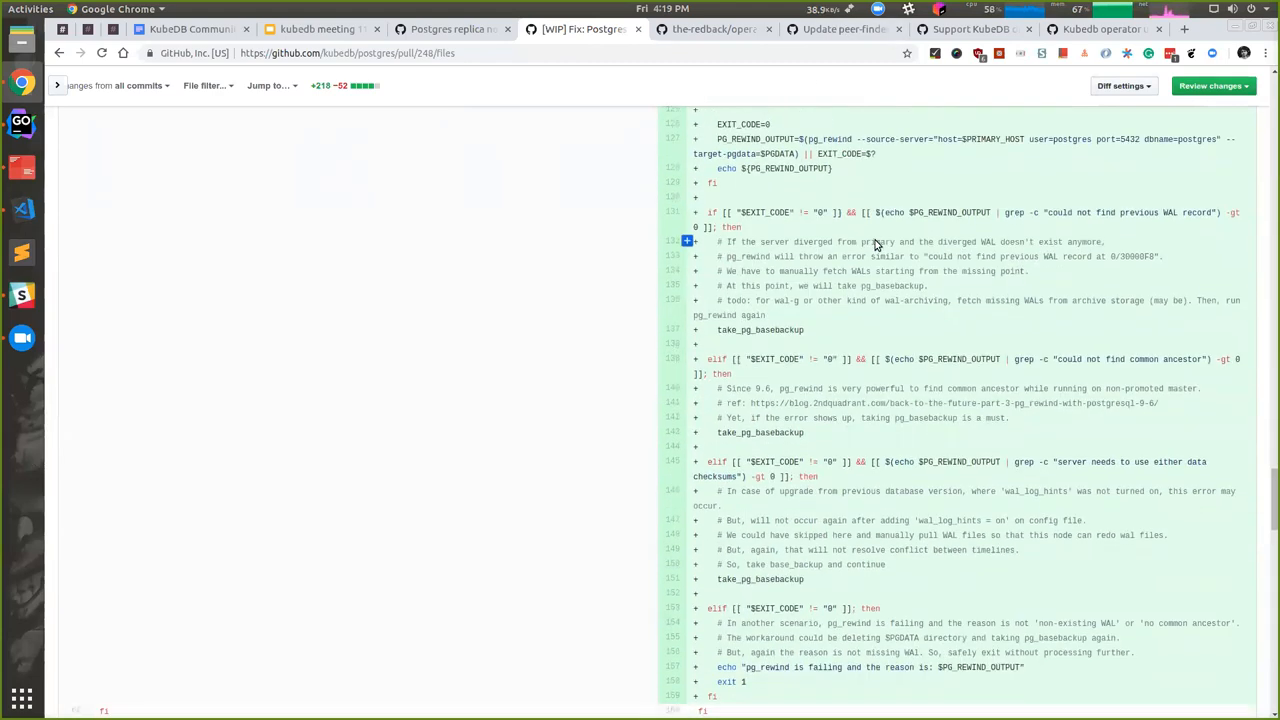
scroll("down", 3)
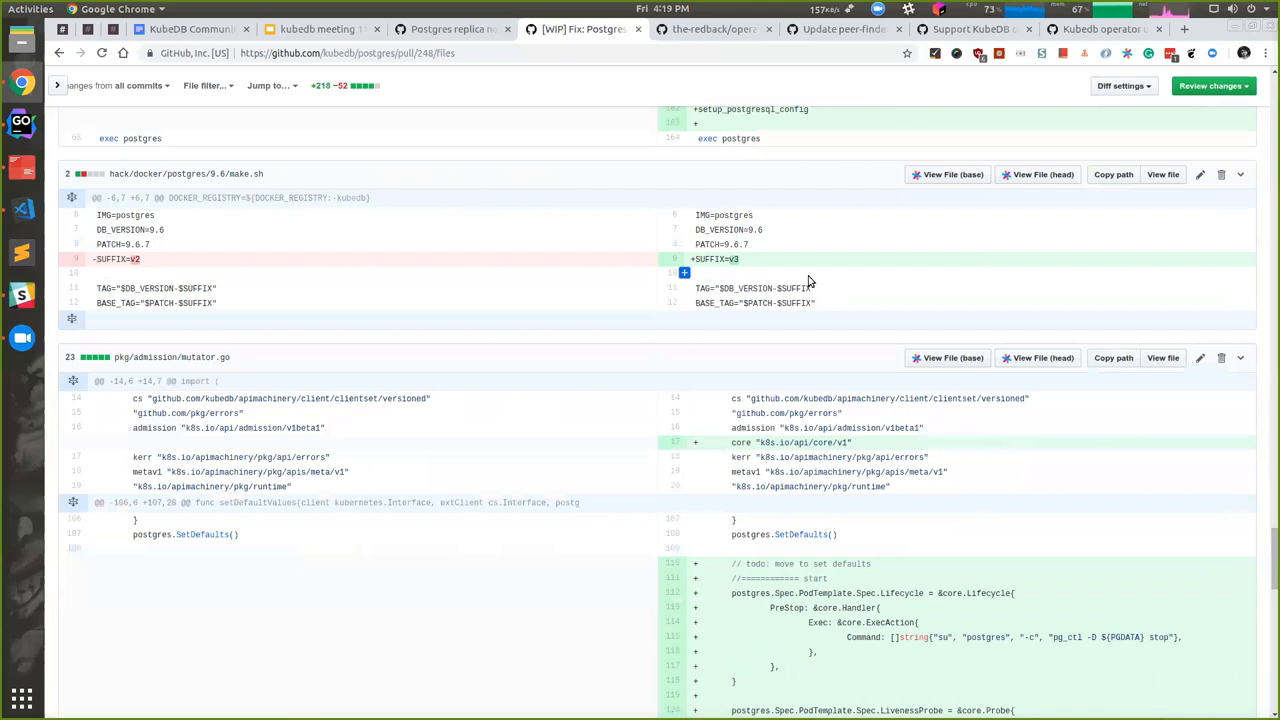
scroll("down", 3)
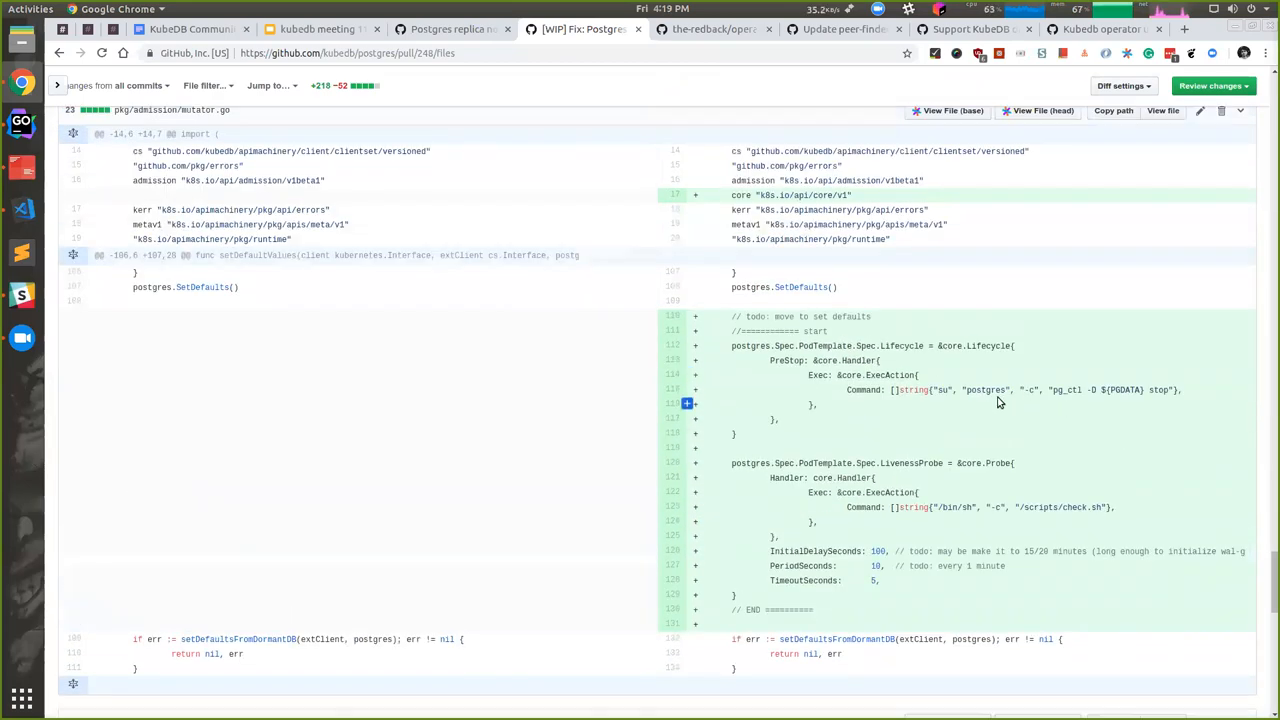
mouse_move(998, 390)
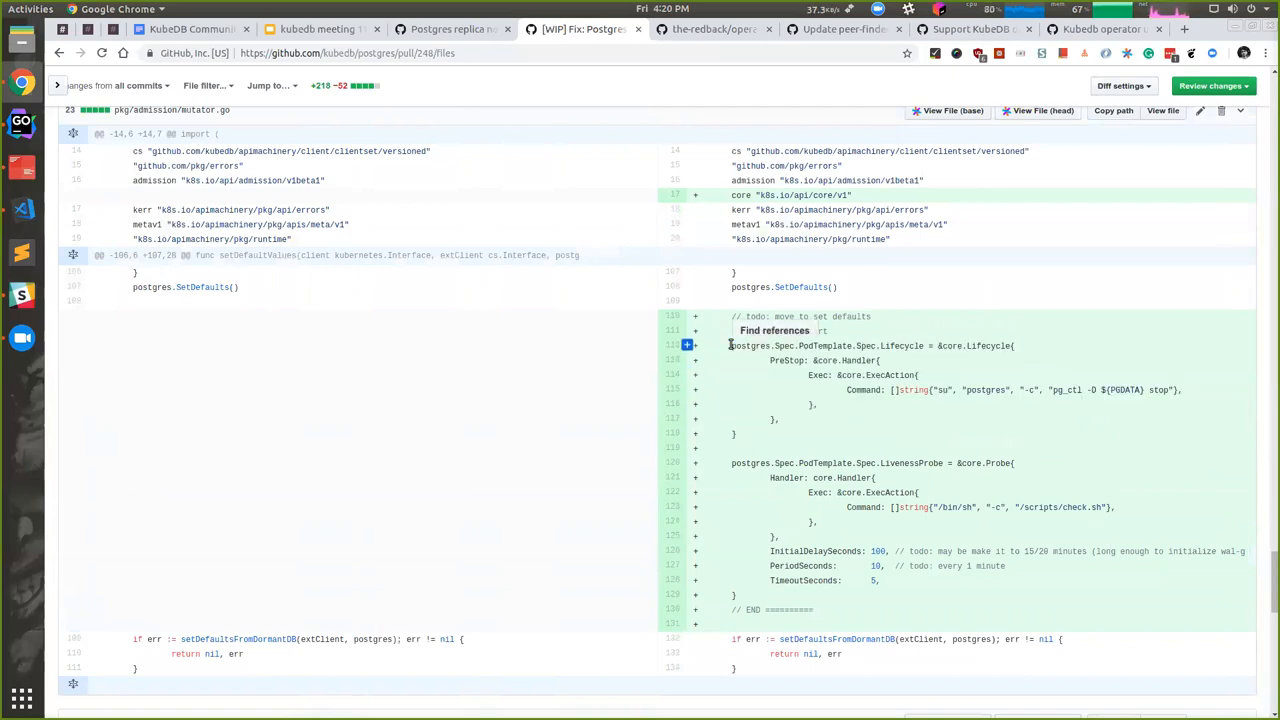
mouse_move(840, 418)
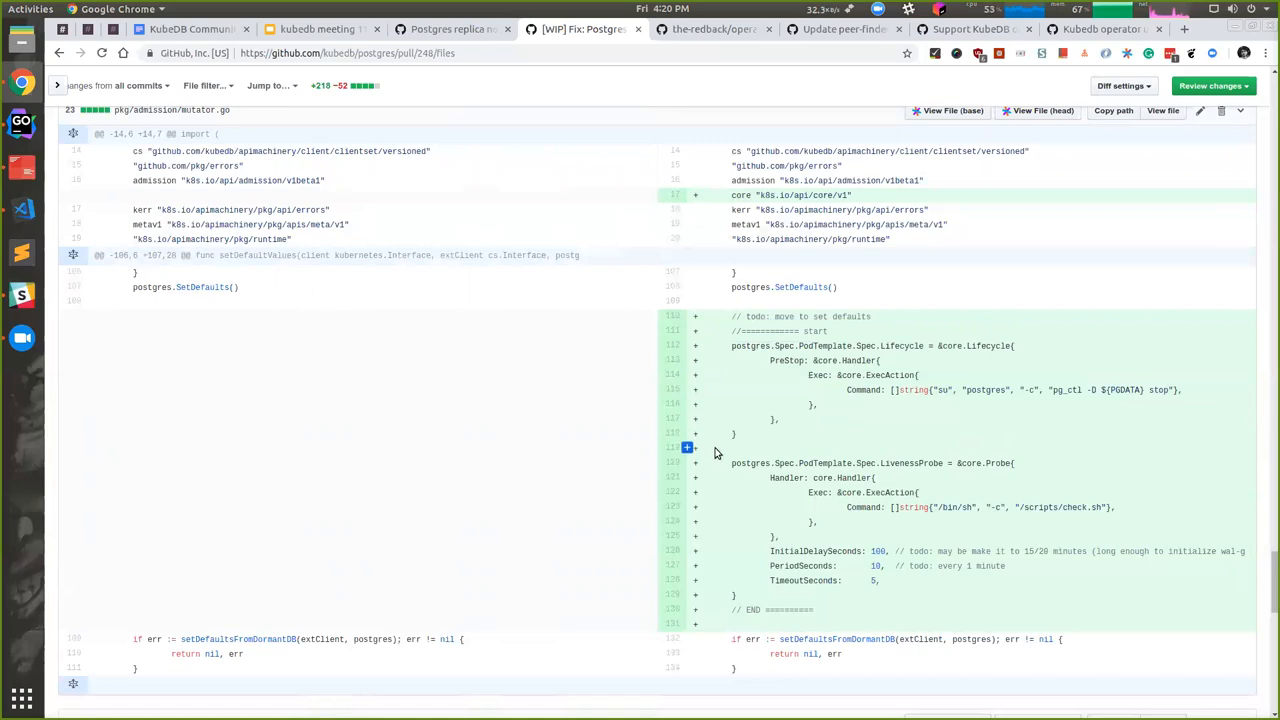
scroll("up", 3)
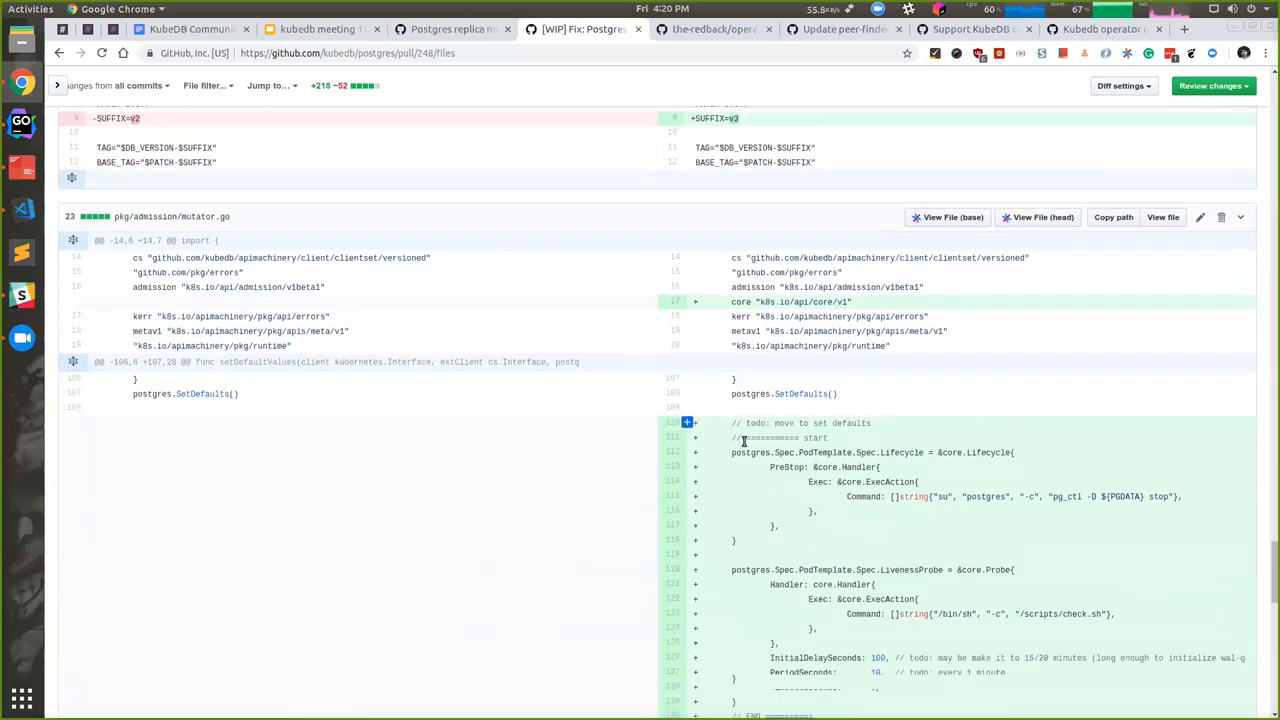
scroll("down", 3)
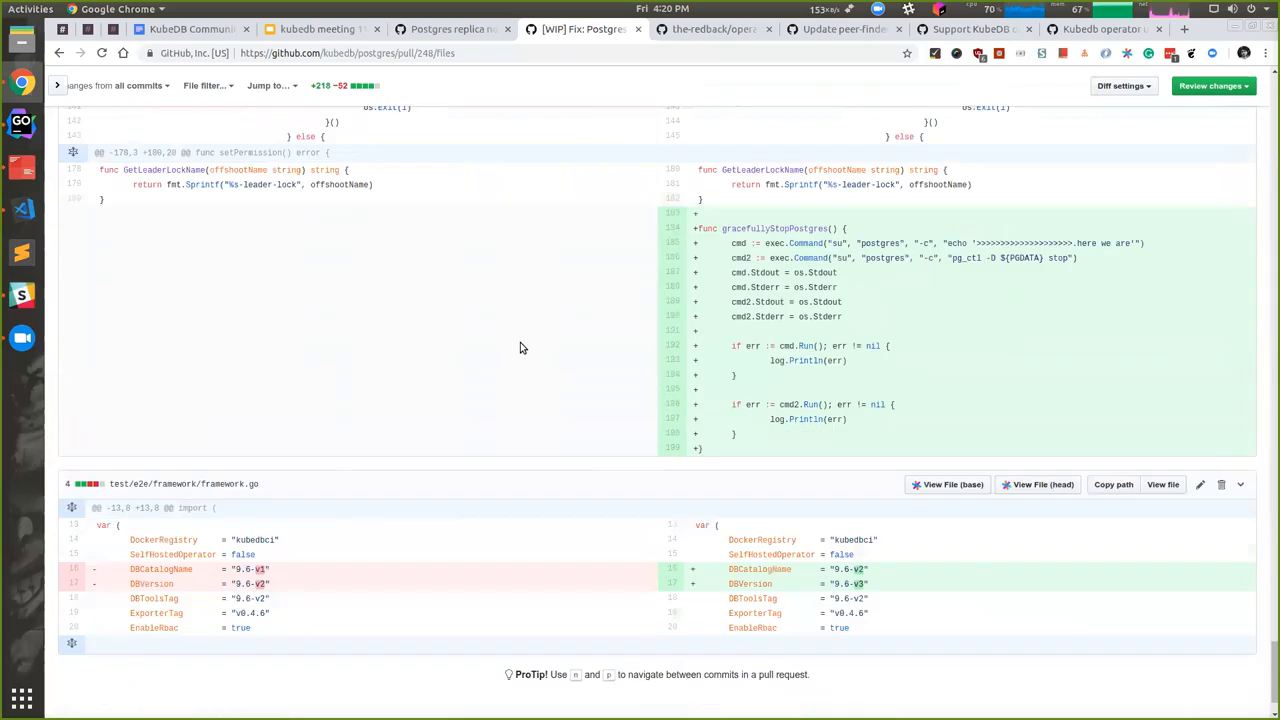
left_click(450, 30)
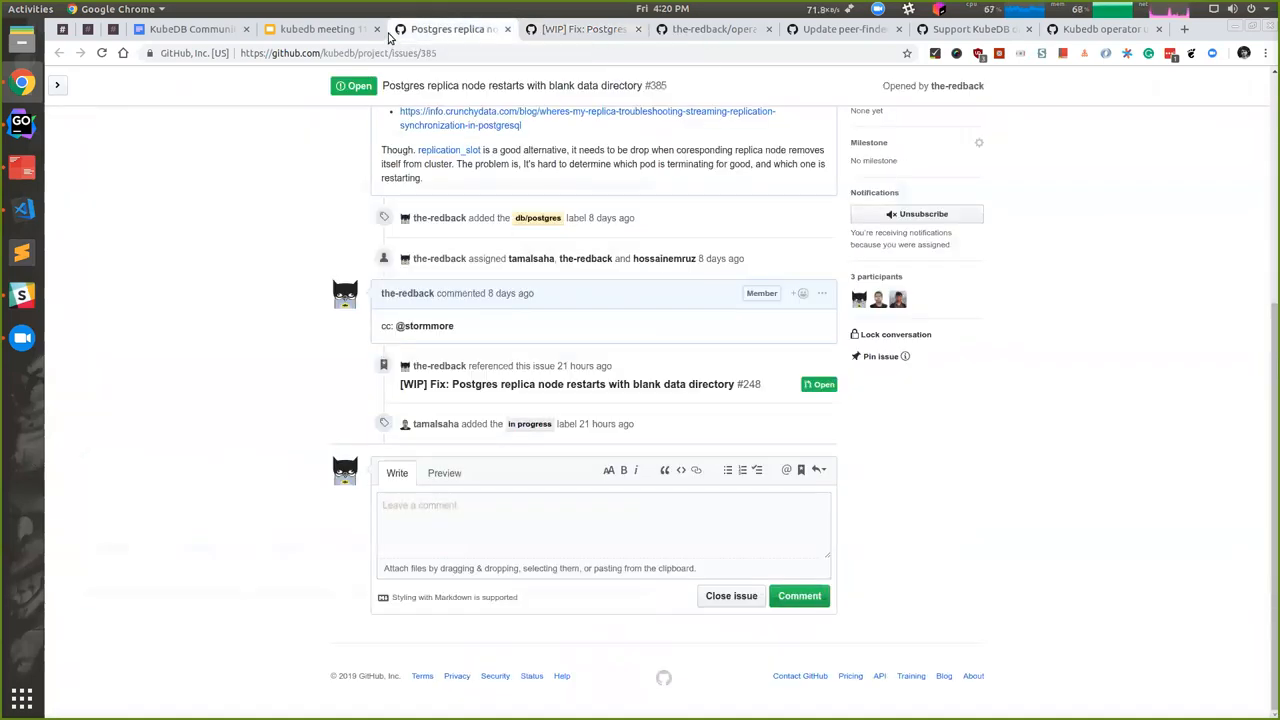
Open Upgrade Prometheus Exporters issue #372 from the Ongoing Tasks slide and move to the Important Issues slide
left_click(300, 28)
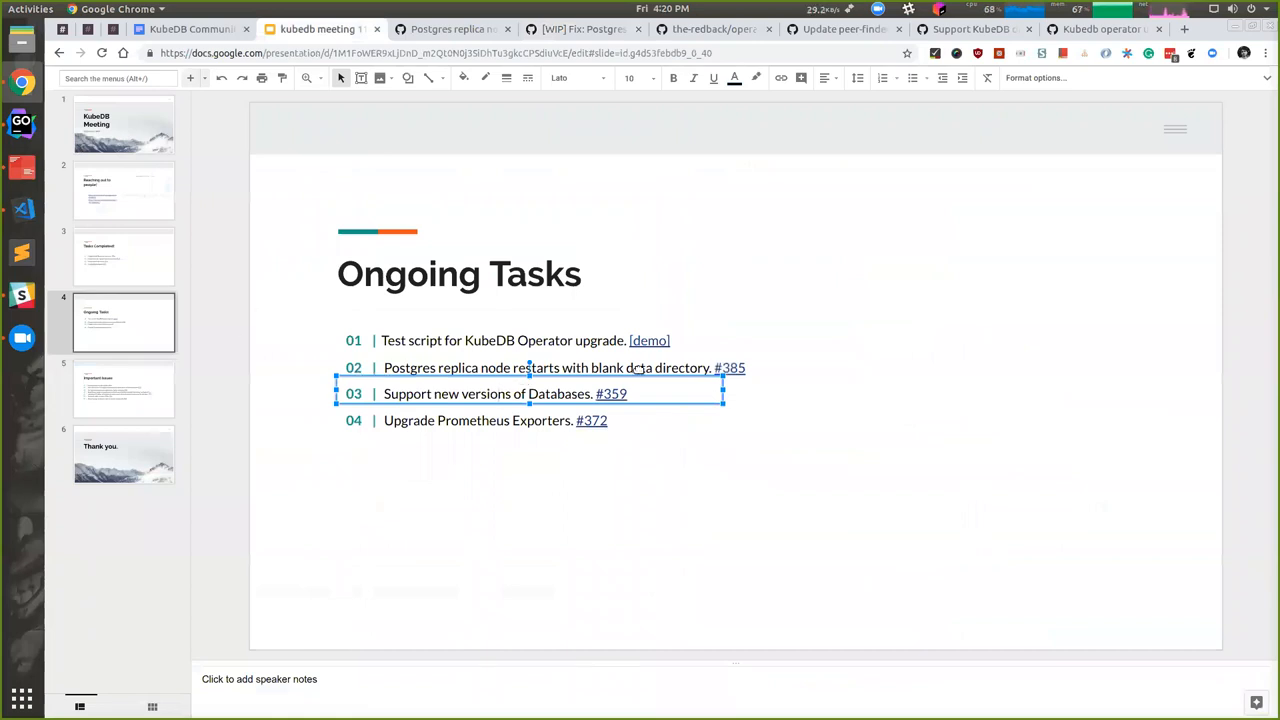
left_click(424, 420)
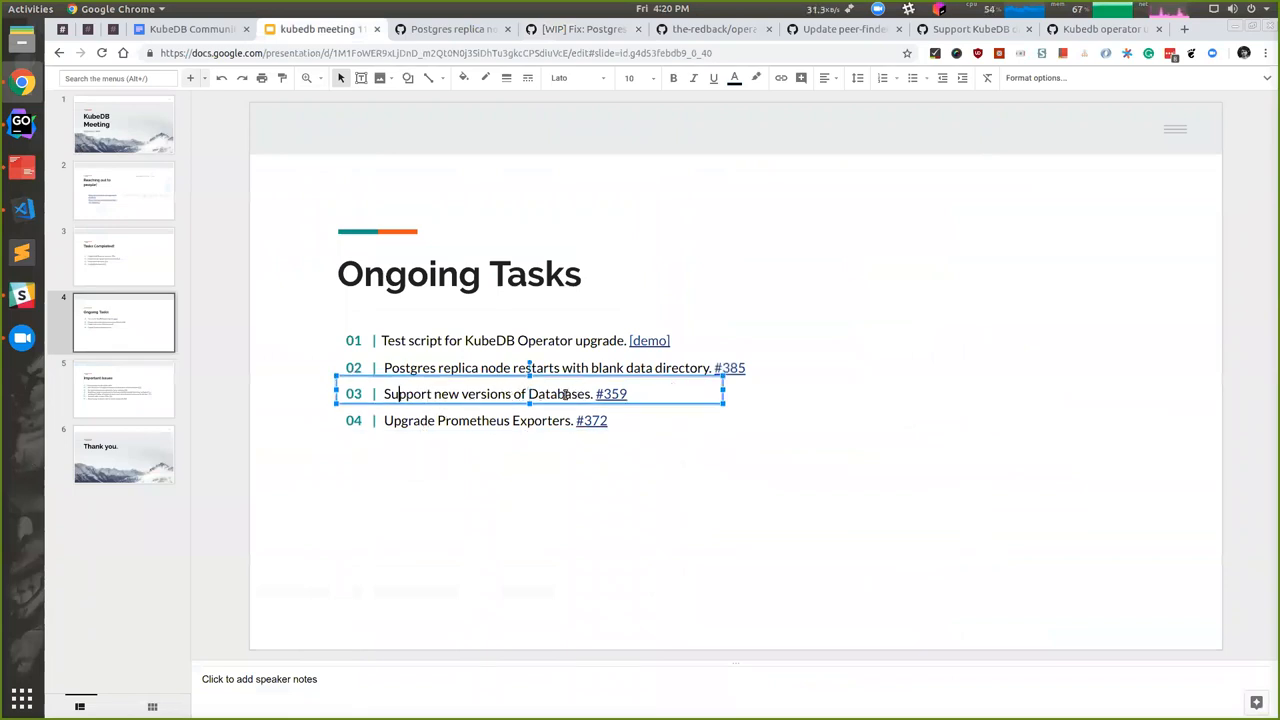
left_click(480, 420)
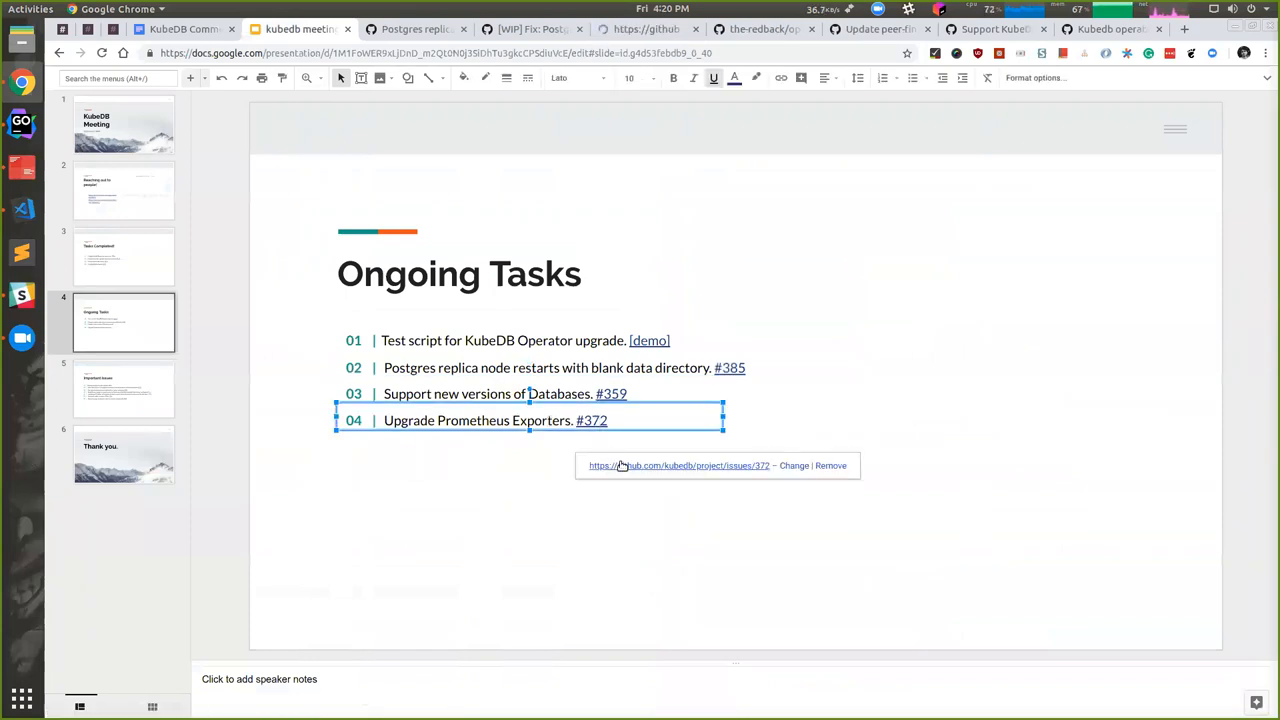
left_click(592, 420)
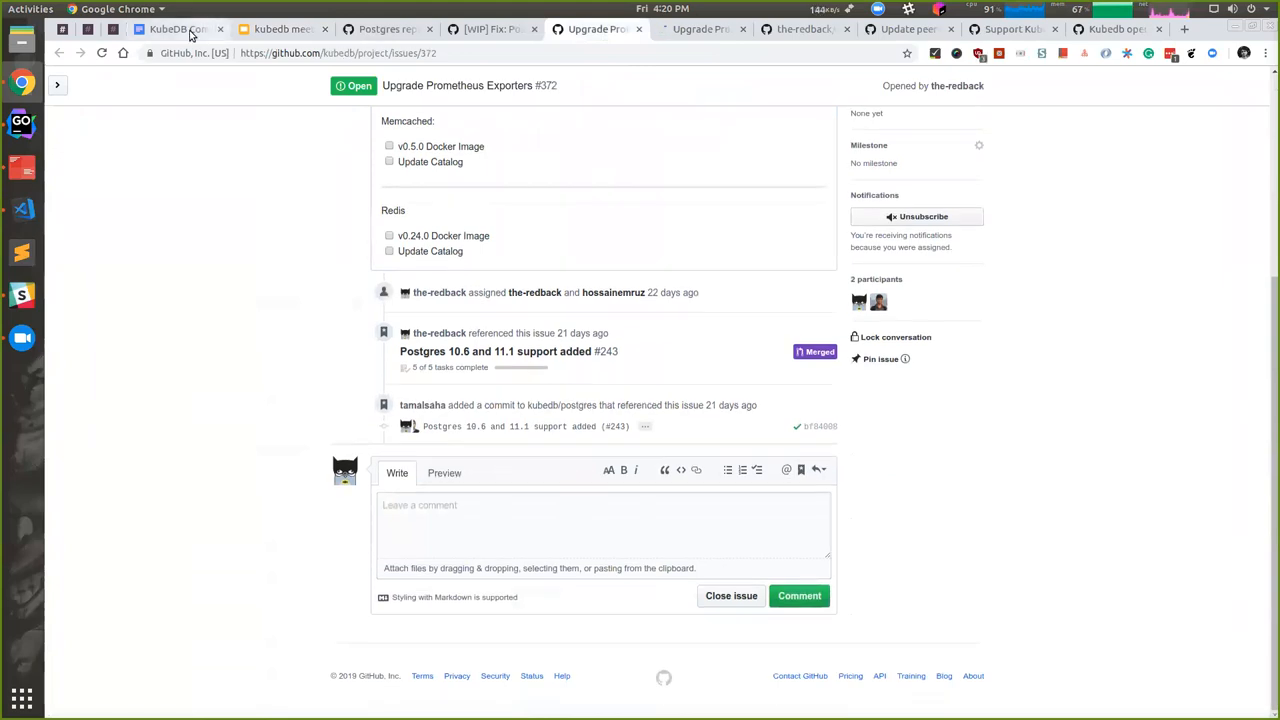
left_click(290, 28)
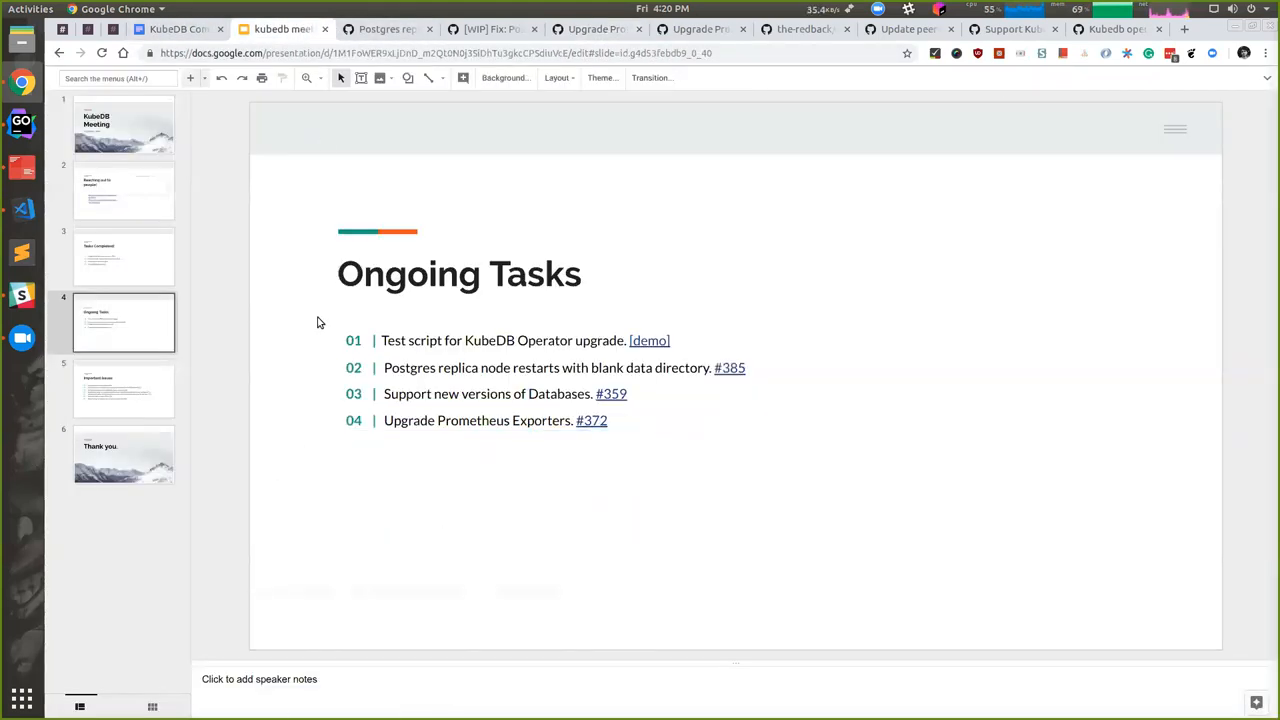
left_click(124, 388)
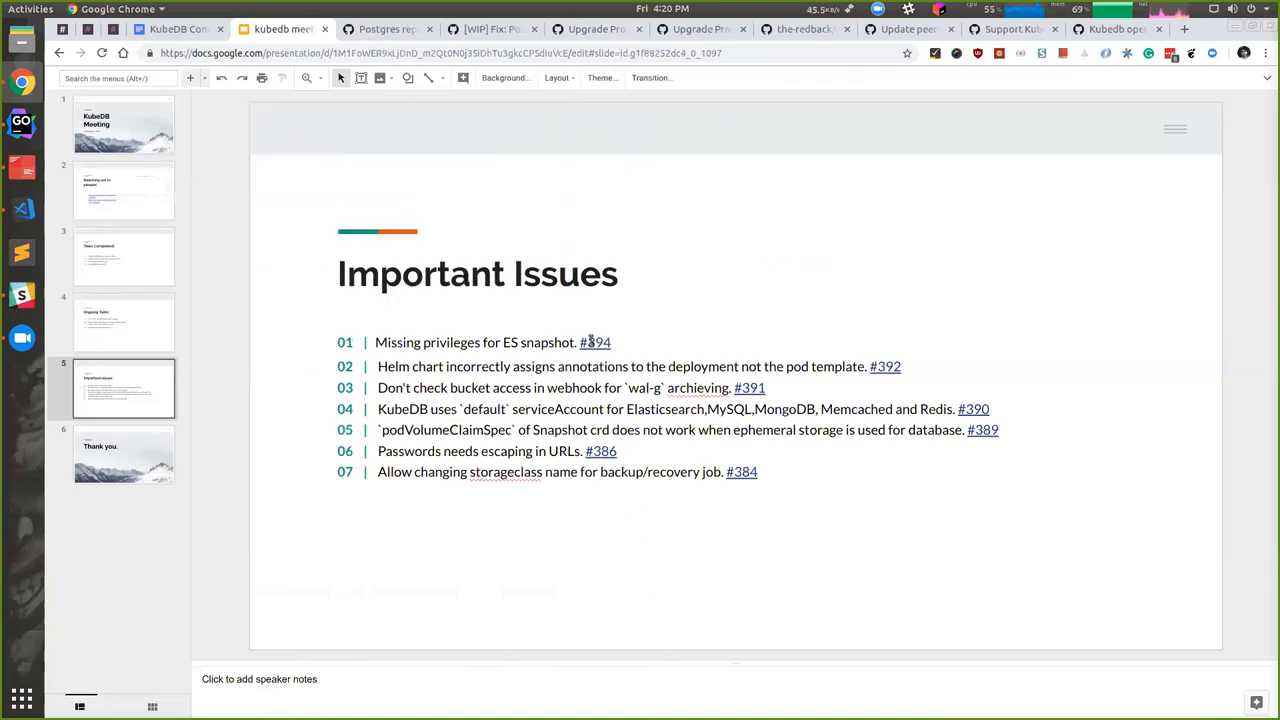
Read issue #394 on missing ES snapshot privileges, then reveal the deck's link for issue #392
left_click(594, 342)
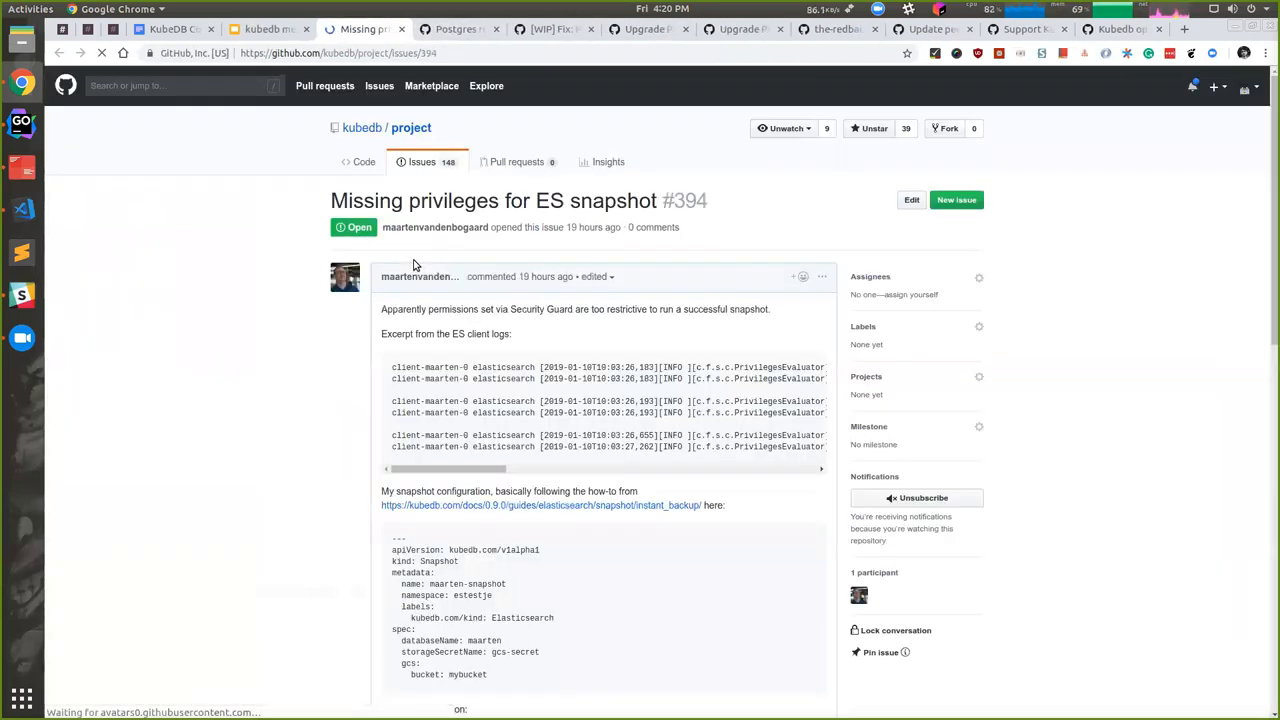
scroll("down", 3)
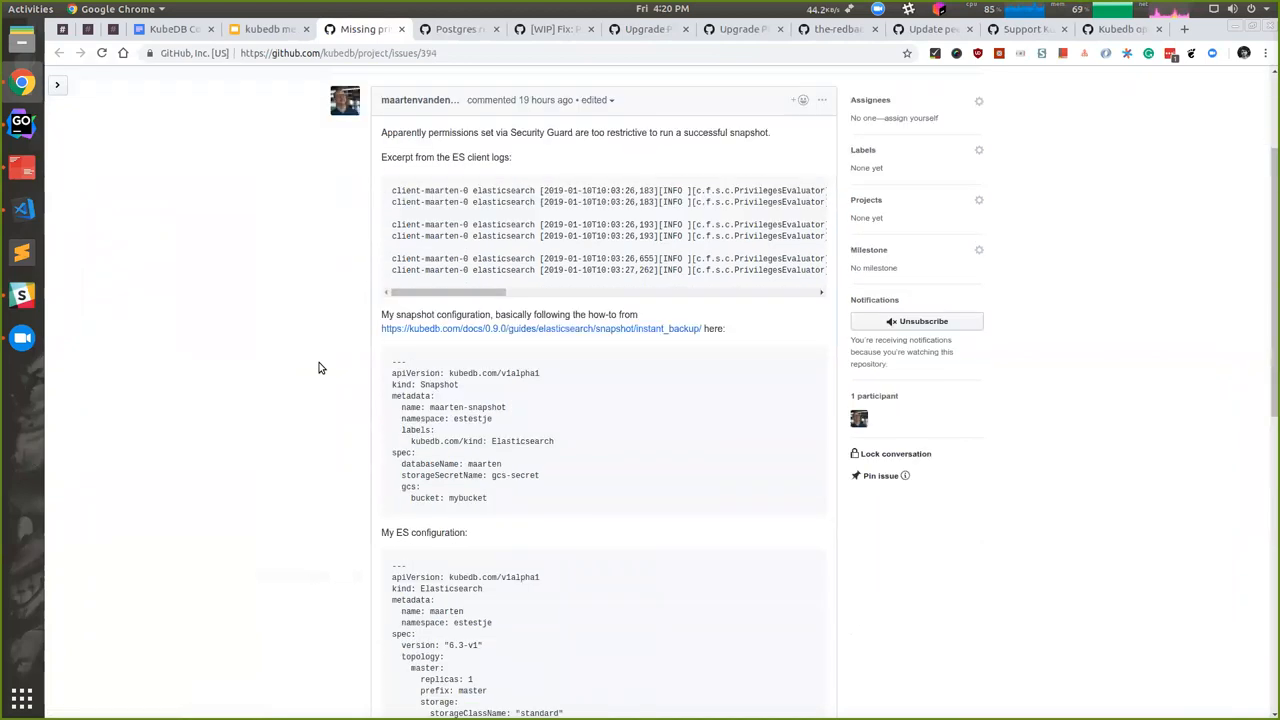
scroll("down", 3)
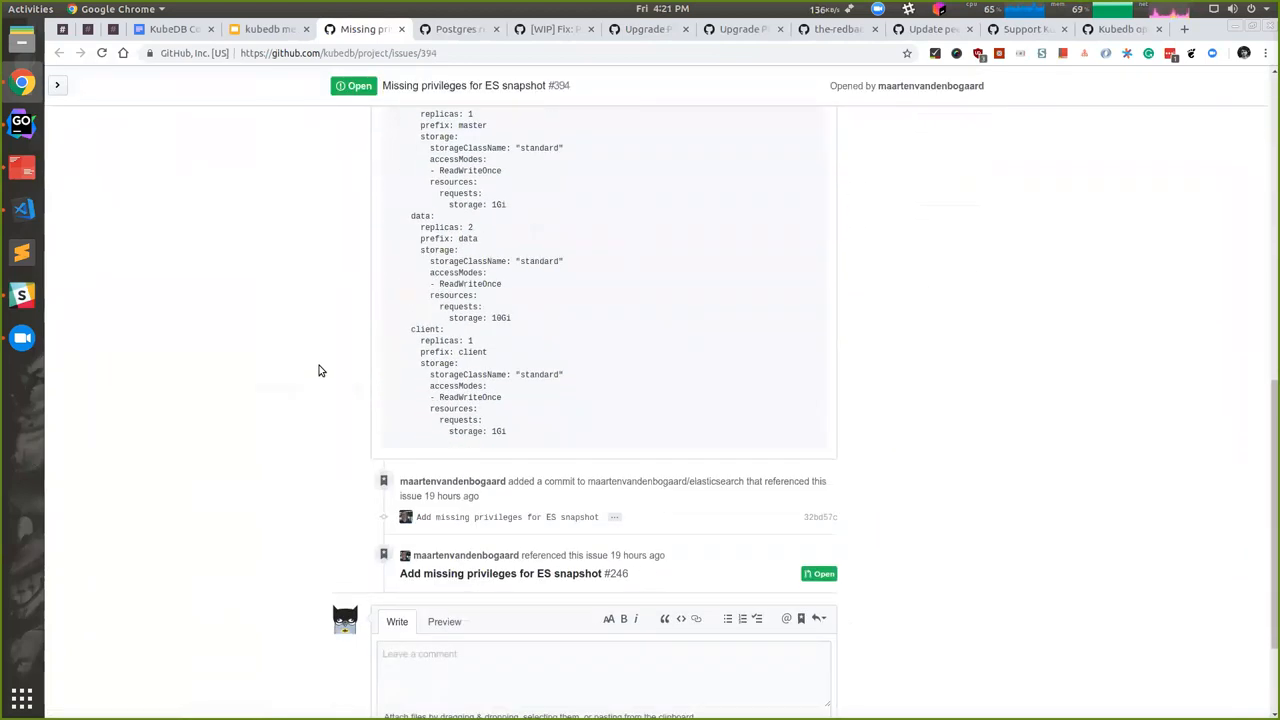
scroll("down", 3)
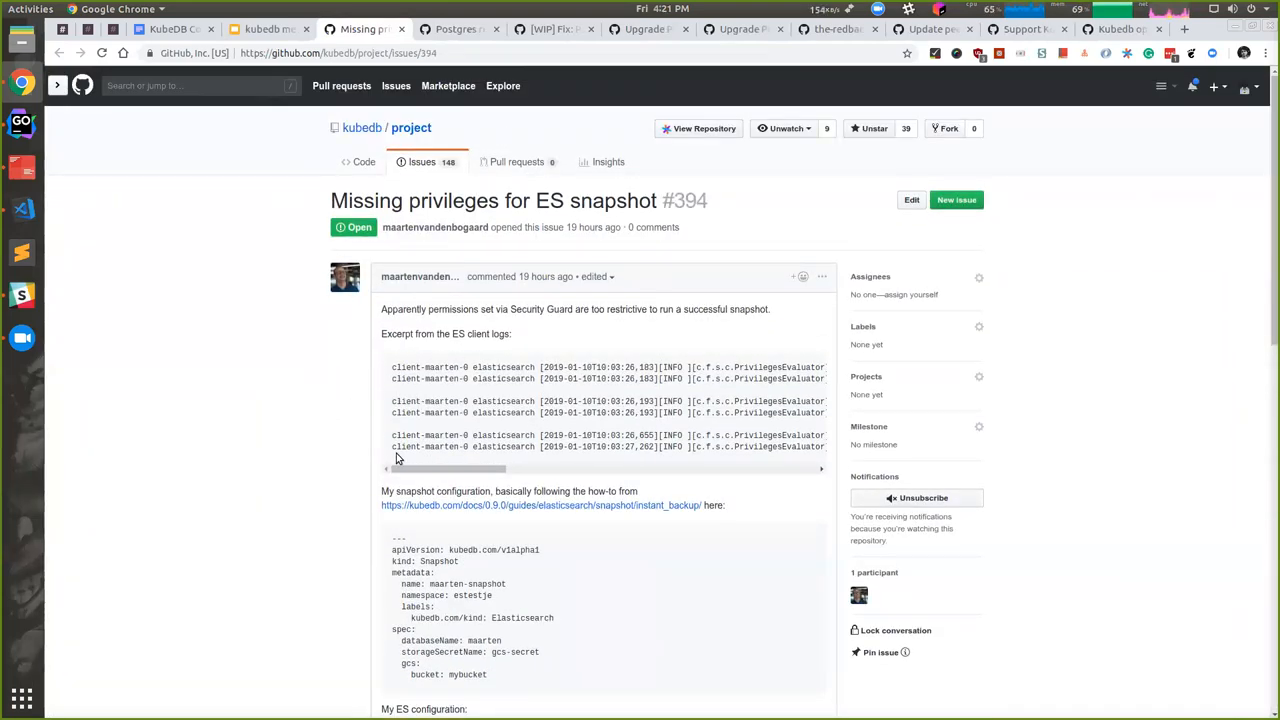
mouse_move(298, 456)
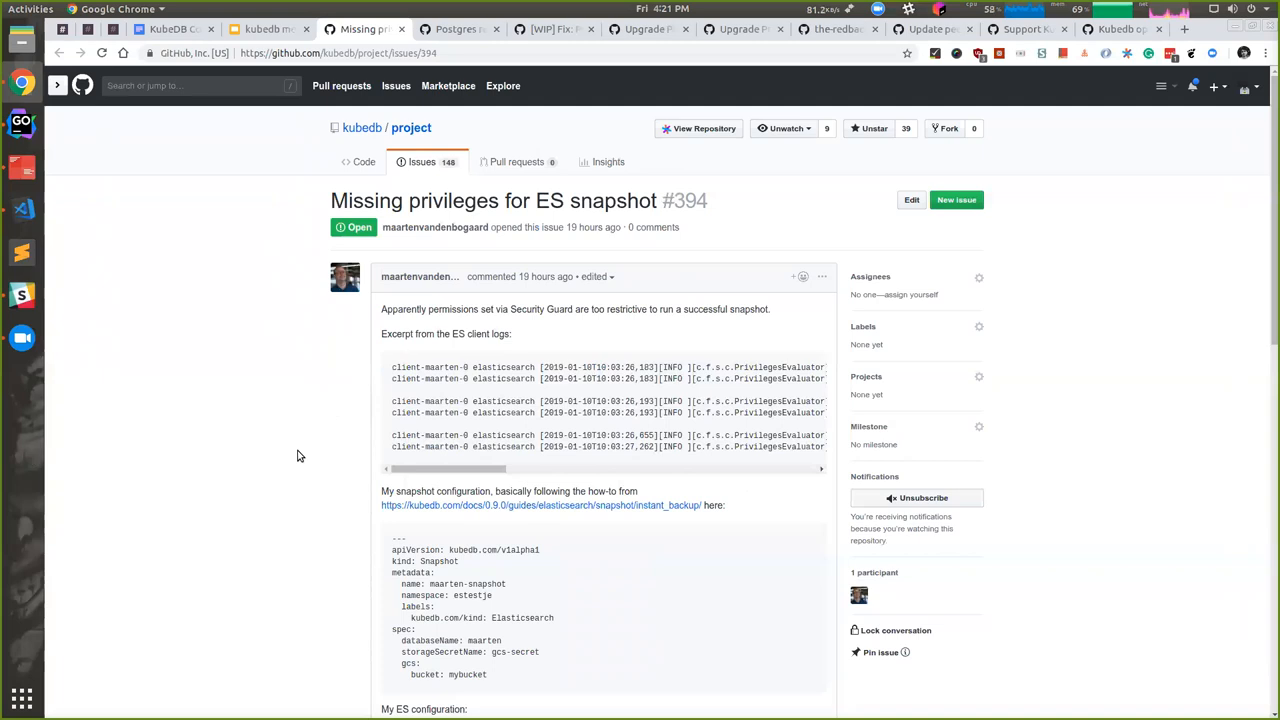
scroll("down", 3)
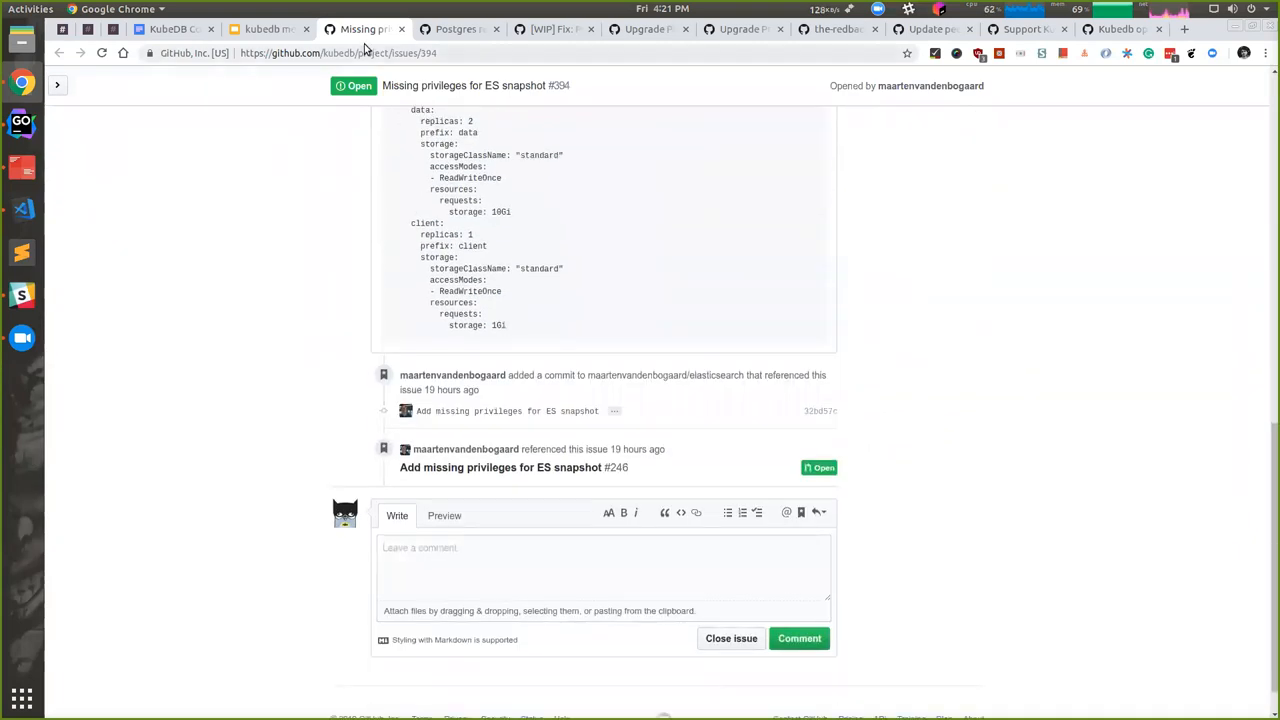
left_click(276, 28)
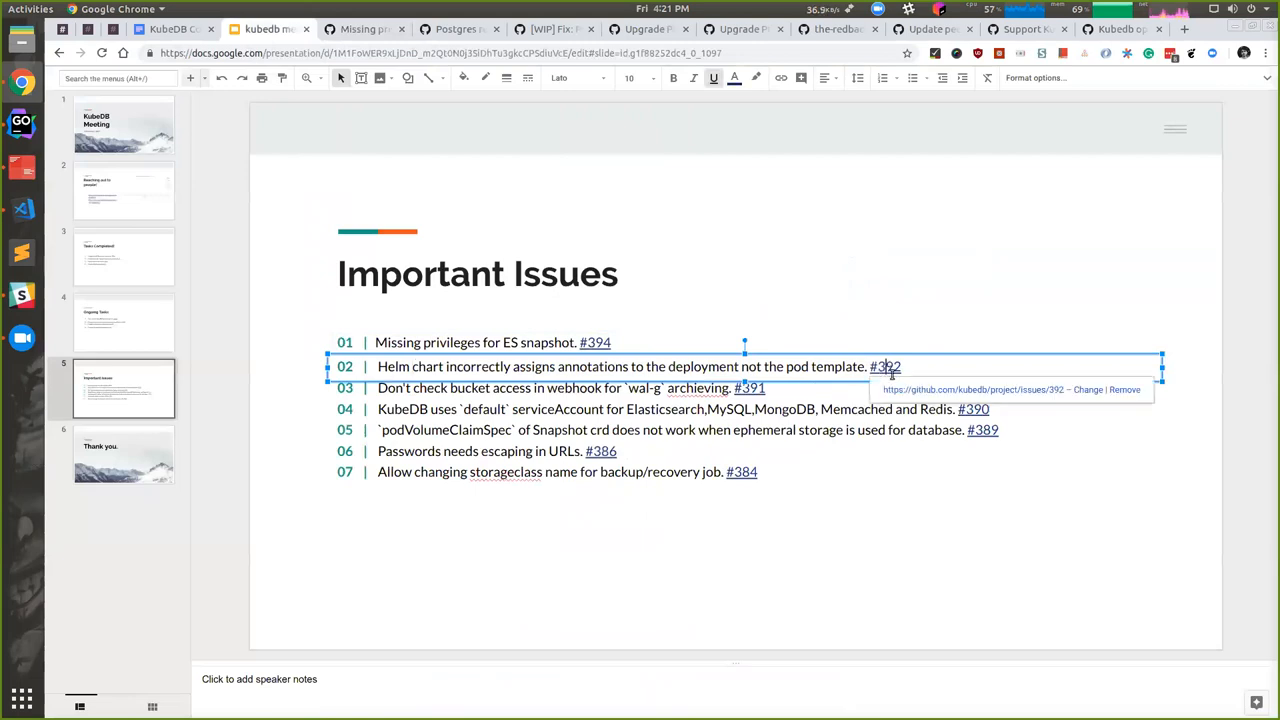
left_click(884, 366)
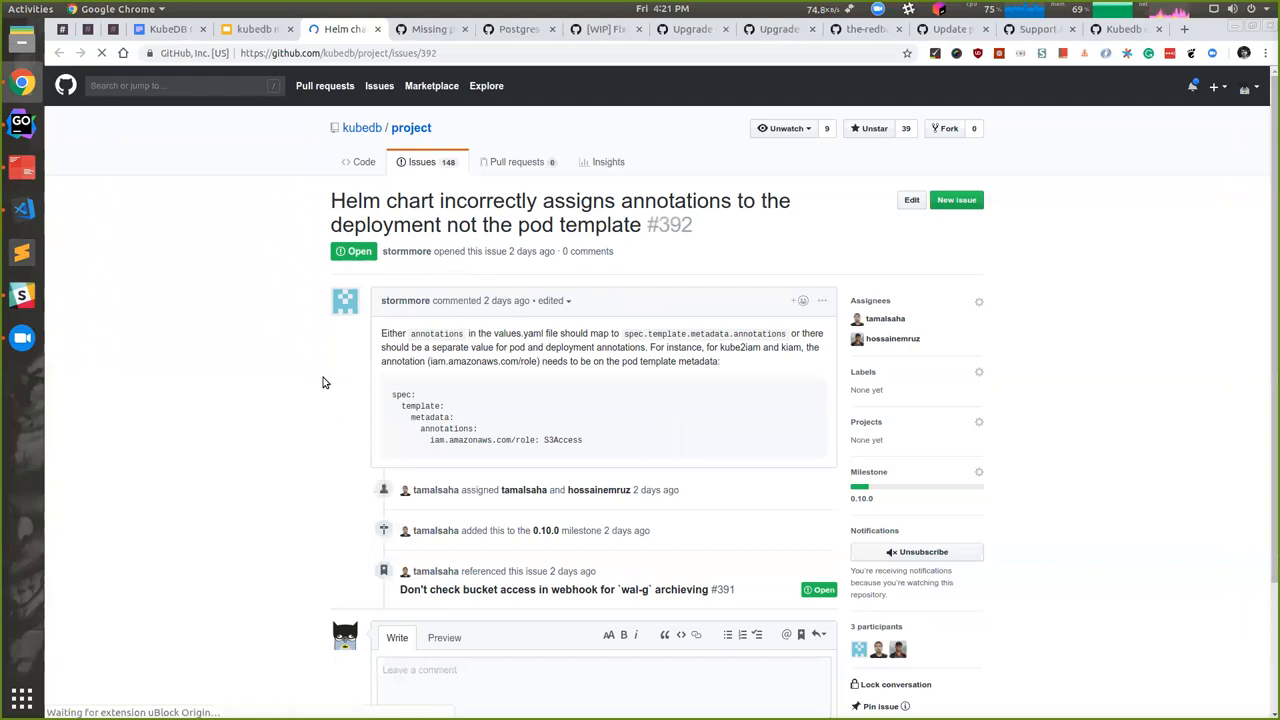
scroll("down", 3)
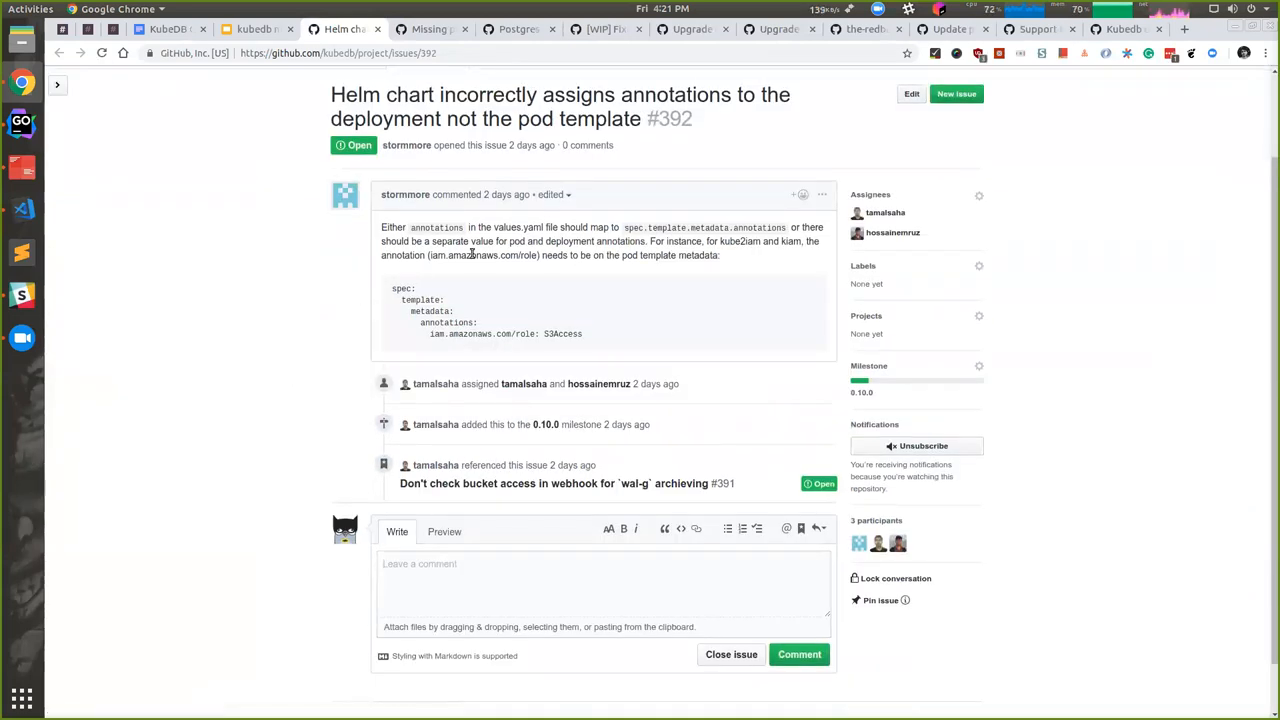
mouse_move(622, 228)
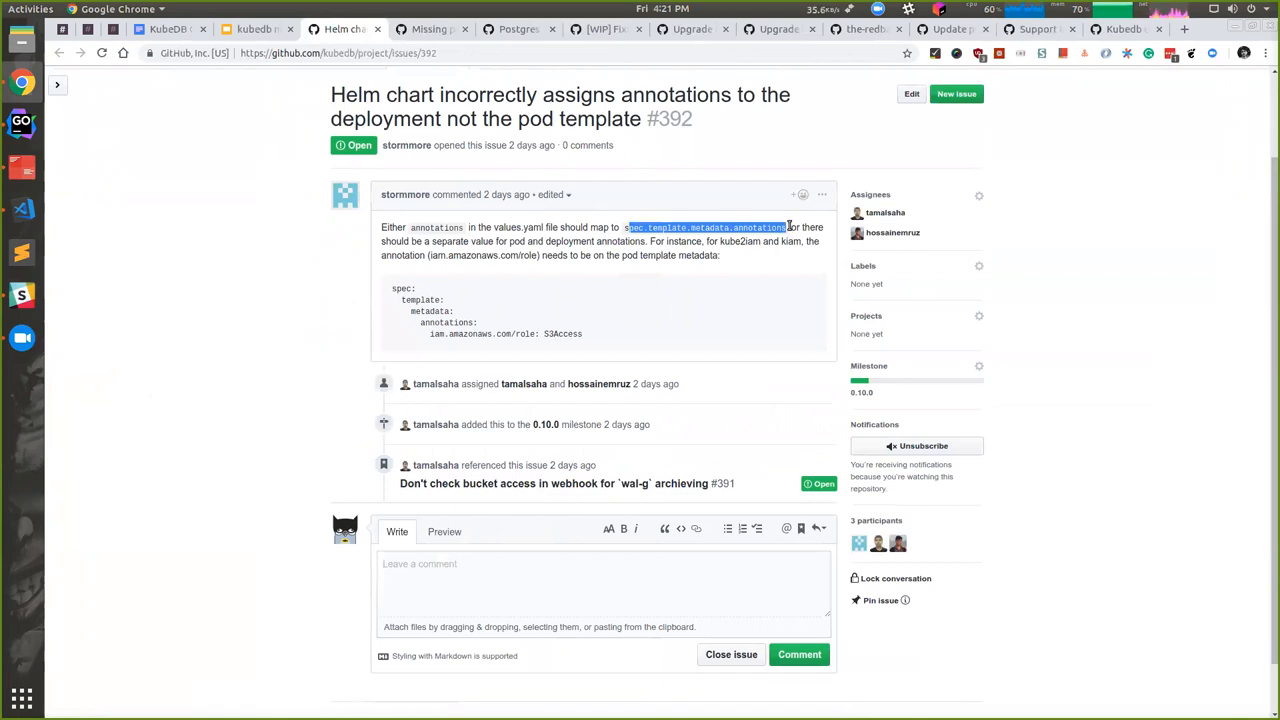
mouse_move(568, 352)
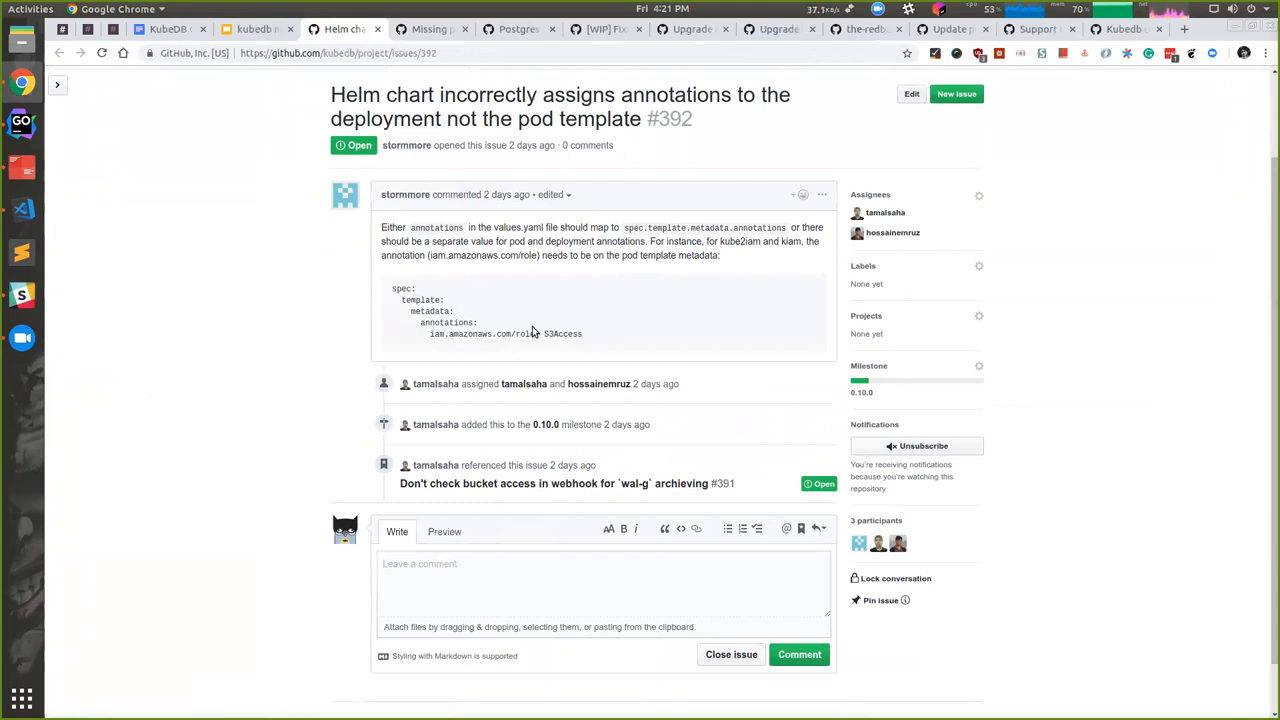
left_click_drag(390, 288, 584, 334)
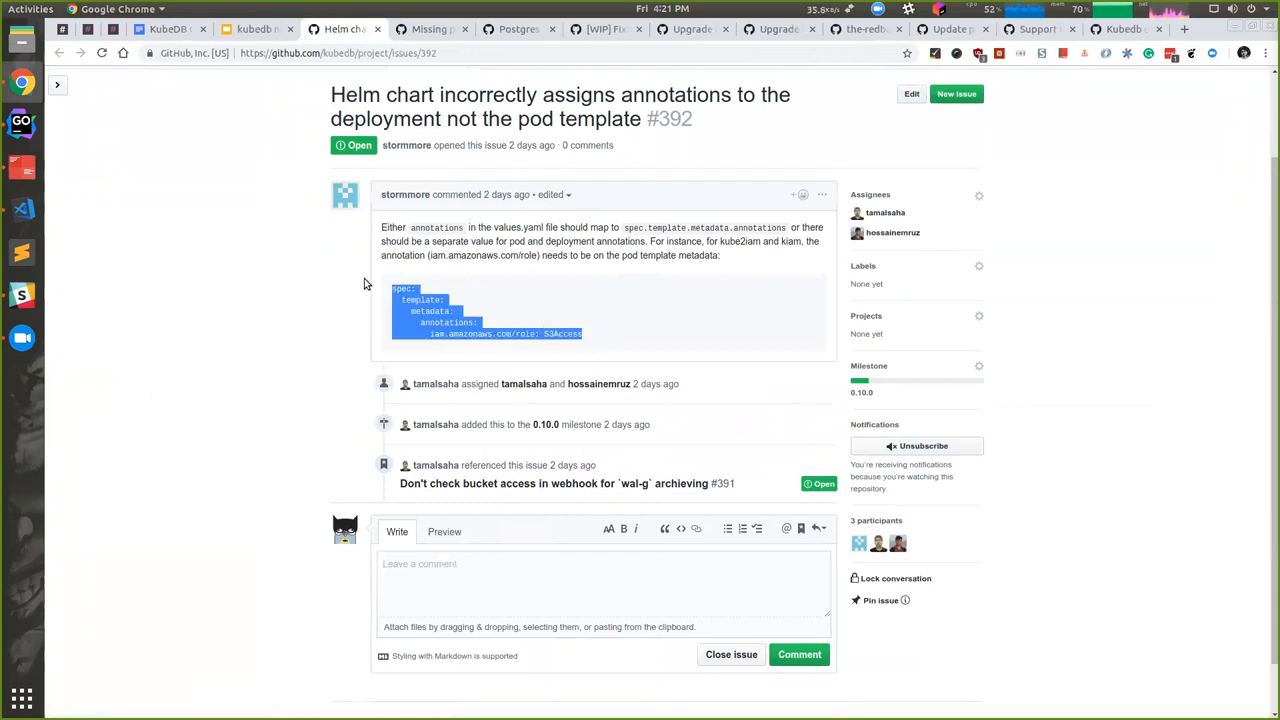
left_click(596, 332)
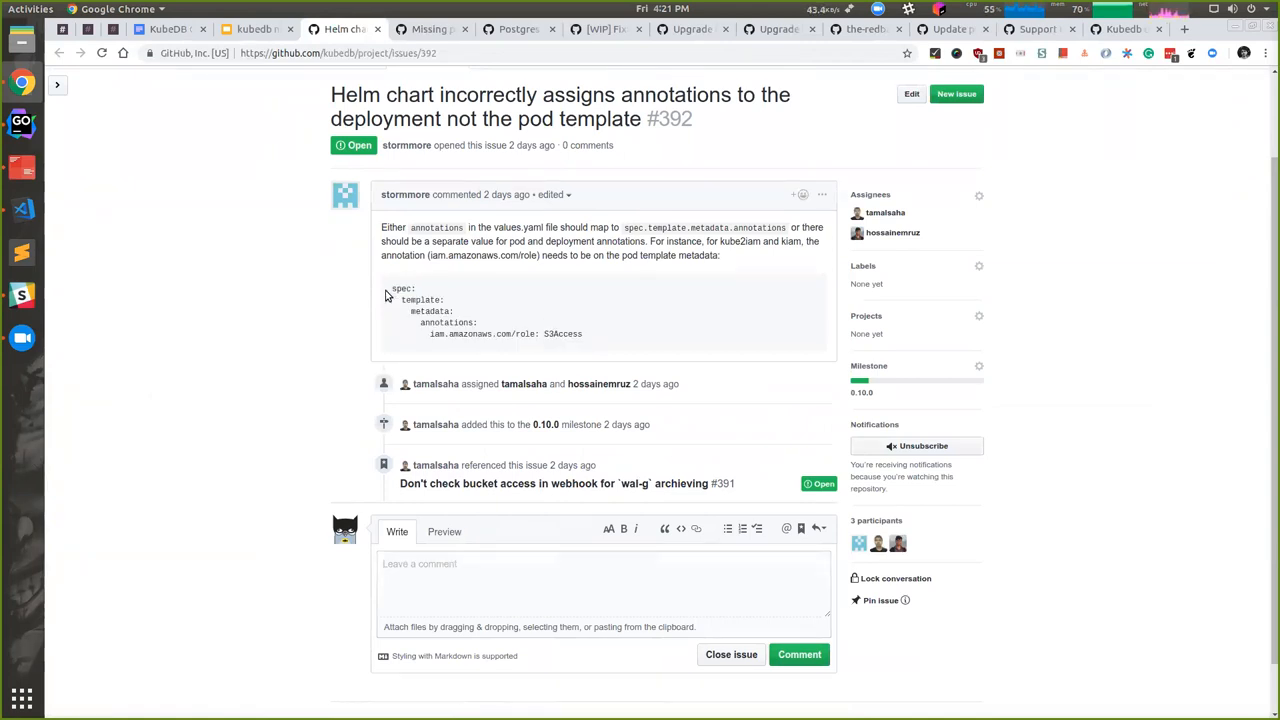
left_click_drag(390, 288, 578, 336)
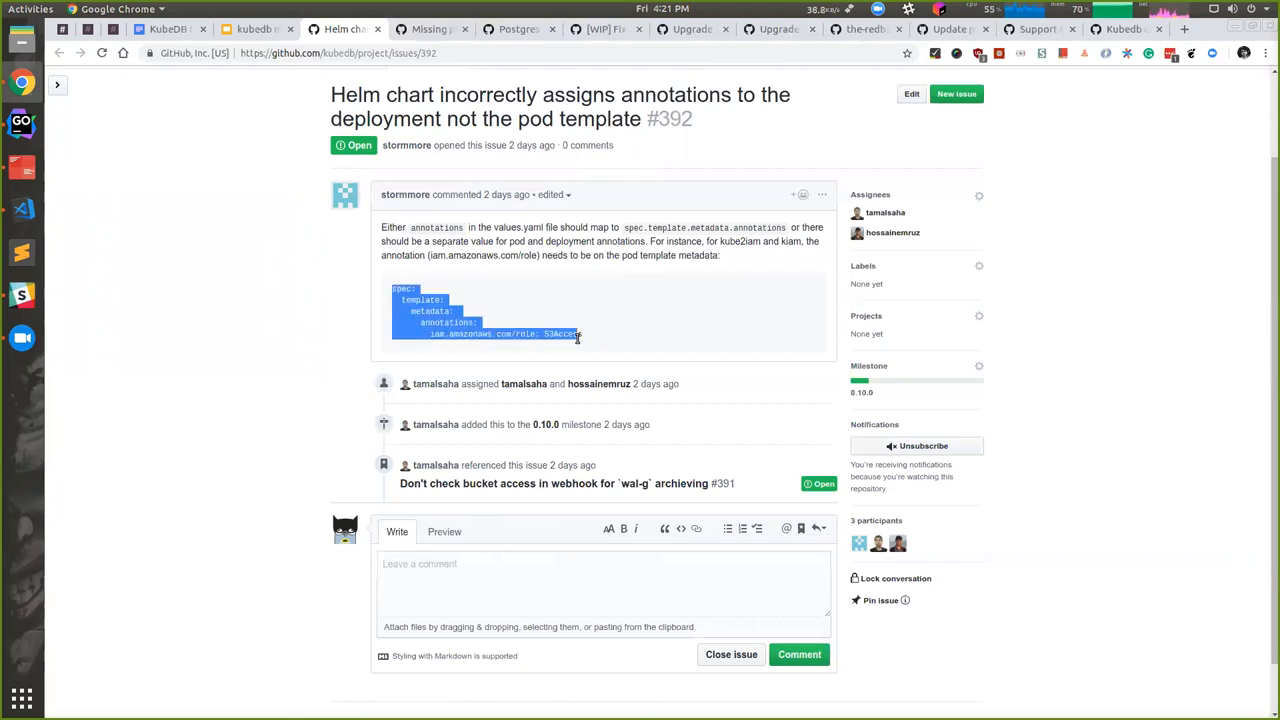
mouse_move(512, 484)
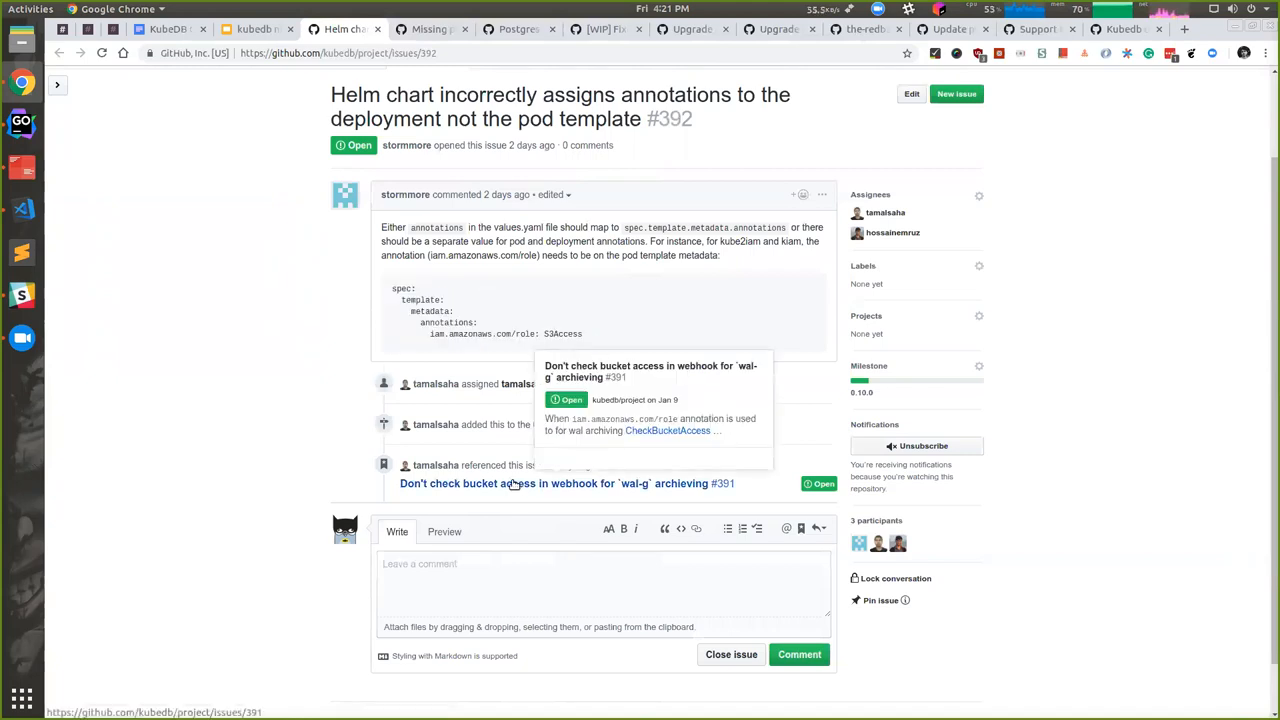
mouse_move(518, 484)
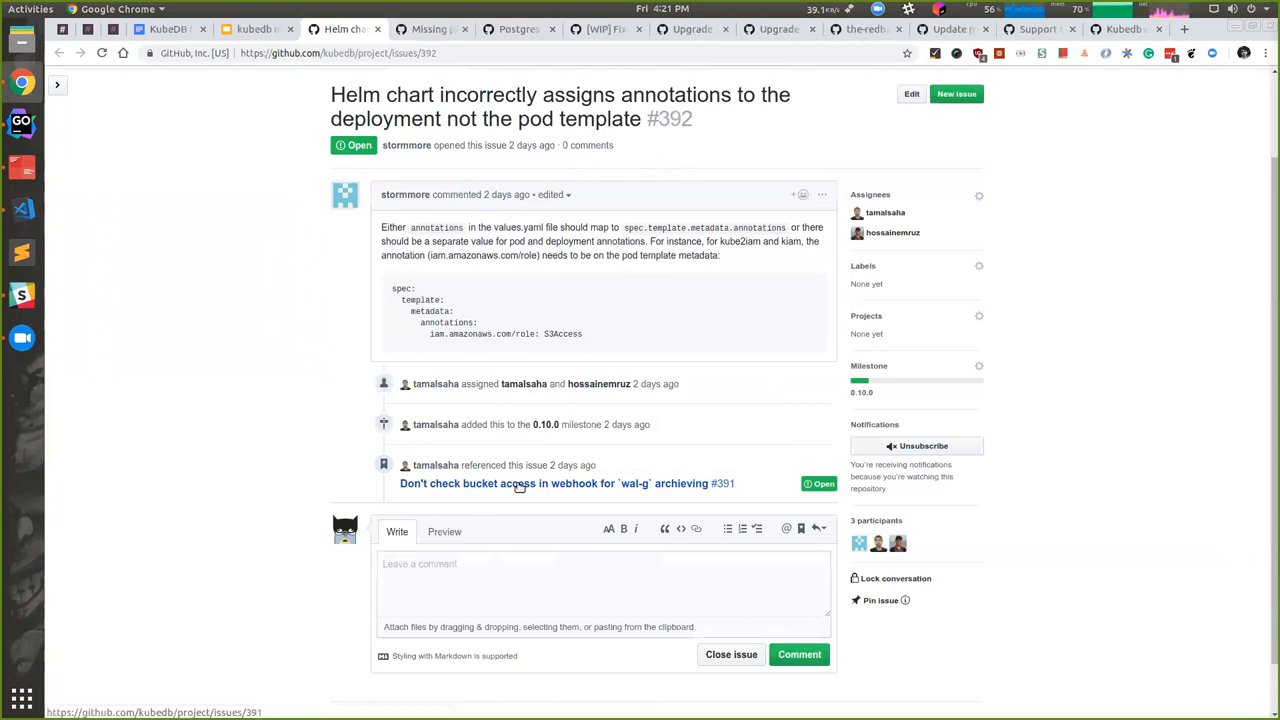
mouse_move(520, 484)
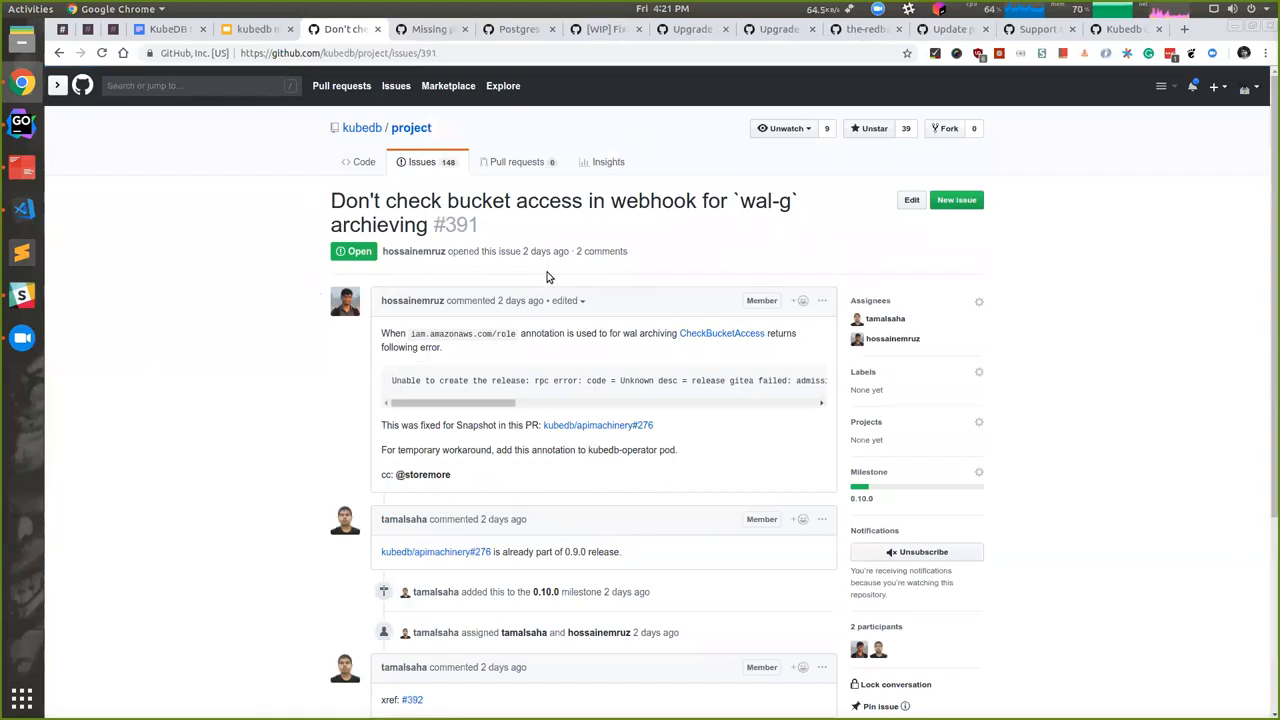
mouse_move(340, 396)
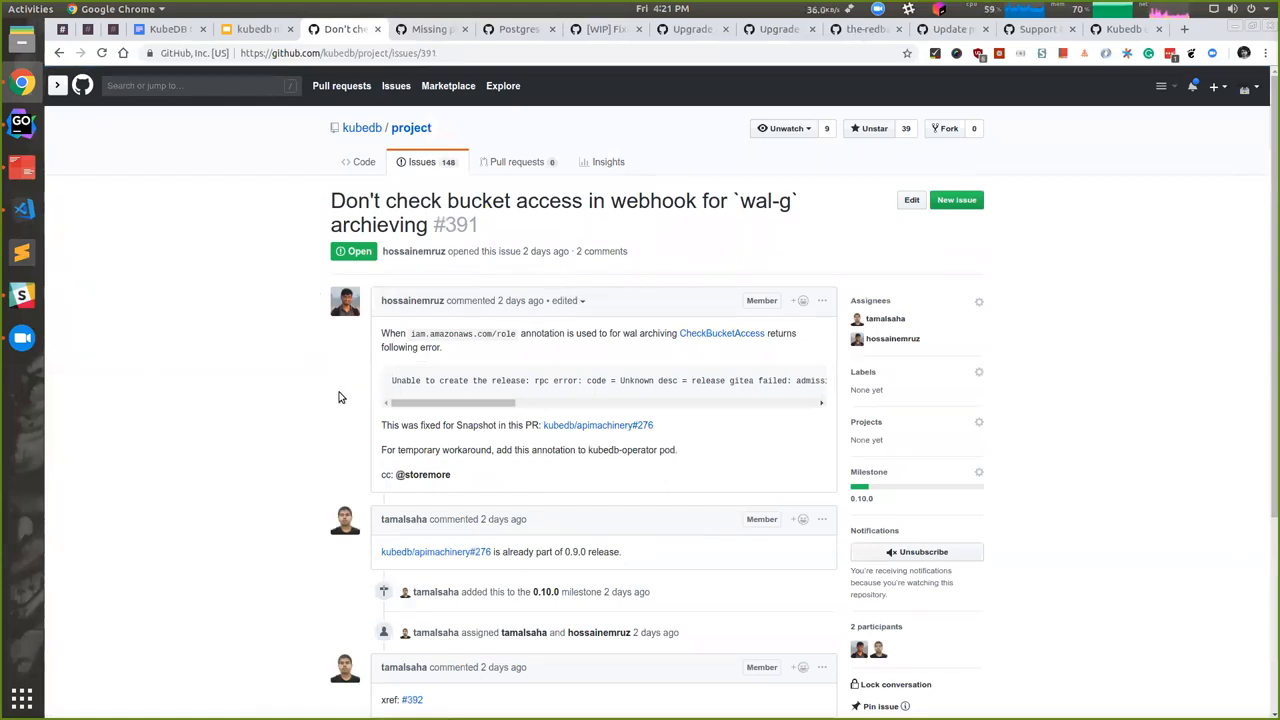
Read issue #391 on wal-g bucket access and switch back to the meeting deck
scroll("down", 3)
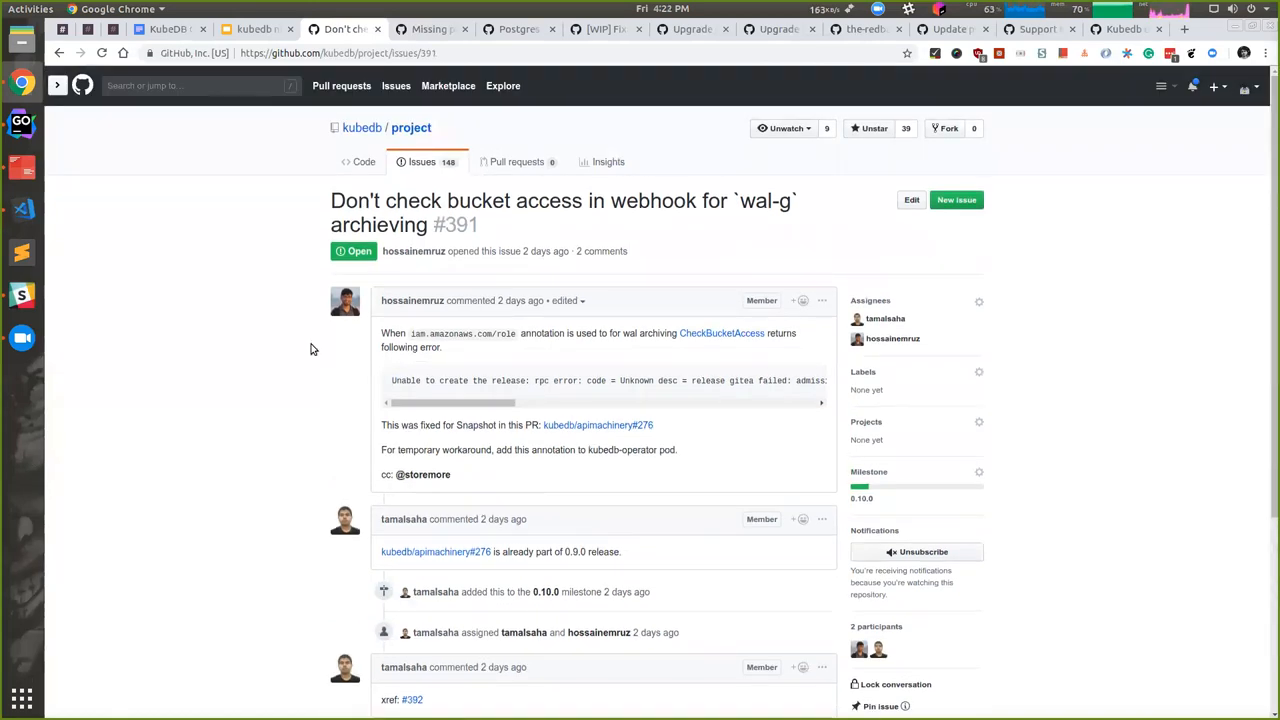
scroll("down", 3)
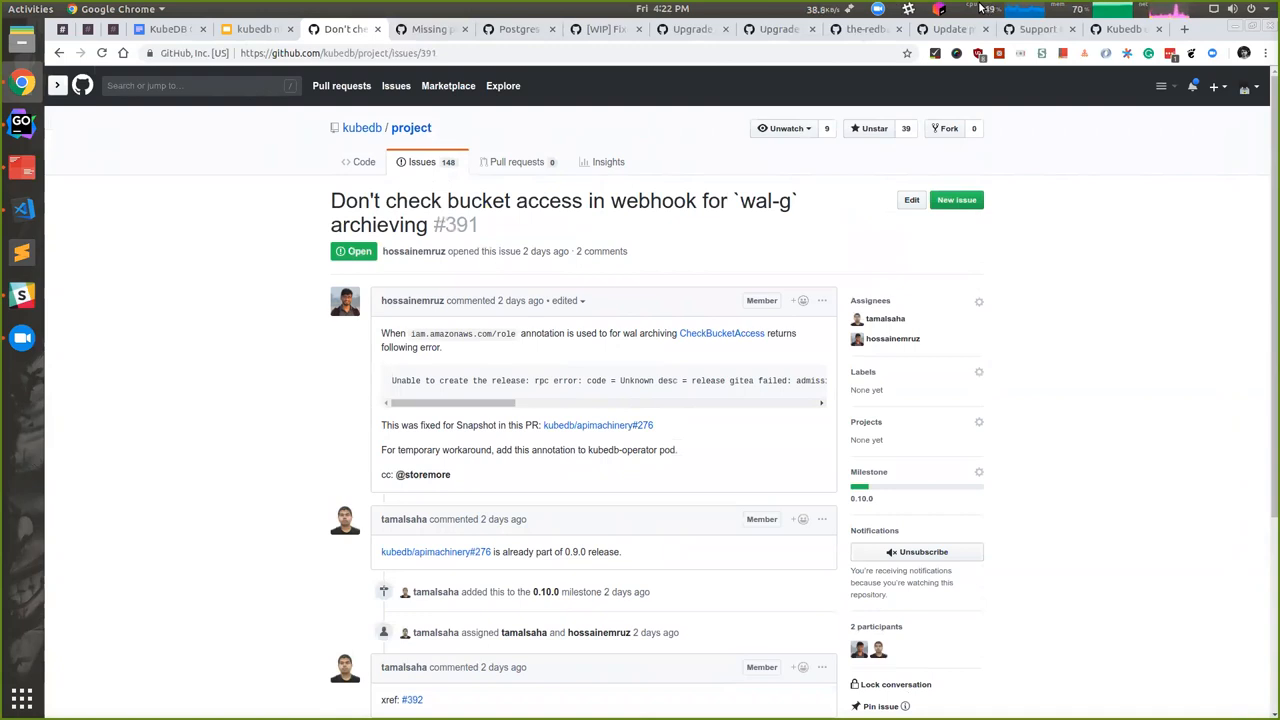
mouse_move(644, 384)
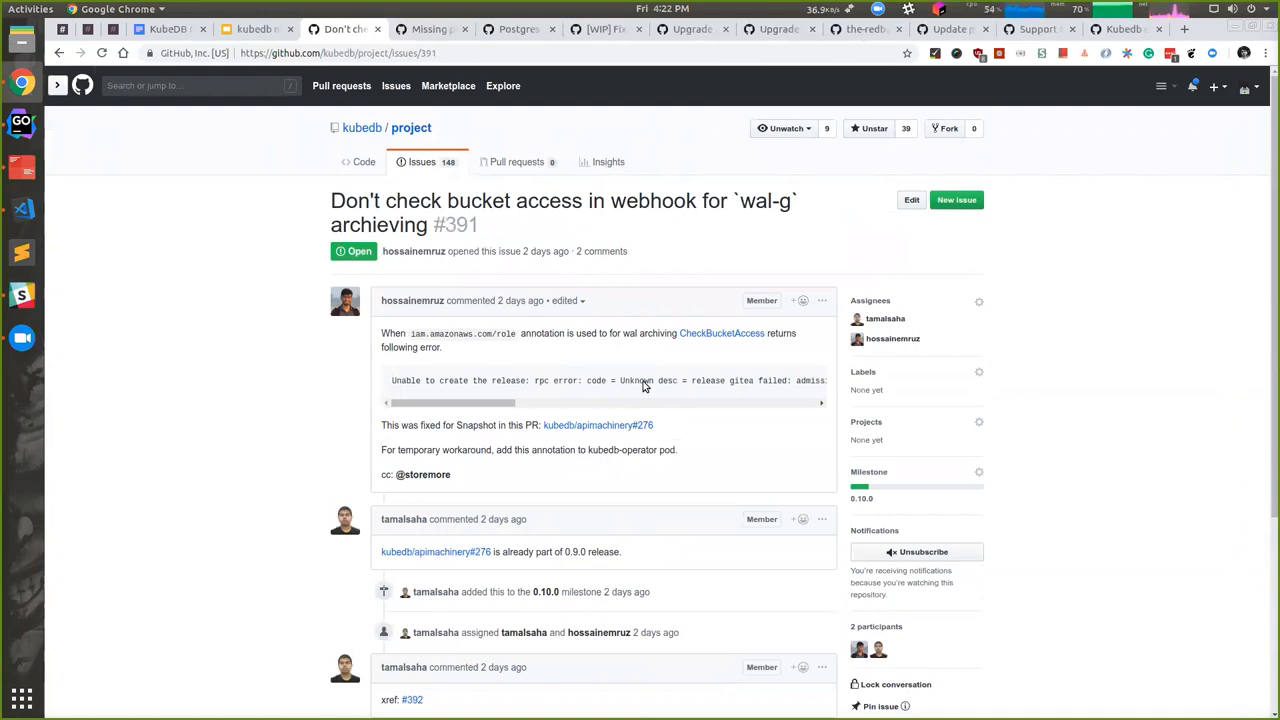
mouse_move(270, 28)
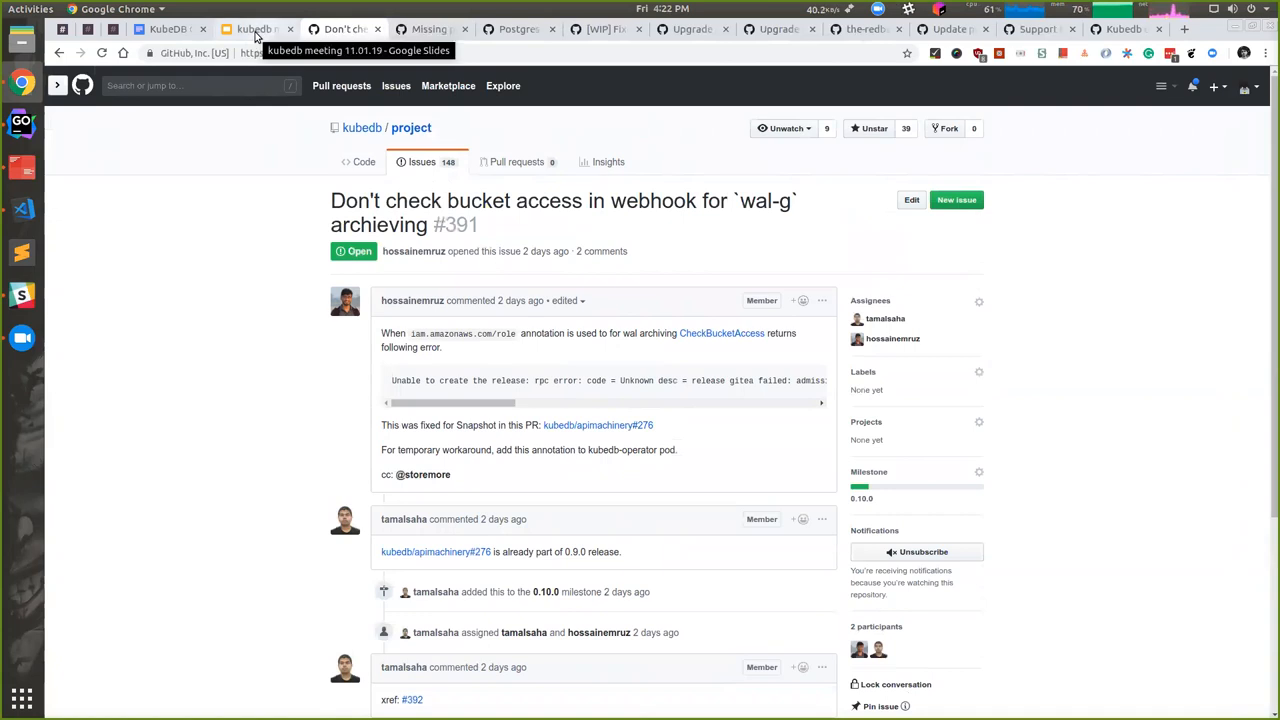
left_click(256, 28)
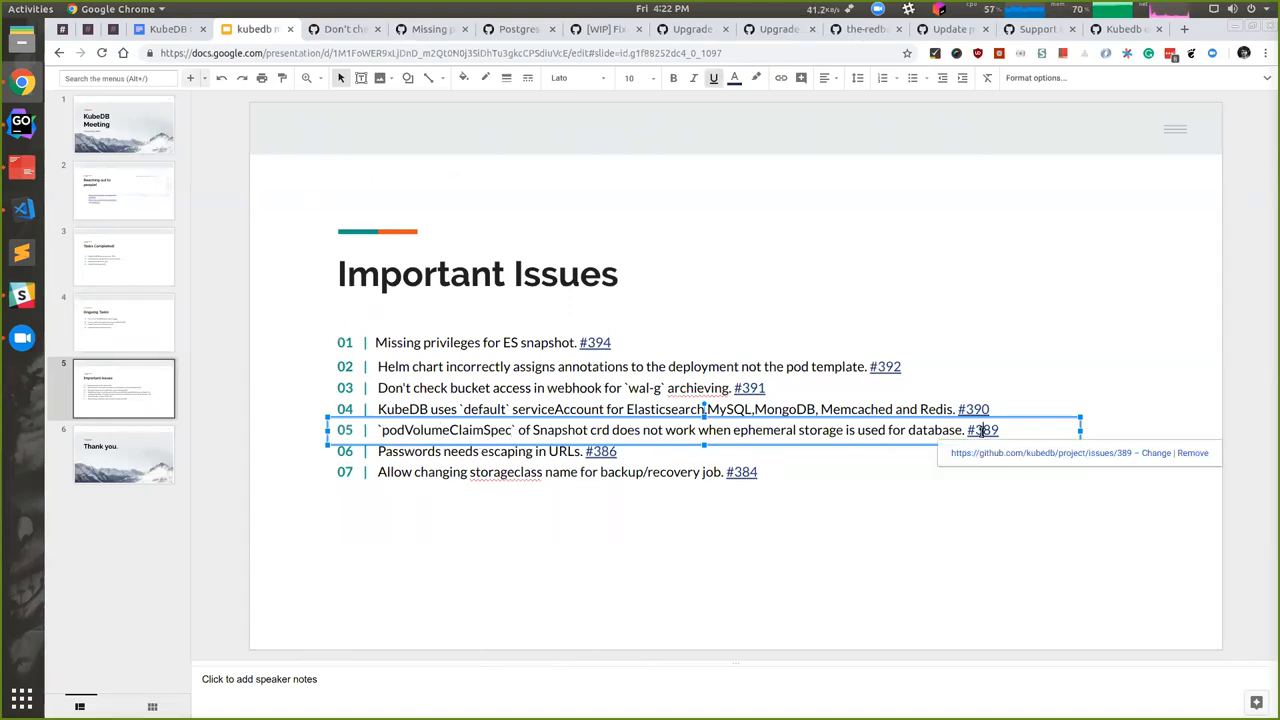
Open issue #389 on podVolumeClaimSpec with ephemeral storage from item 05's slide link
left_click(982, 430)
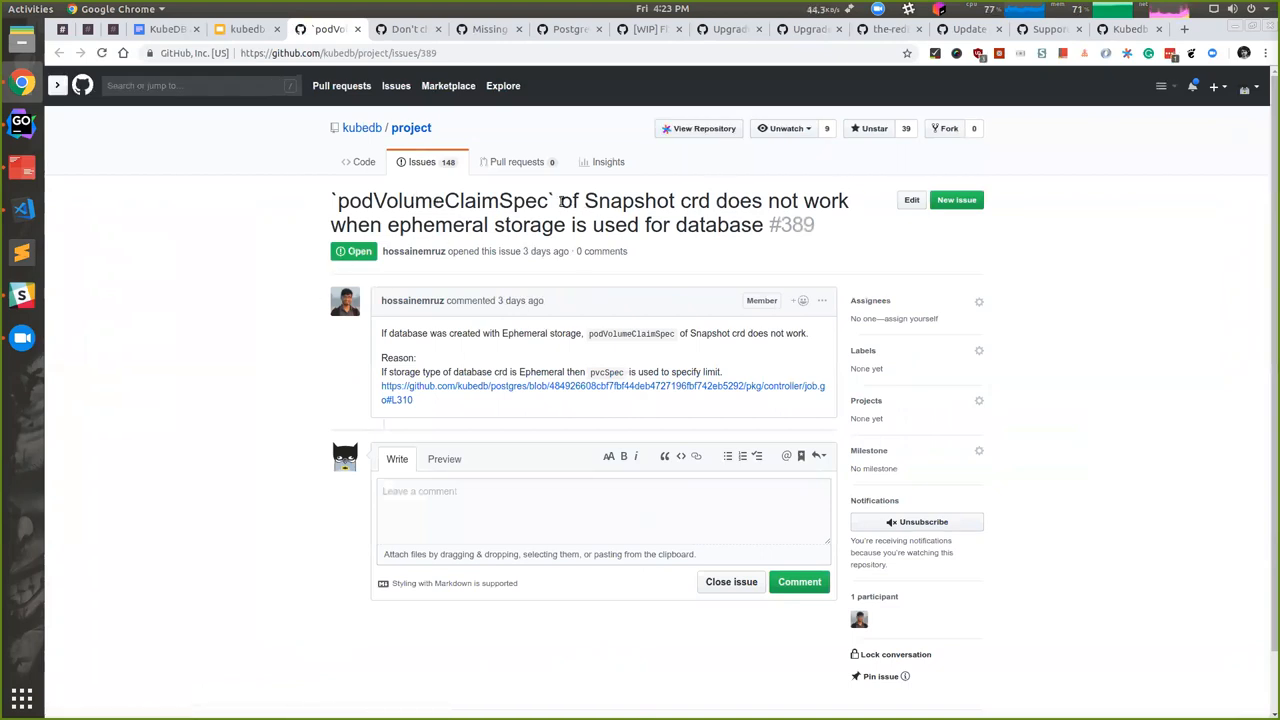
mouse_move(632, 260)
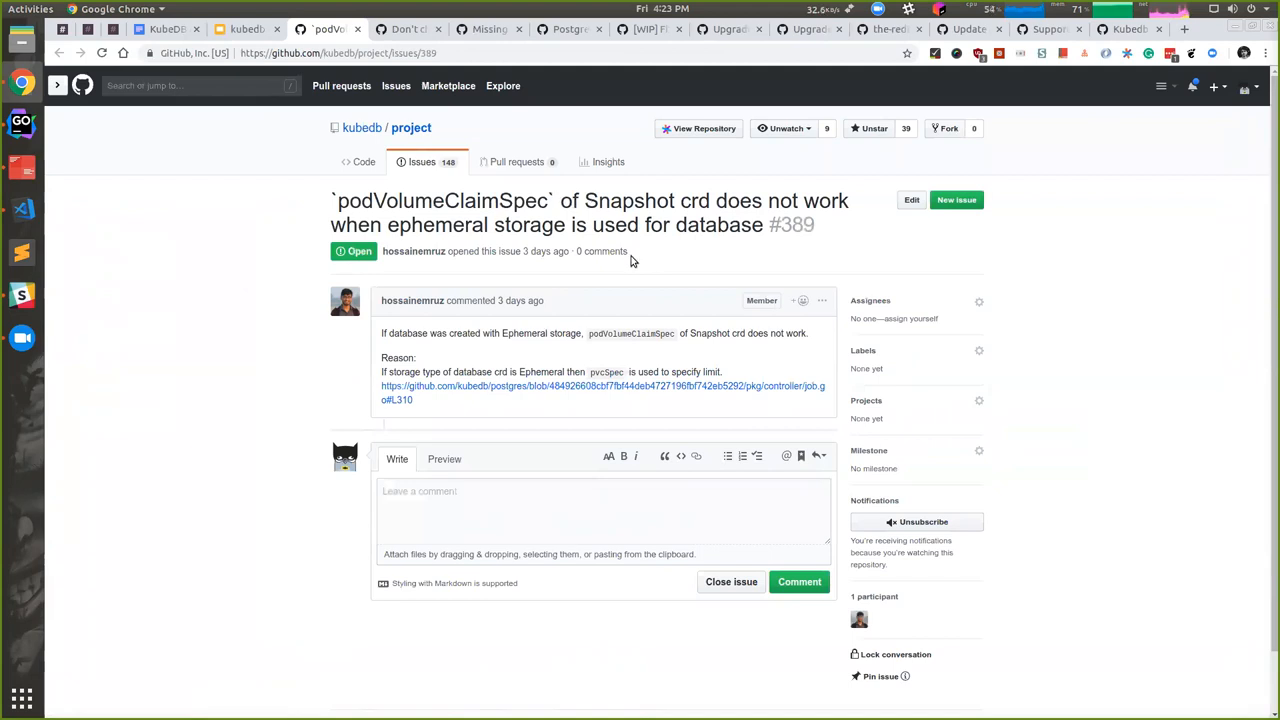
mouse_move(504, 248)
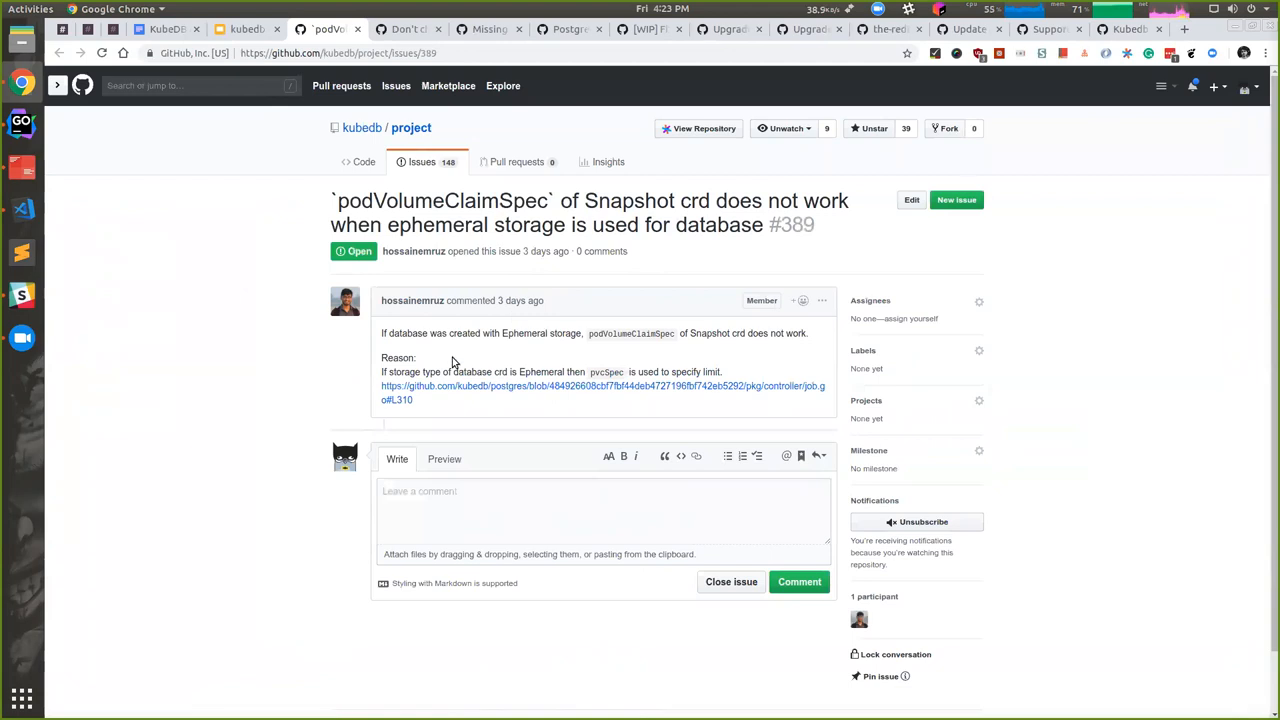
Return from issue #389 to the deck's Important Issues slide for the #386 link
left_click(230, 28)
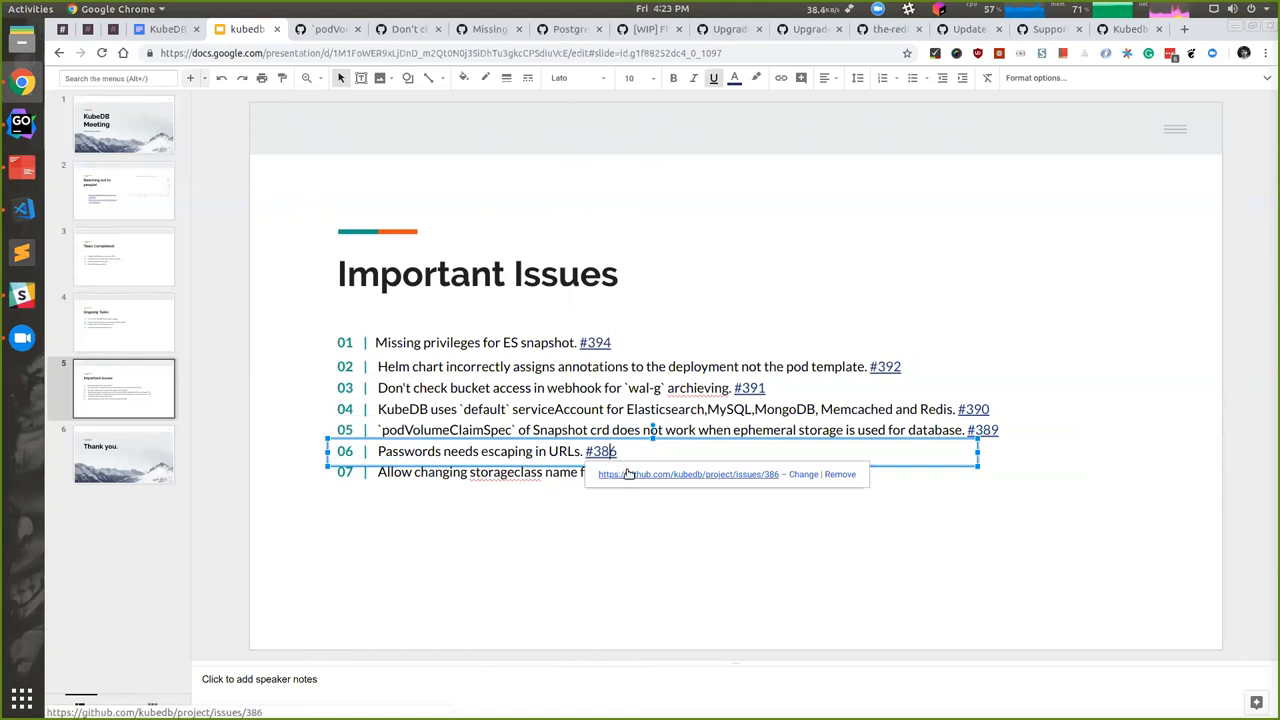
Open issue #386 on passwords needing escaping in URLs, then return to the deck
left_click(594, 452)
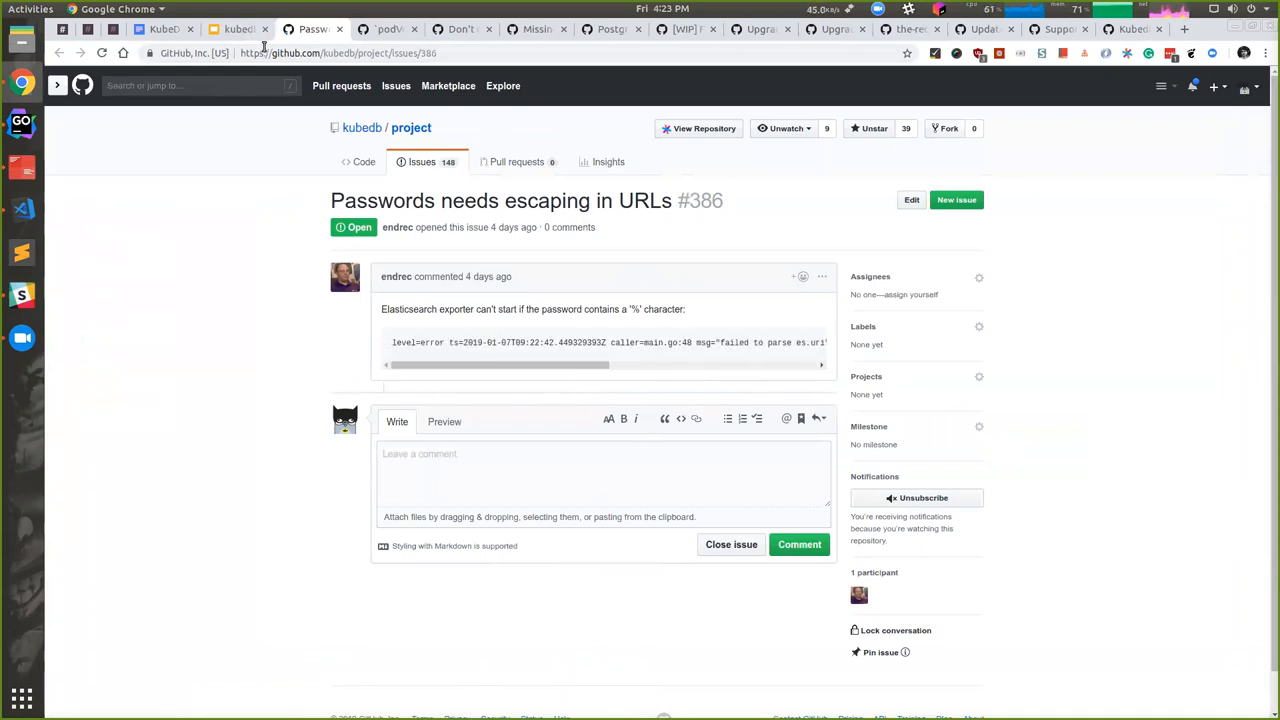
mouse_move(410, 358)
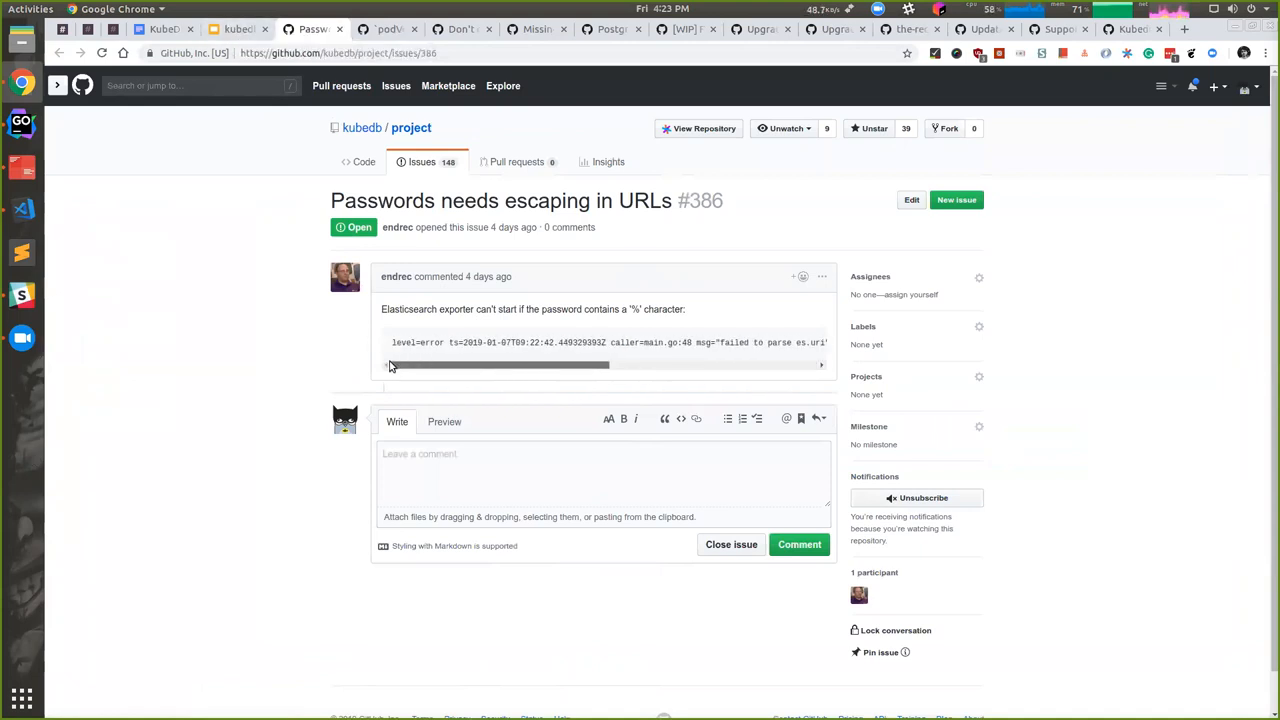
mouse_move(378, 376)
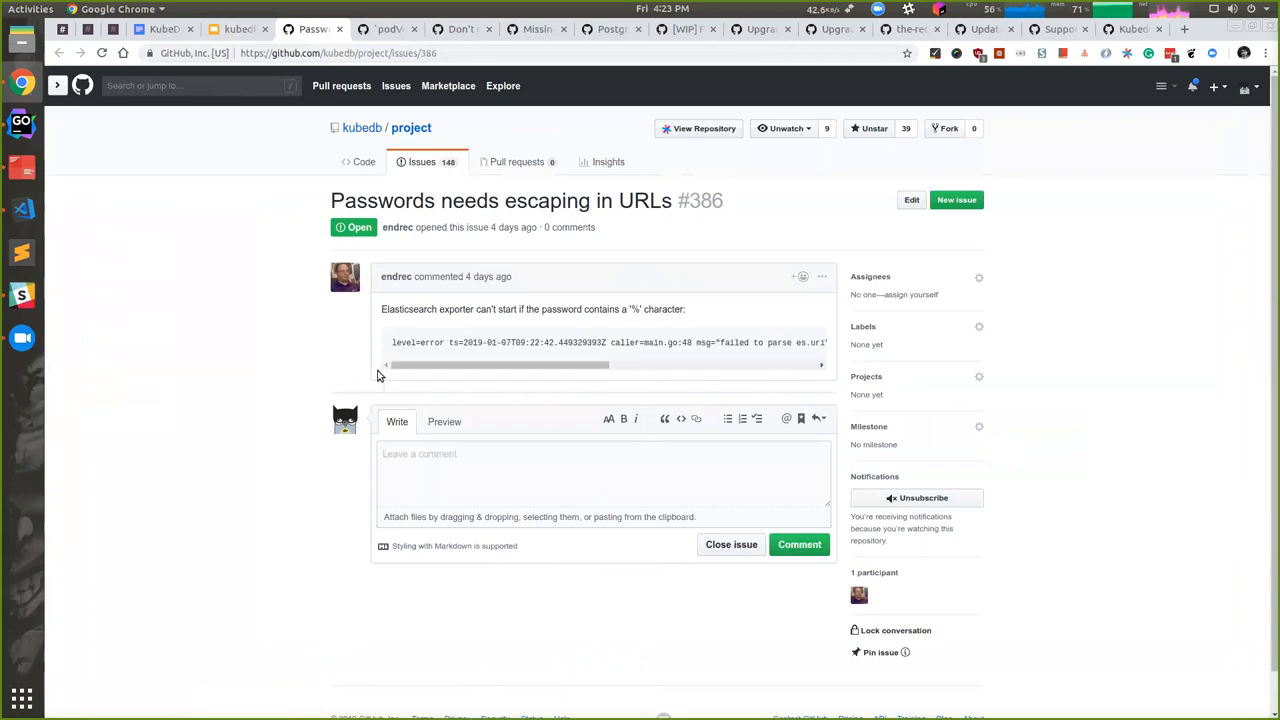
left_click(218, 28)
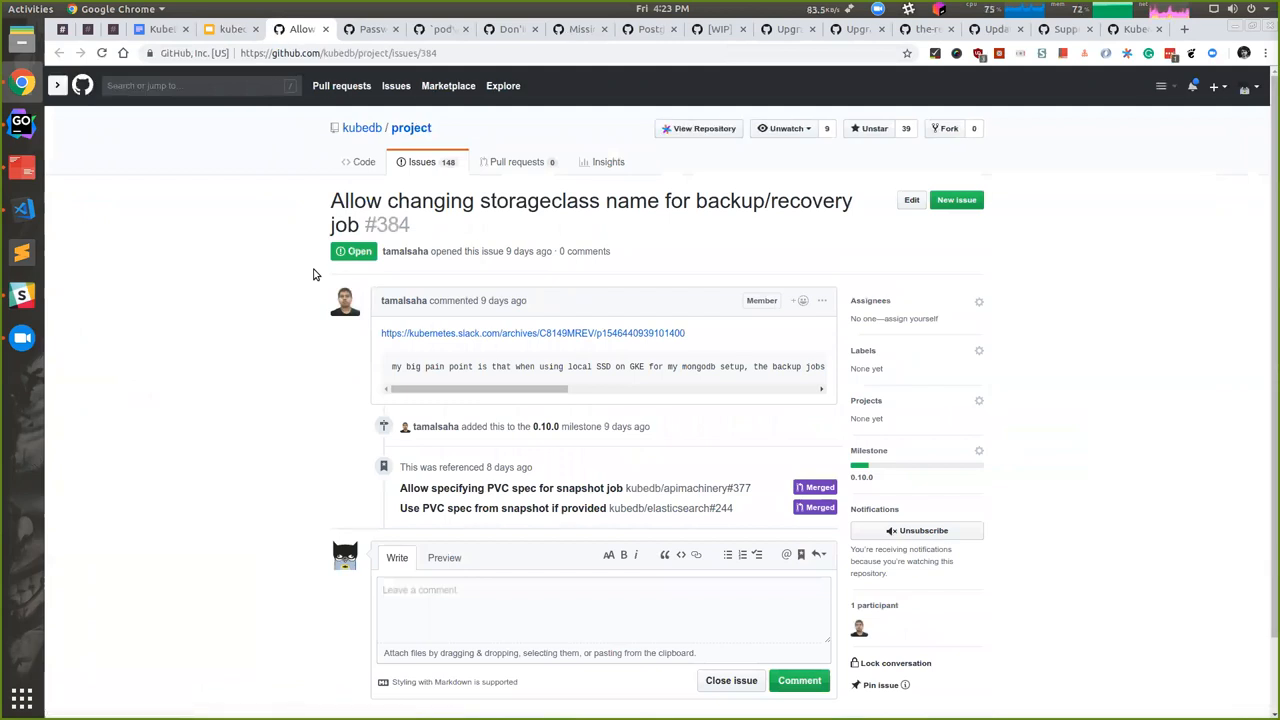
mouse_move(280, 392)
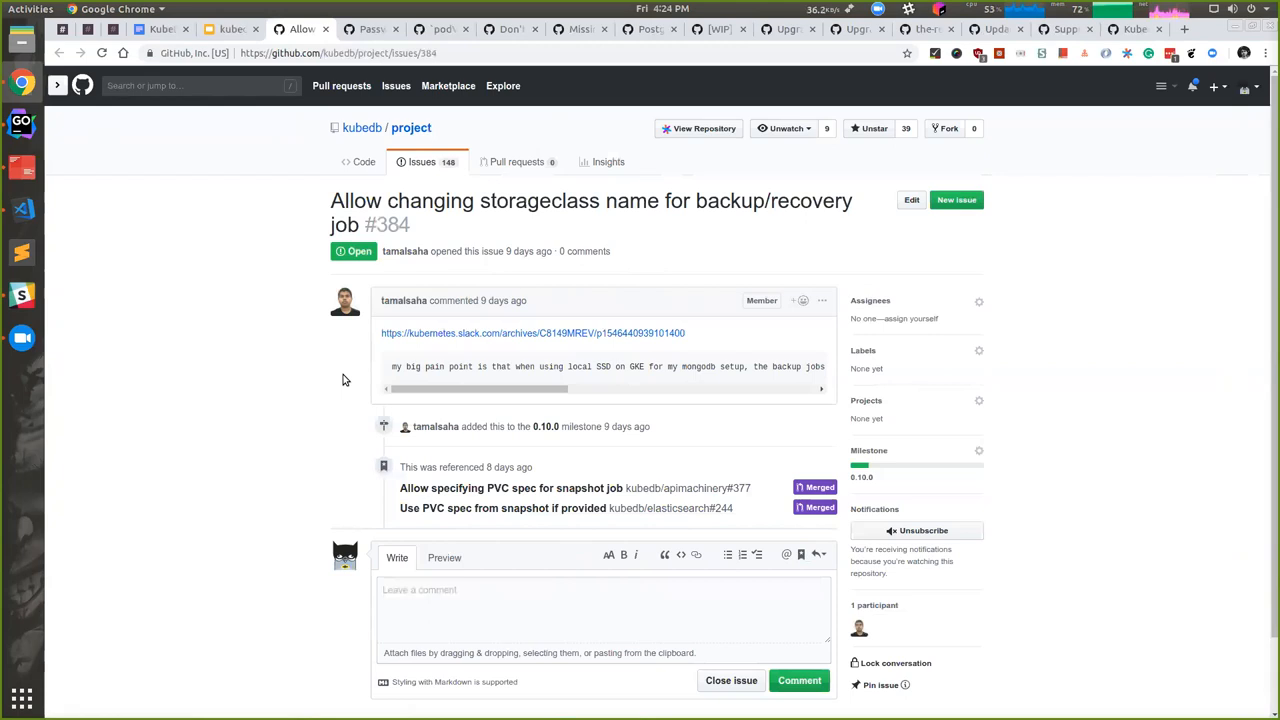
mouse_move(480, 488)
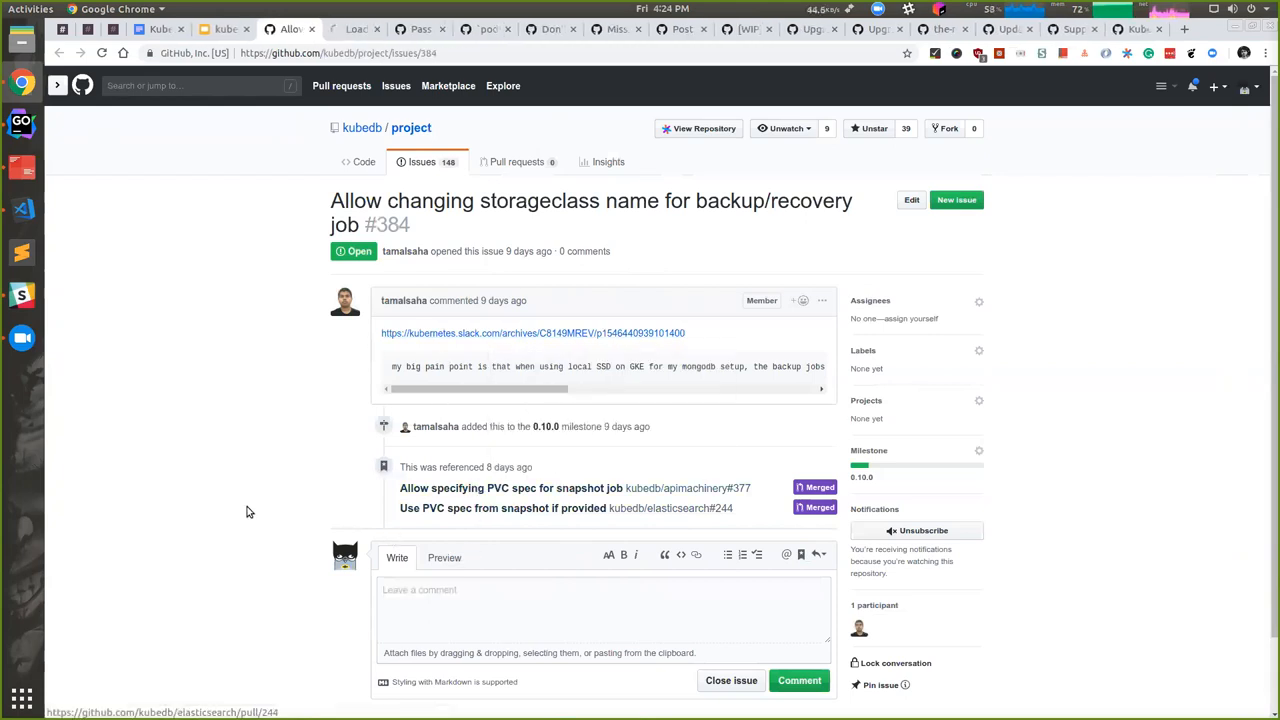
View merged PR #377 on PVC specs from issue #384, go back, and return to the deck
left_click(480, 488)
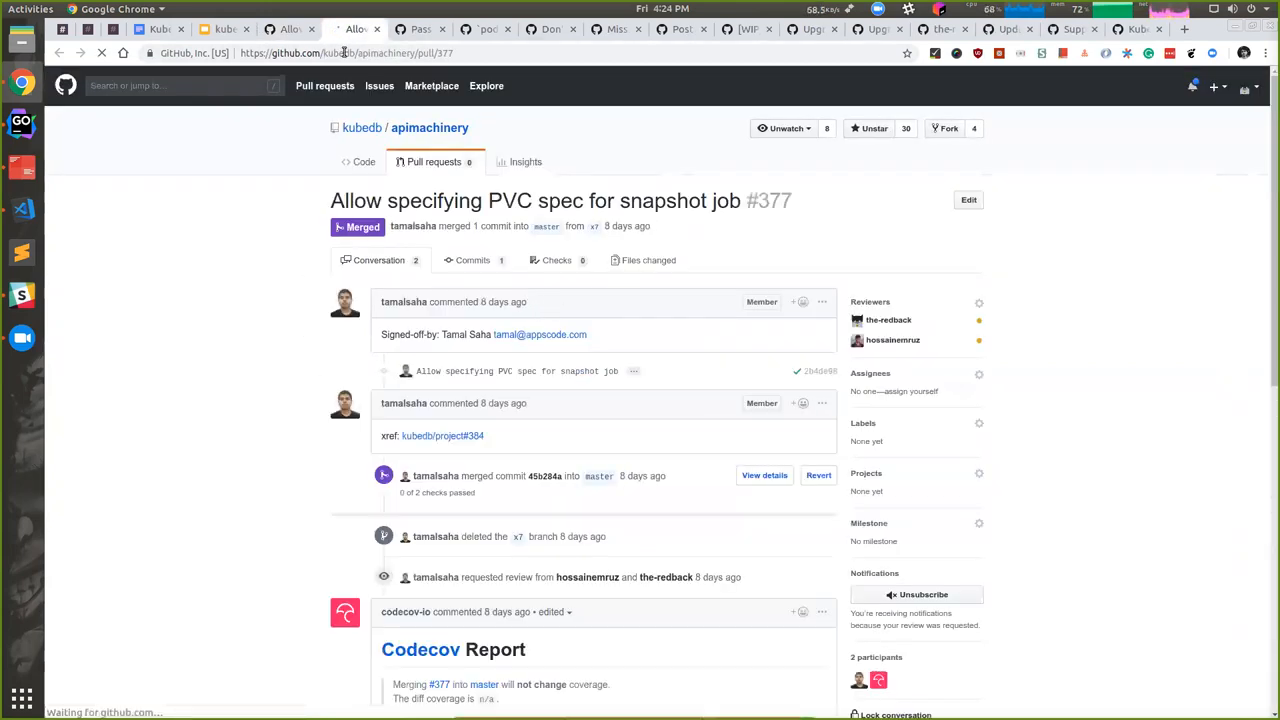
left_click(462, 436)
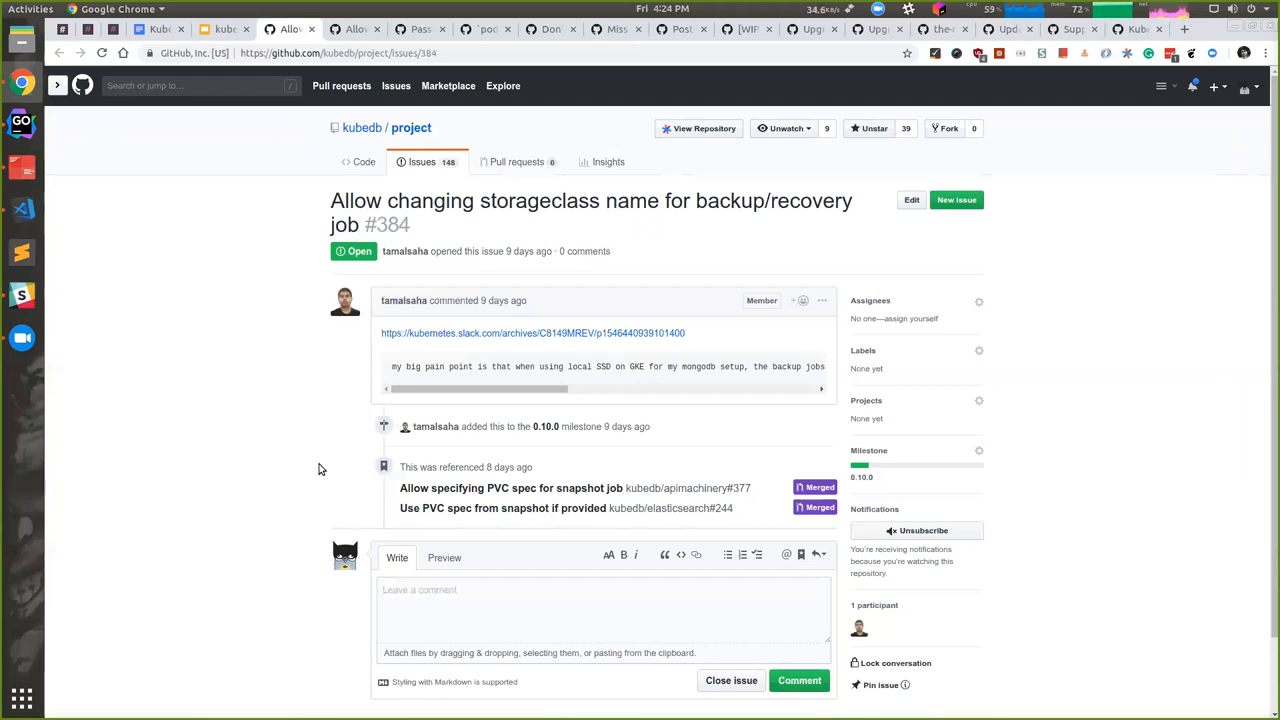
mouse_move(276, 380)
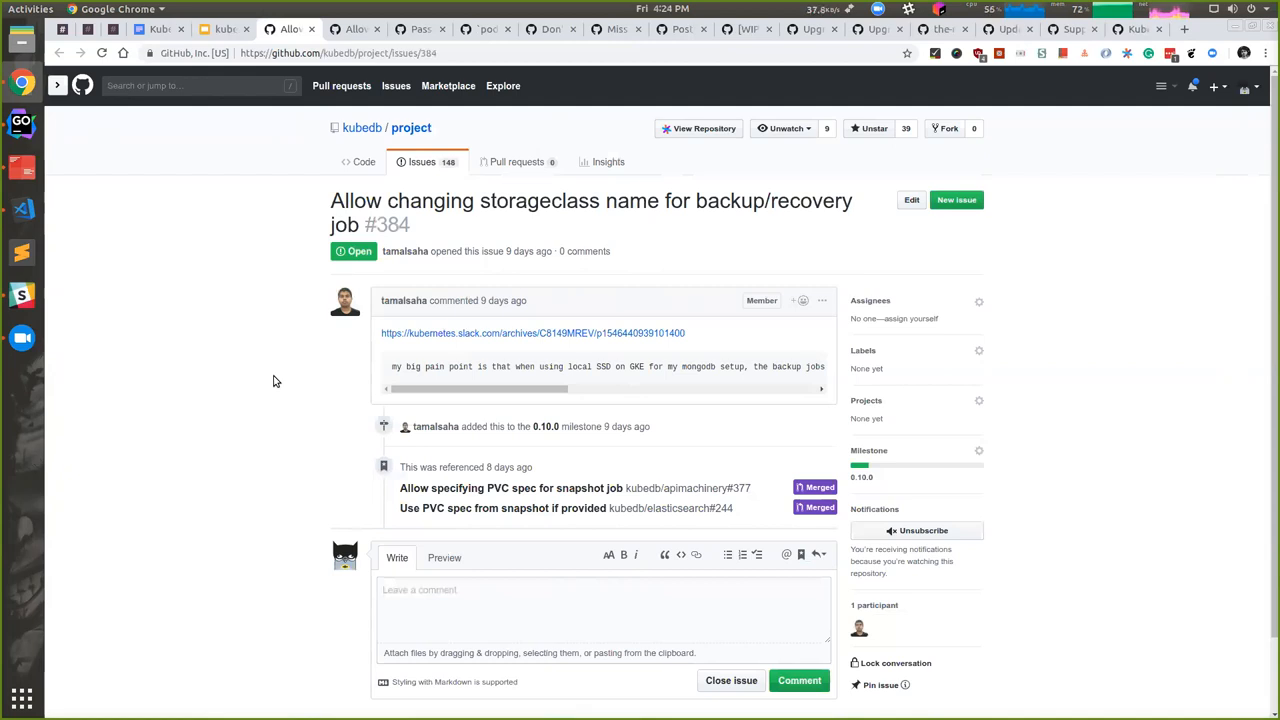
left_click(210, 28)
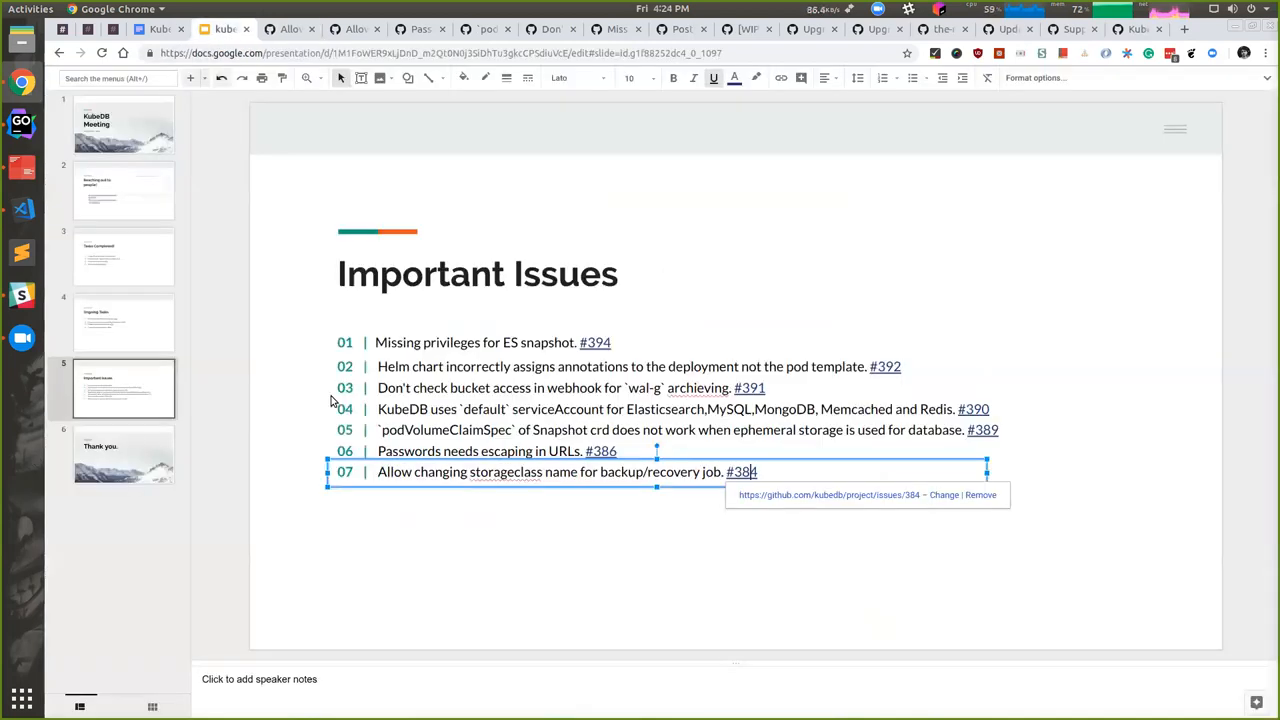
mouse_move(482, 452)
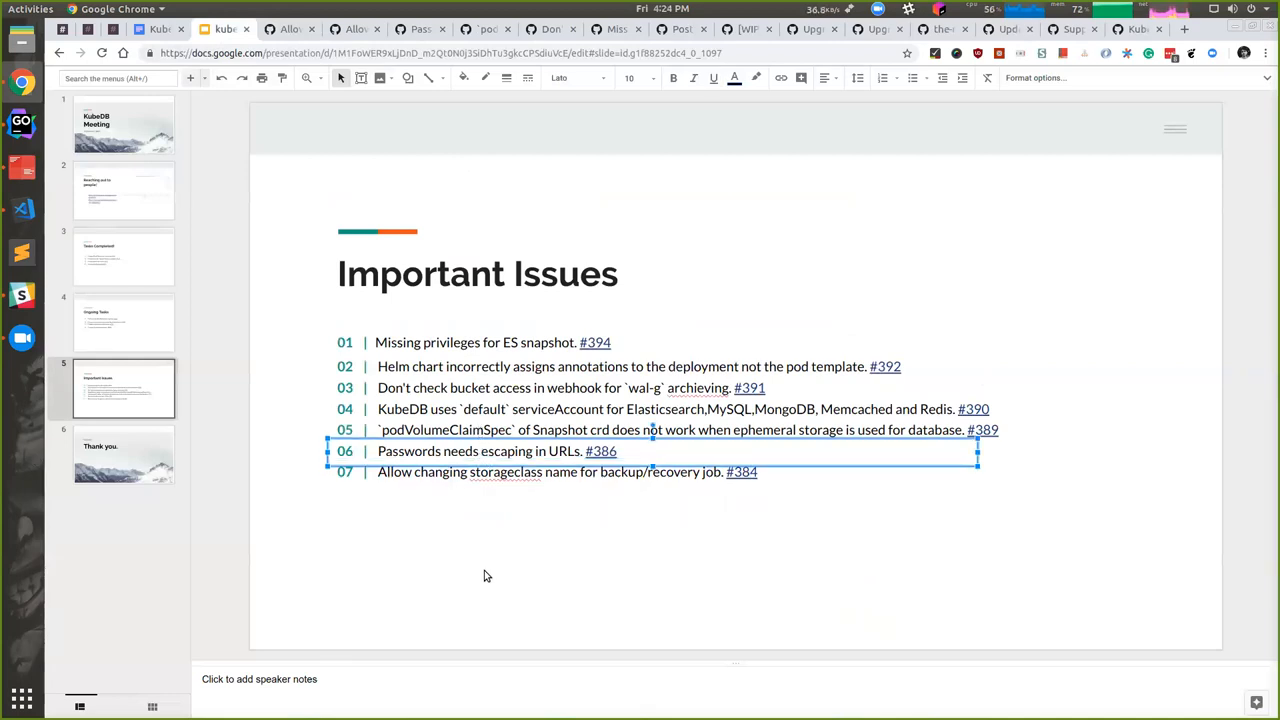
mouse_move(484, 576)
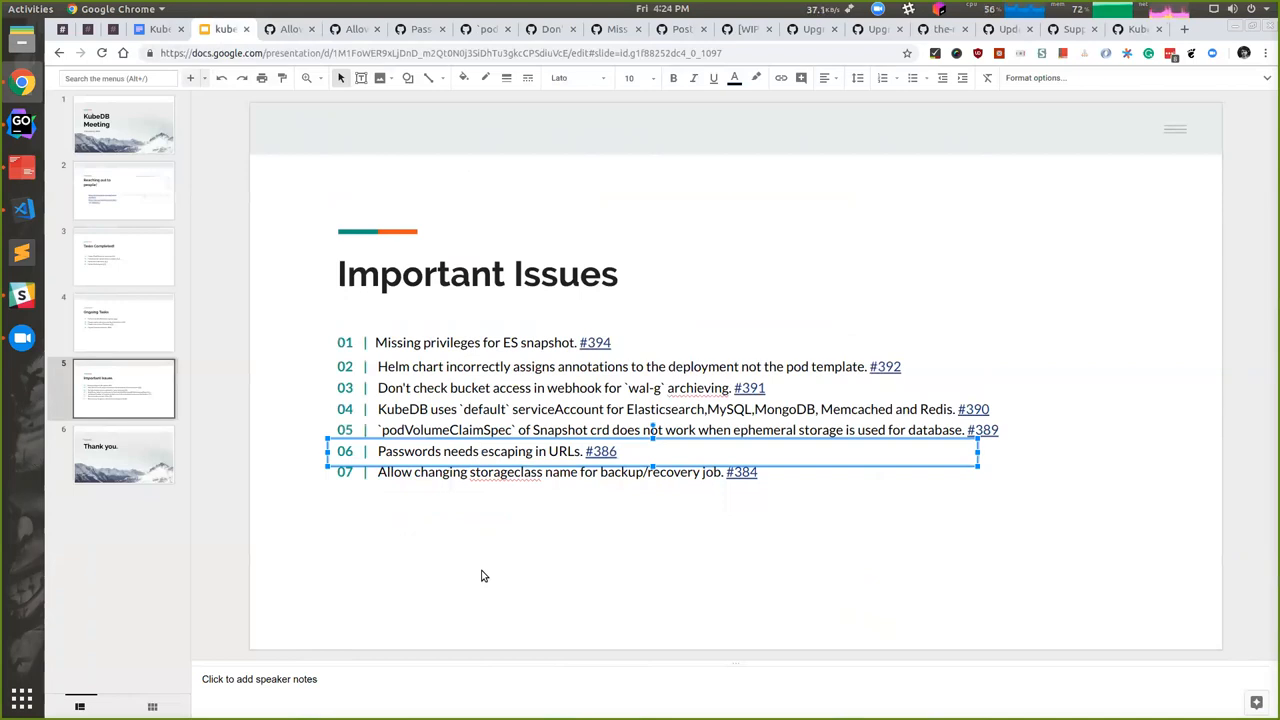
Deselect the issues text box and go to the final Thank you slide
left_click(484, 576)
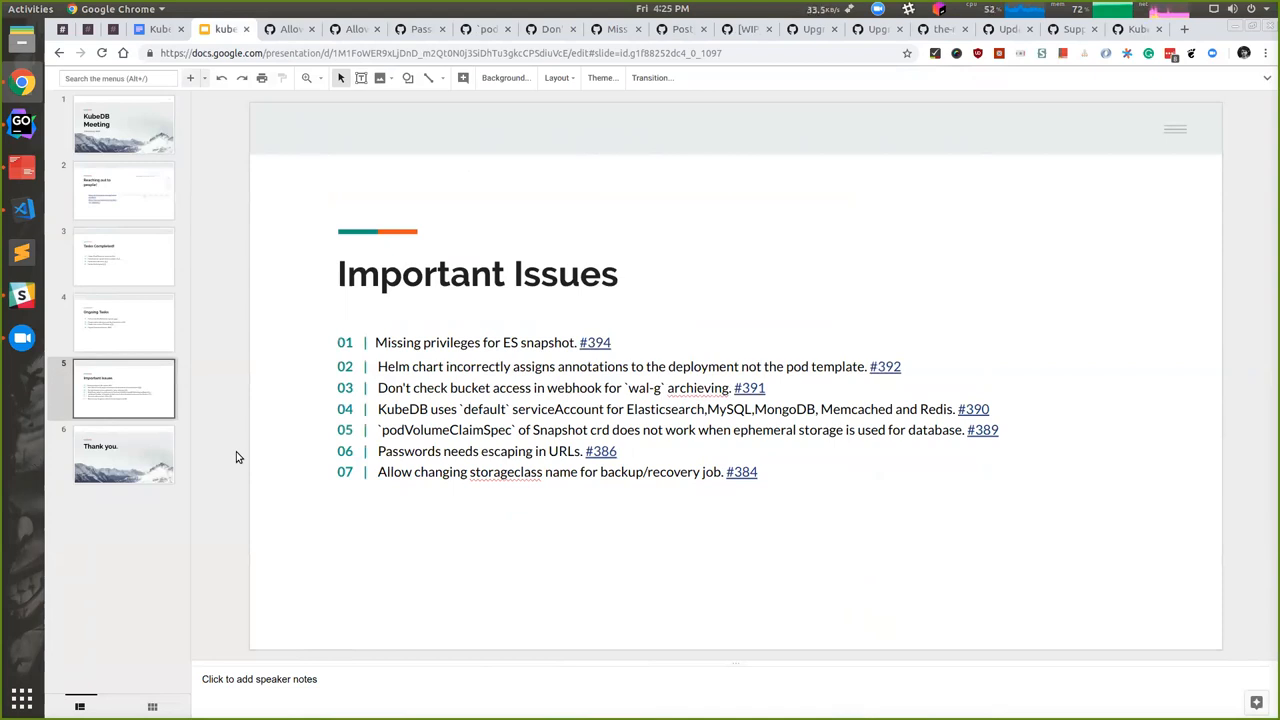
left_click(124, 456)
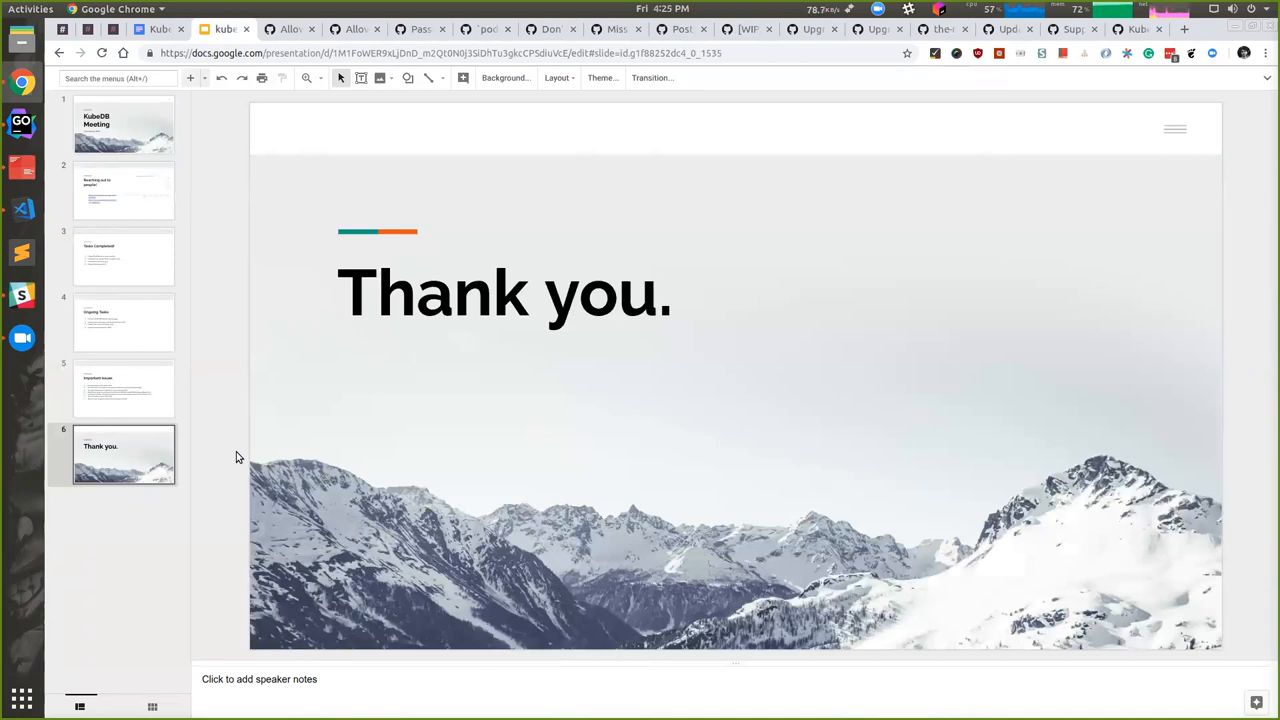